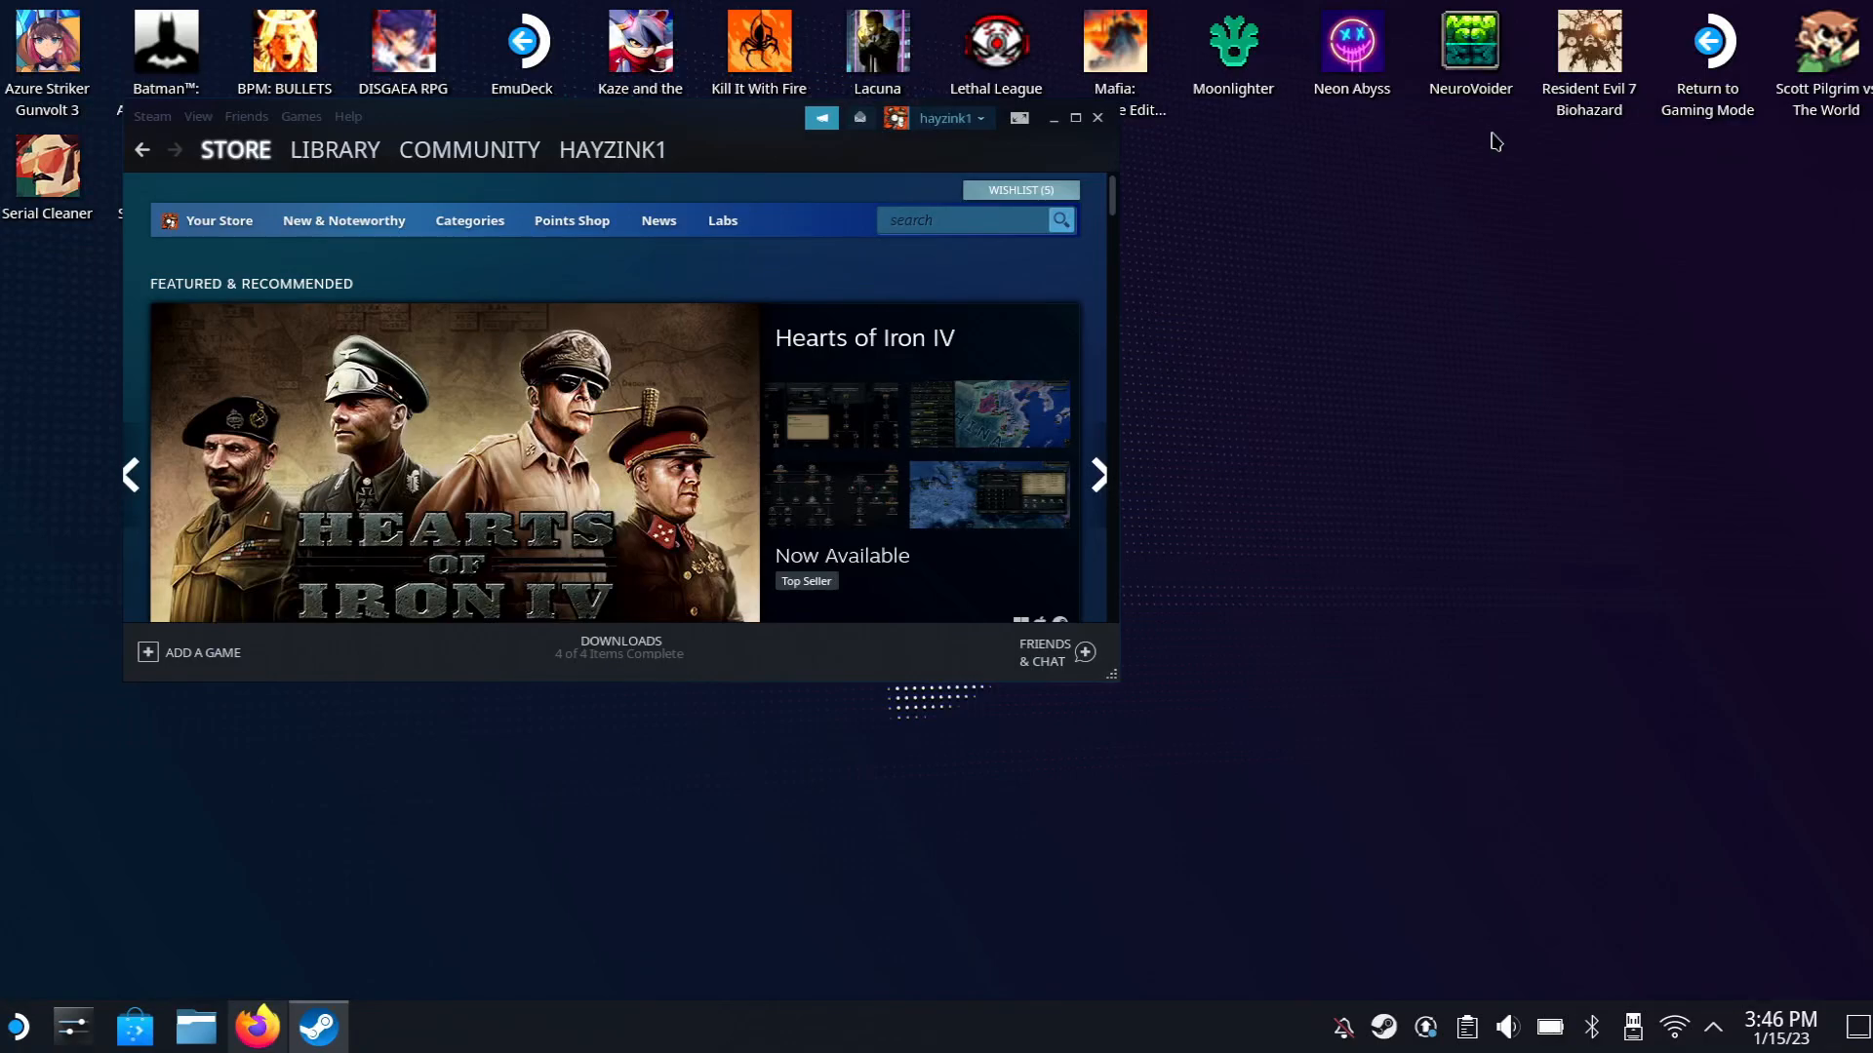
Step: Advance through the repeated on-screen prompts until Immersed reaches its Computers screen
left_click(1096, 476)
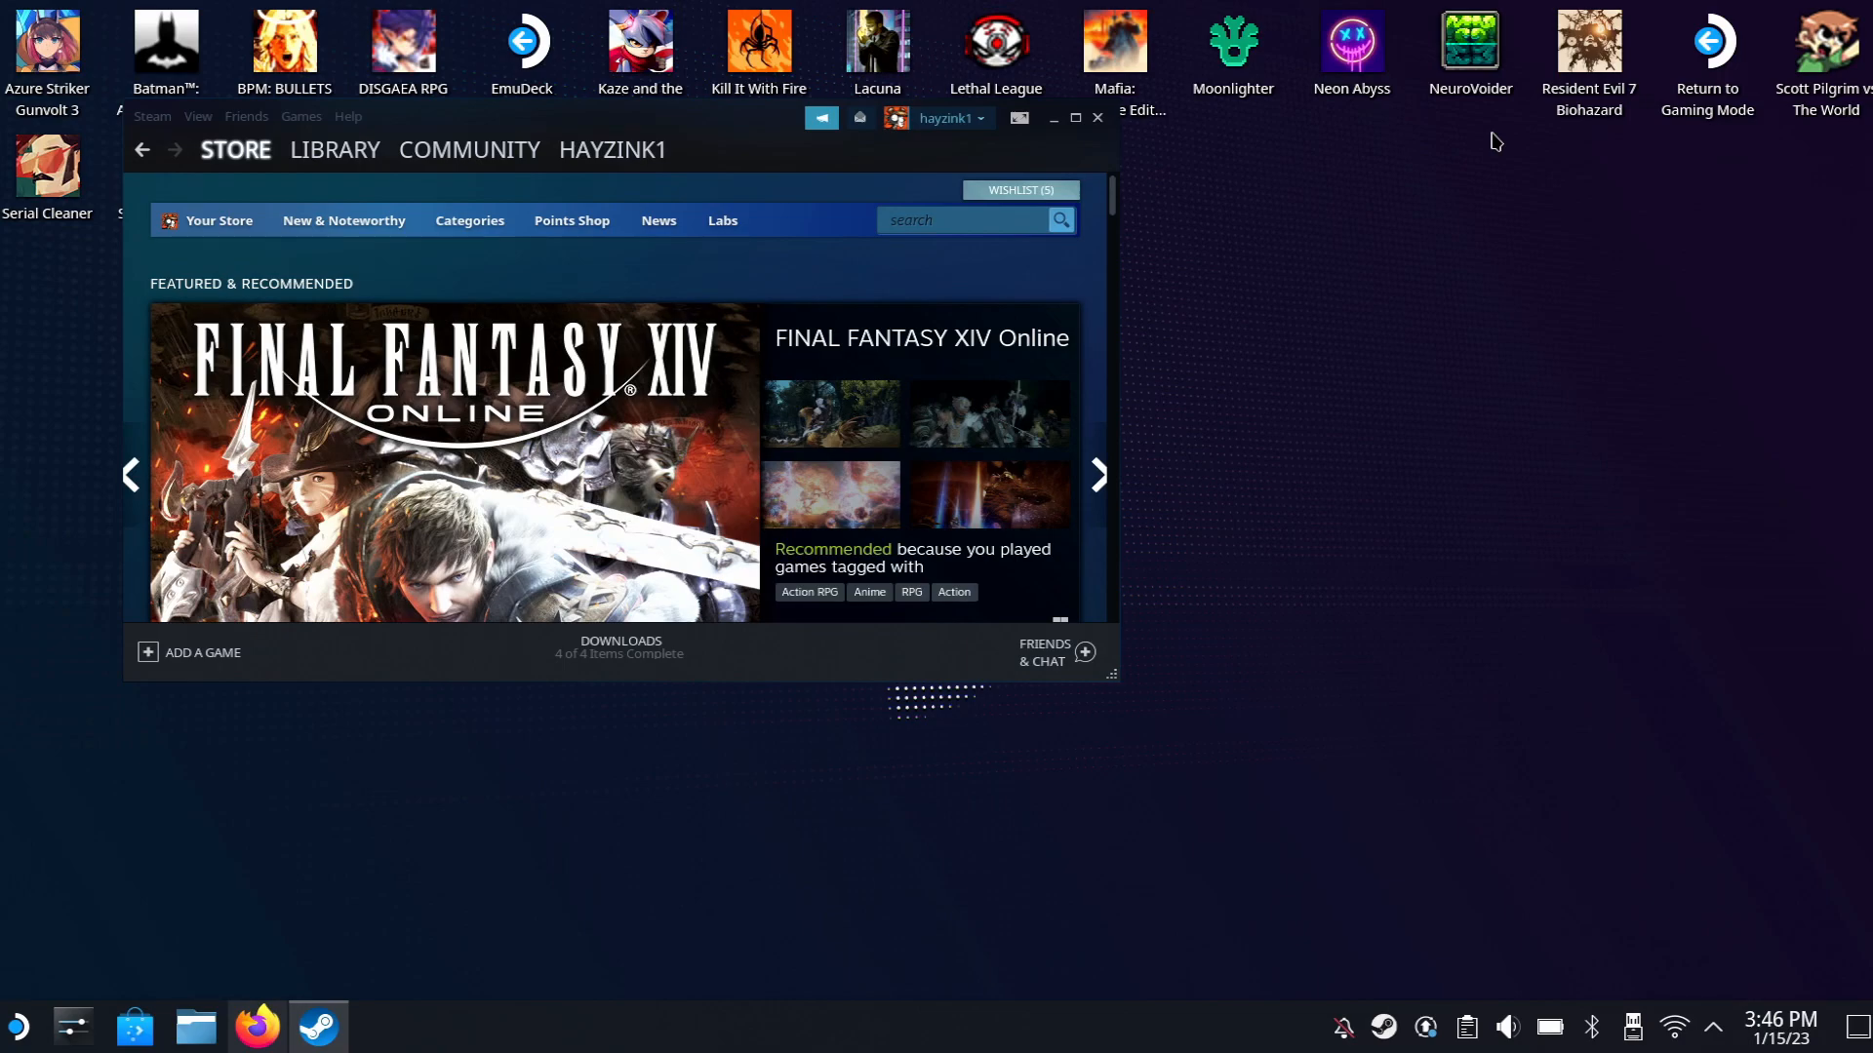
left_click(1094, 474)
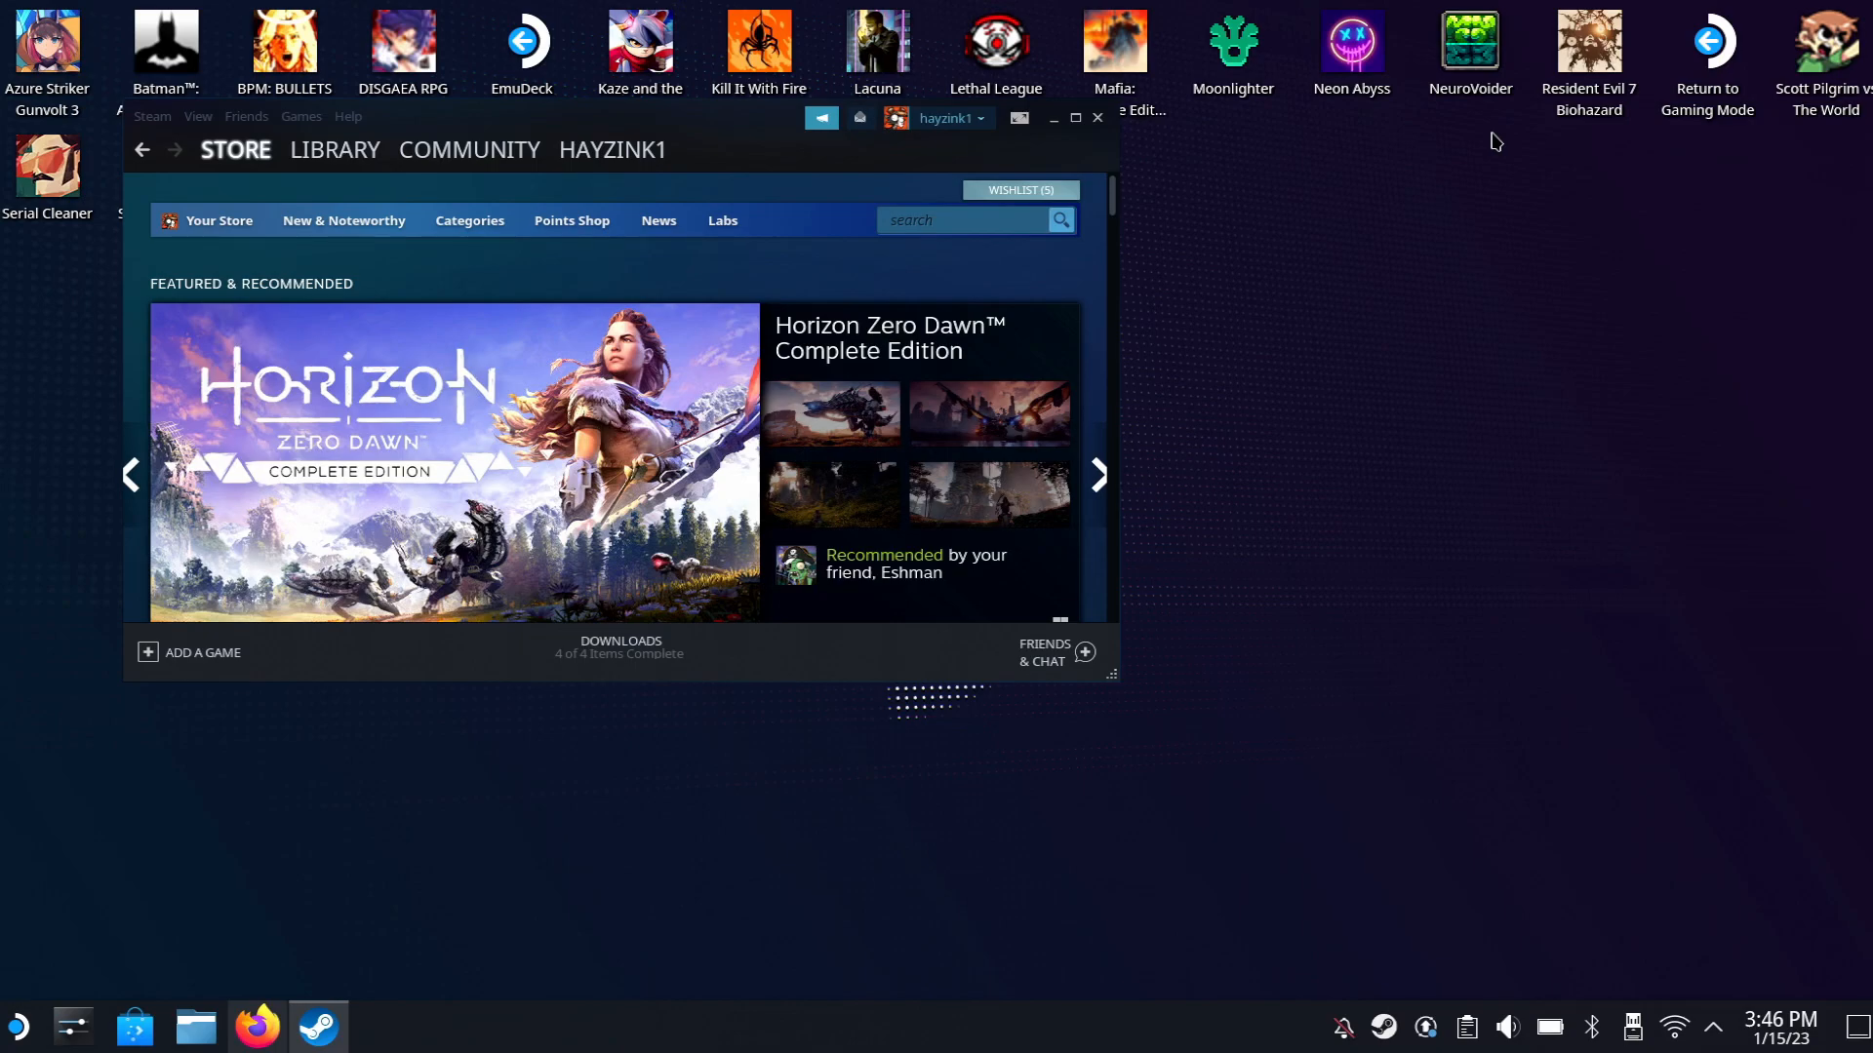
left_click(1094, 475)
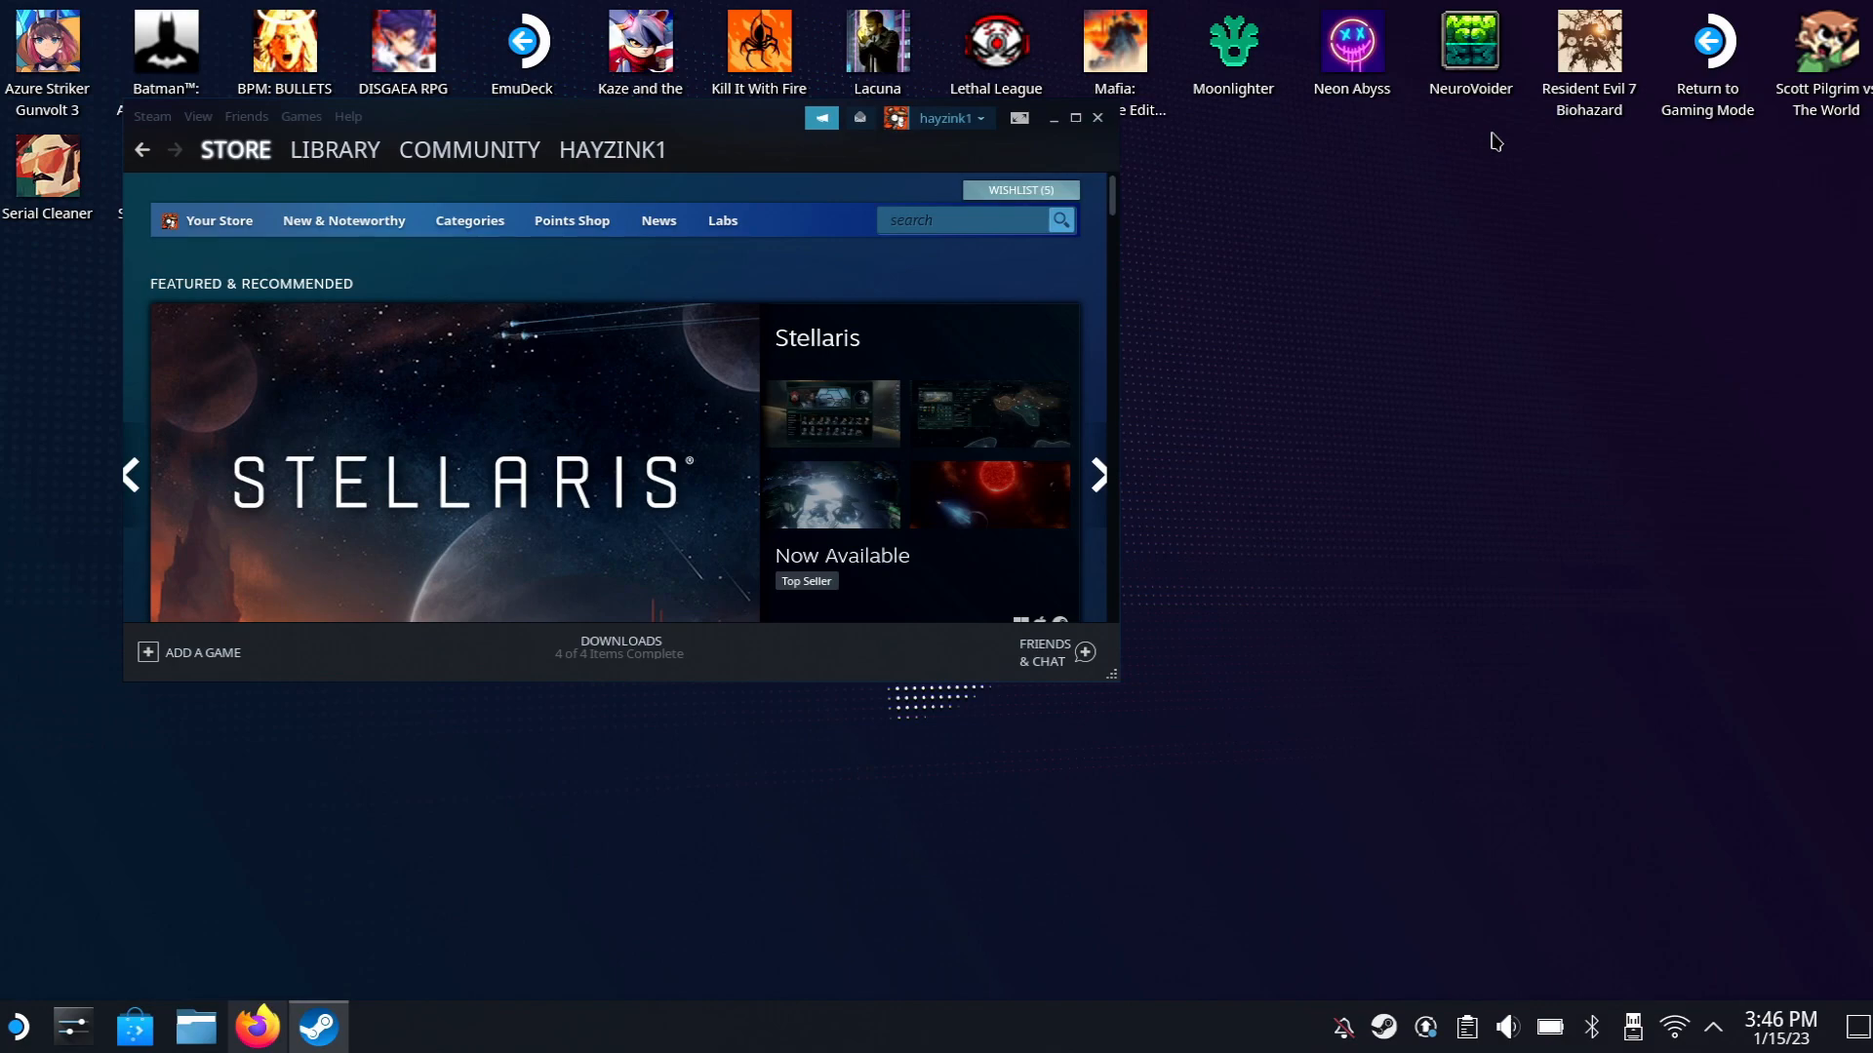
left_click(1096, 476)
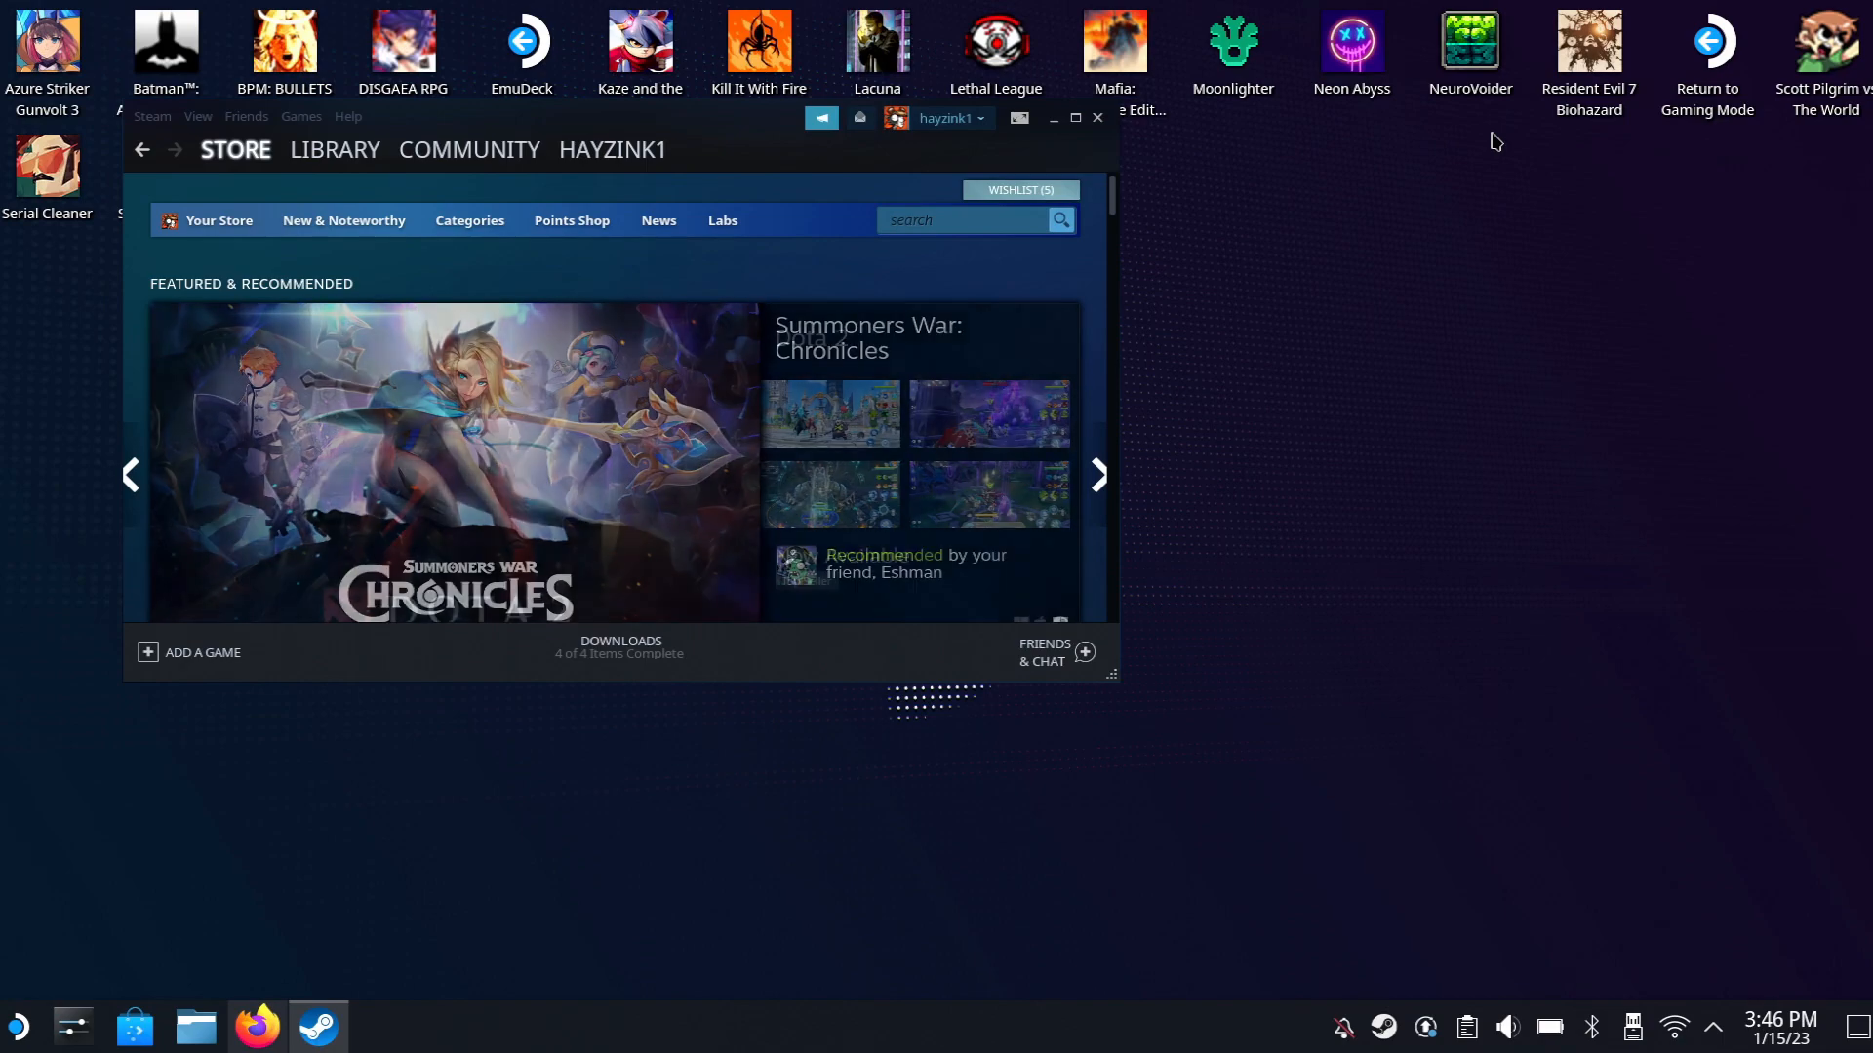
left_click(1096, 474)
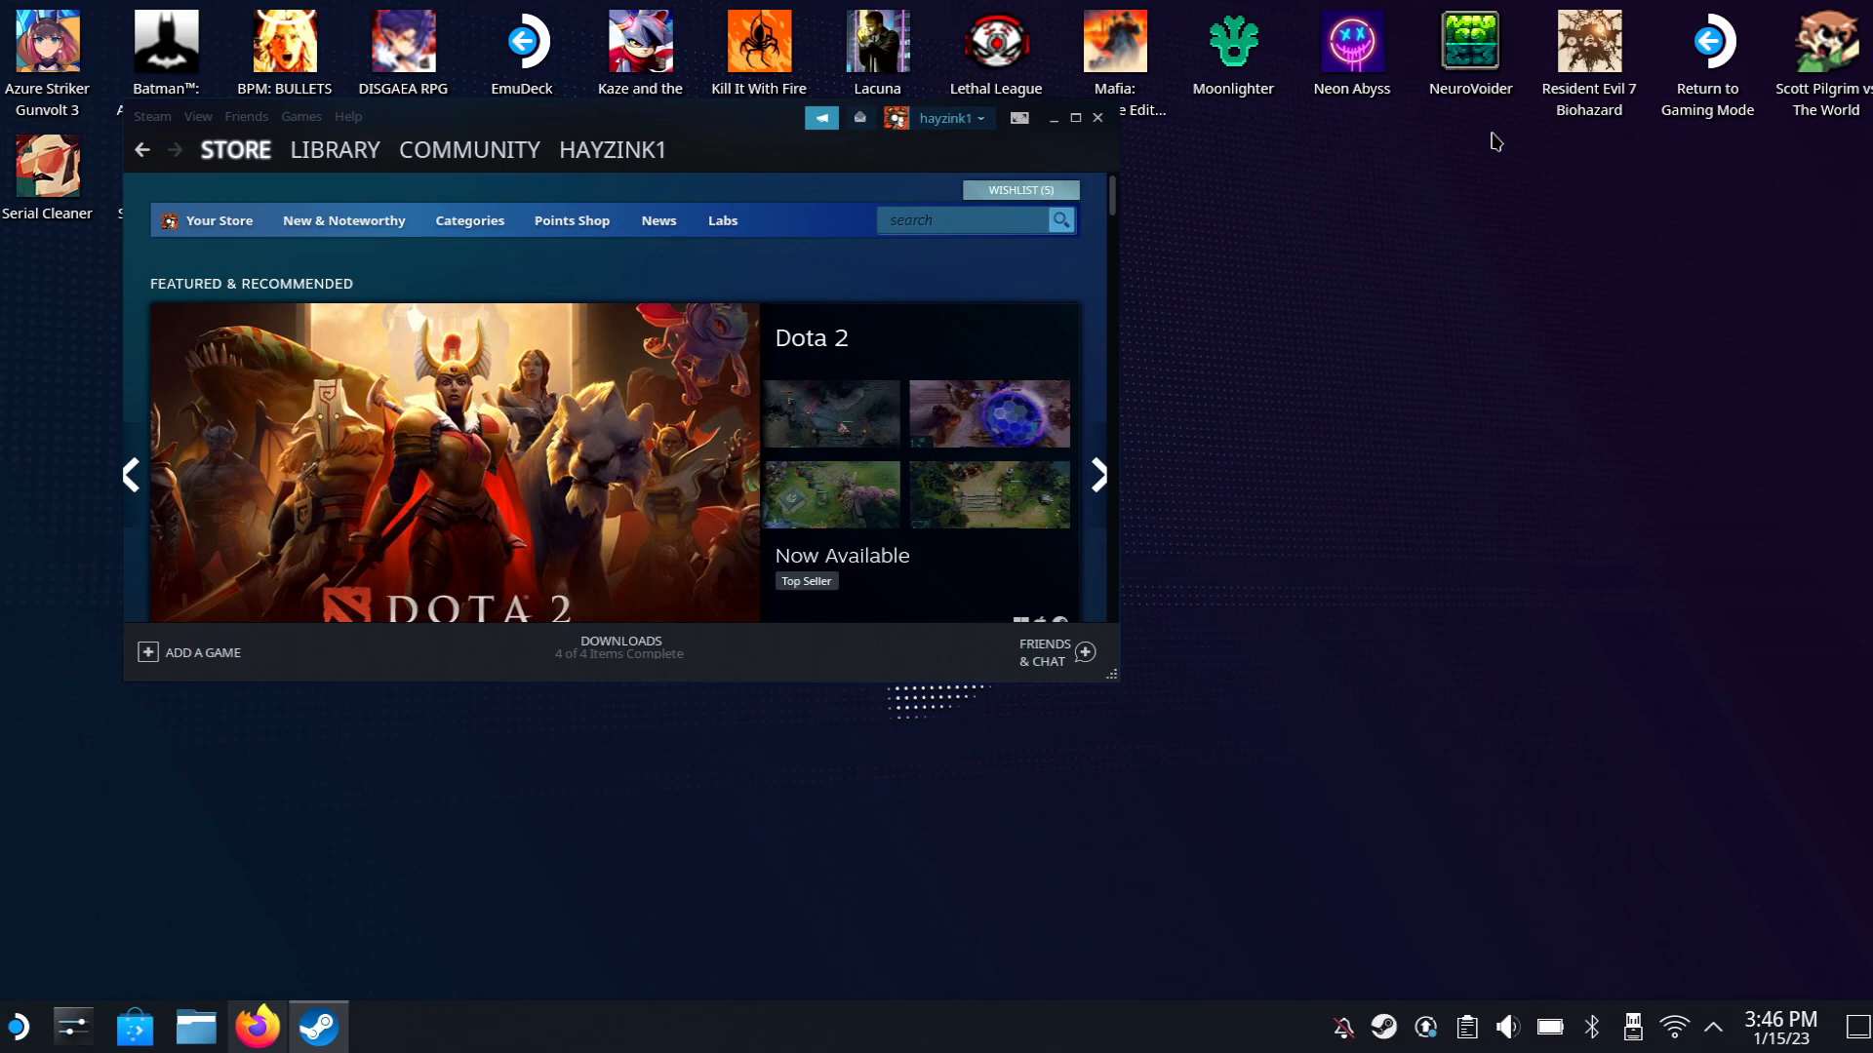
left_click(1094, 476)
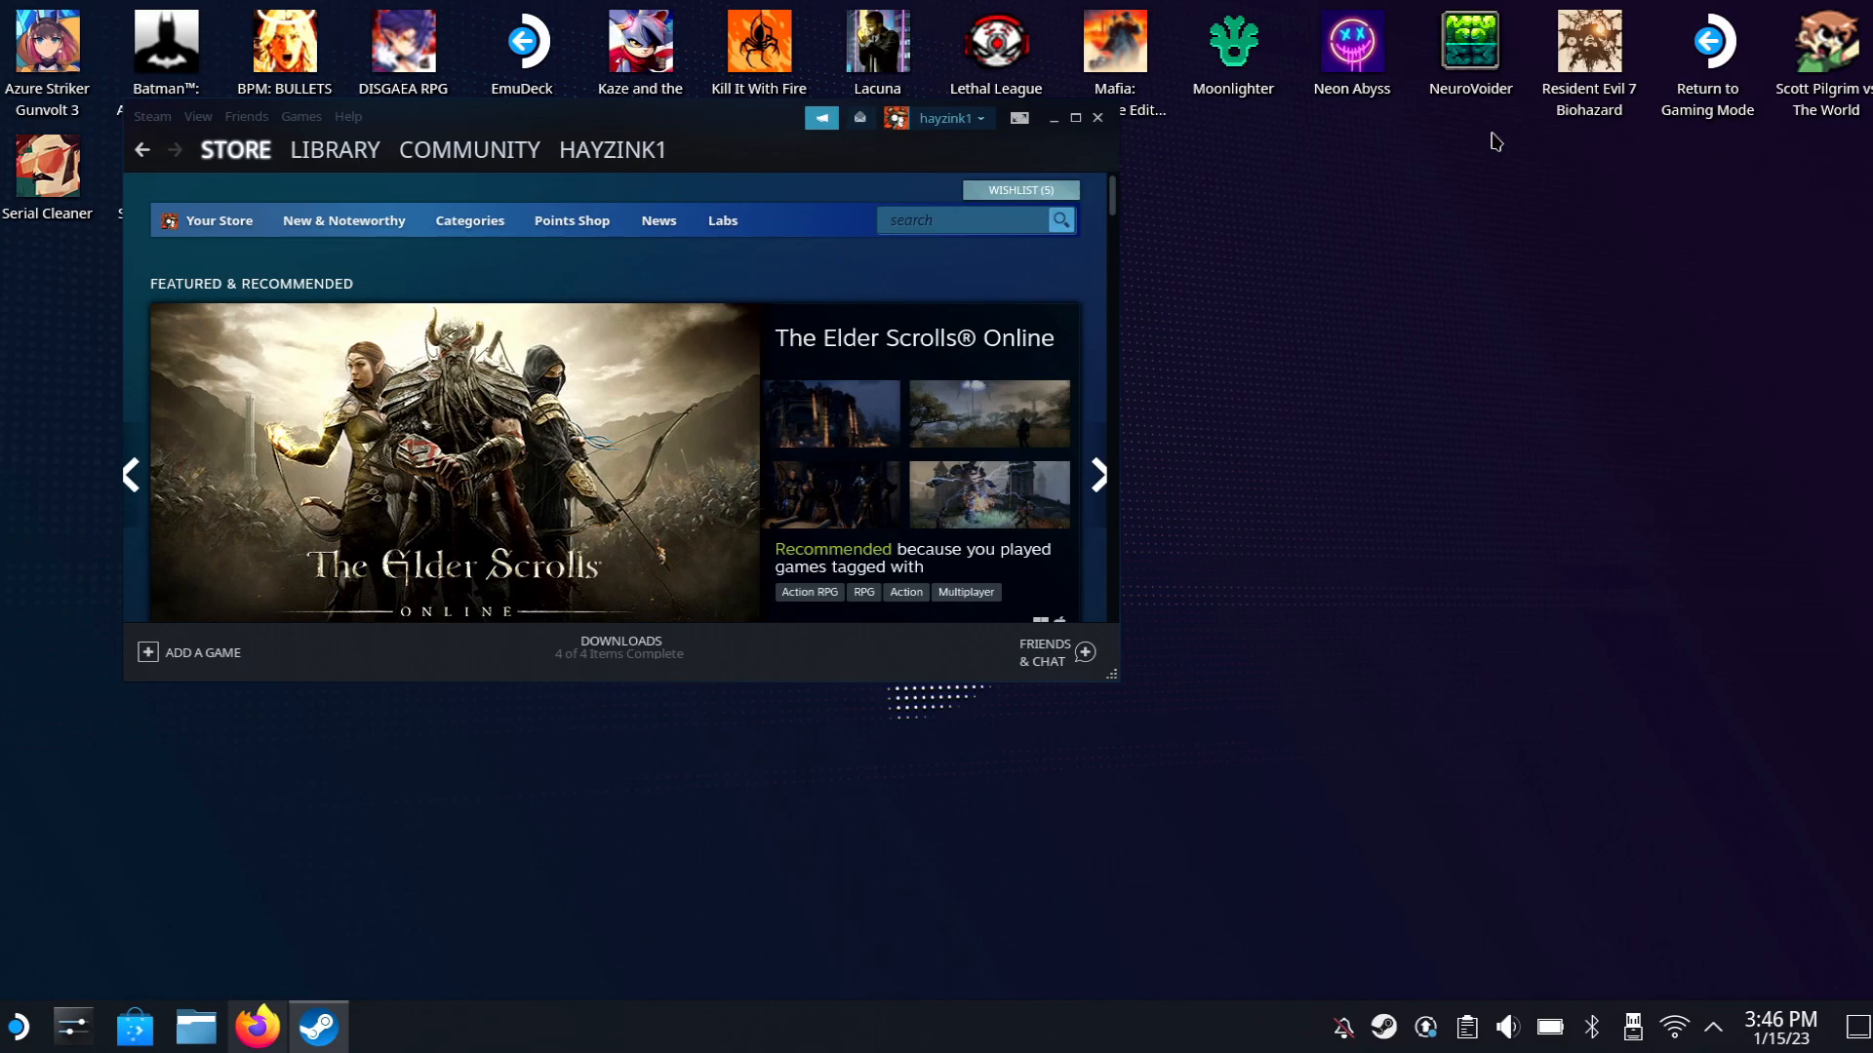
left_click(1095, 476)
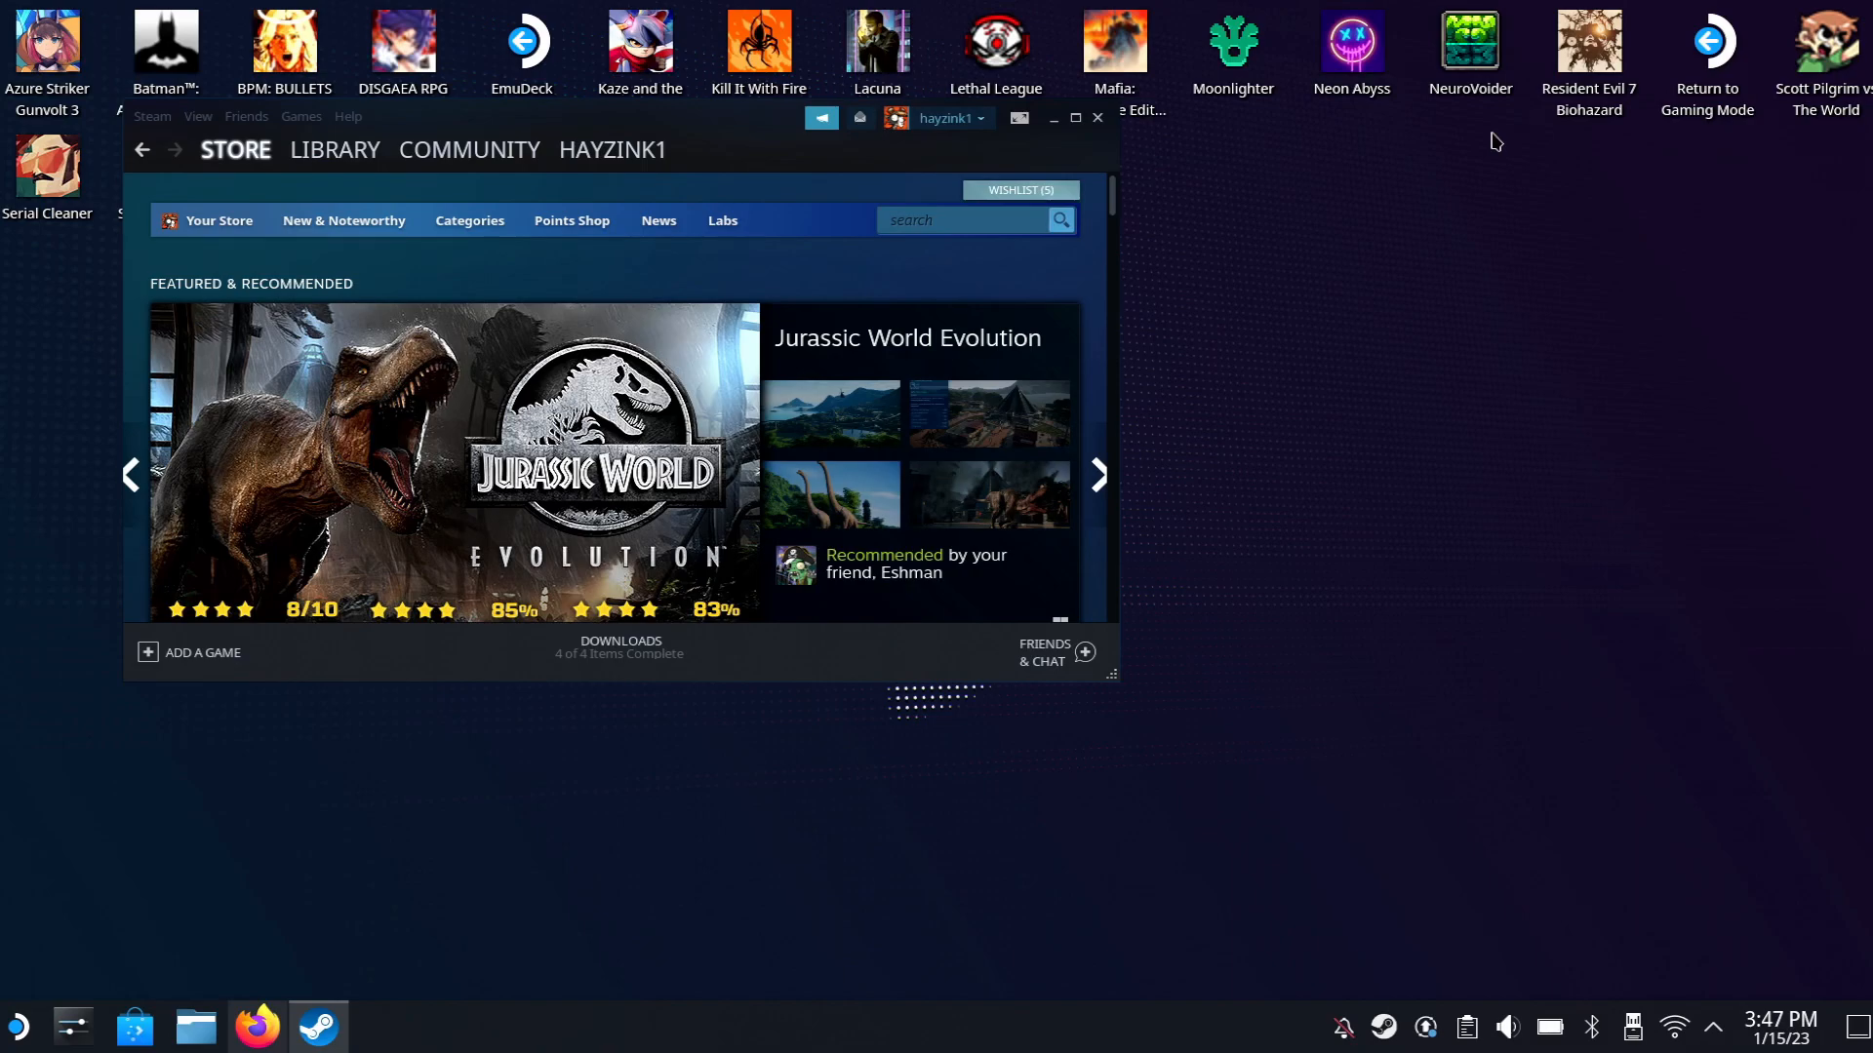
left_click(1094, 476)
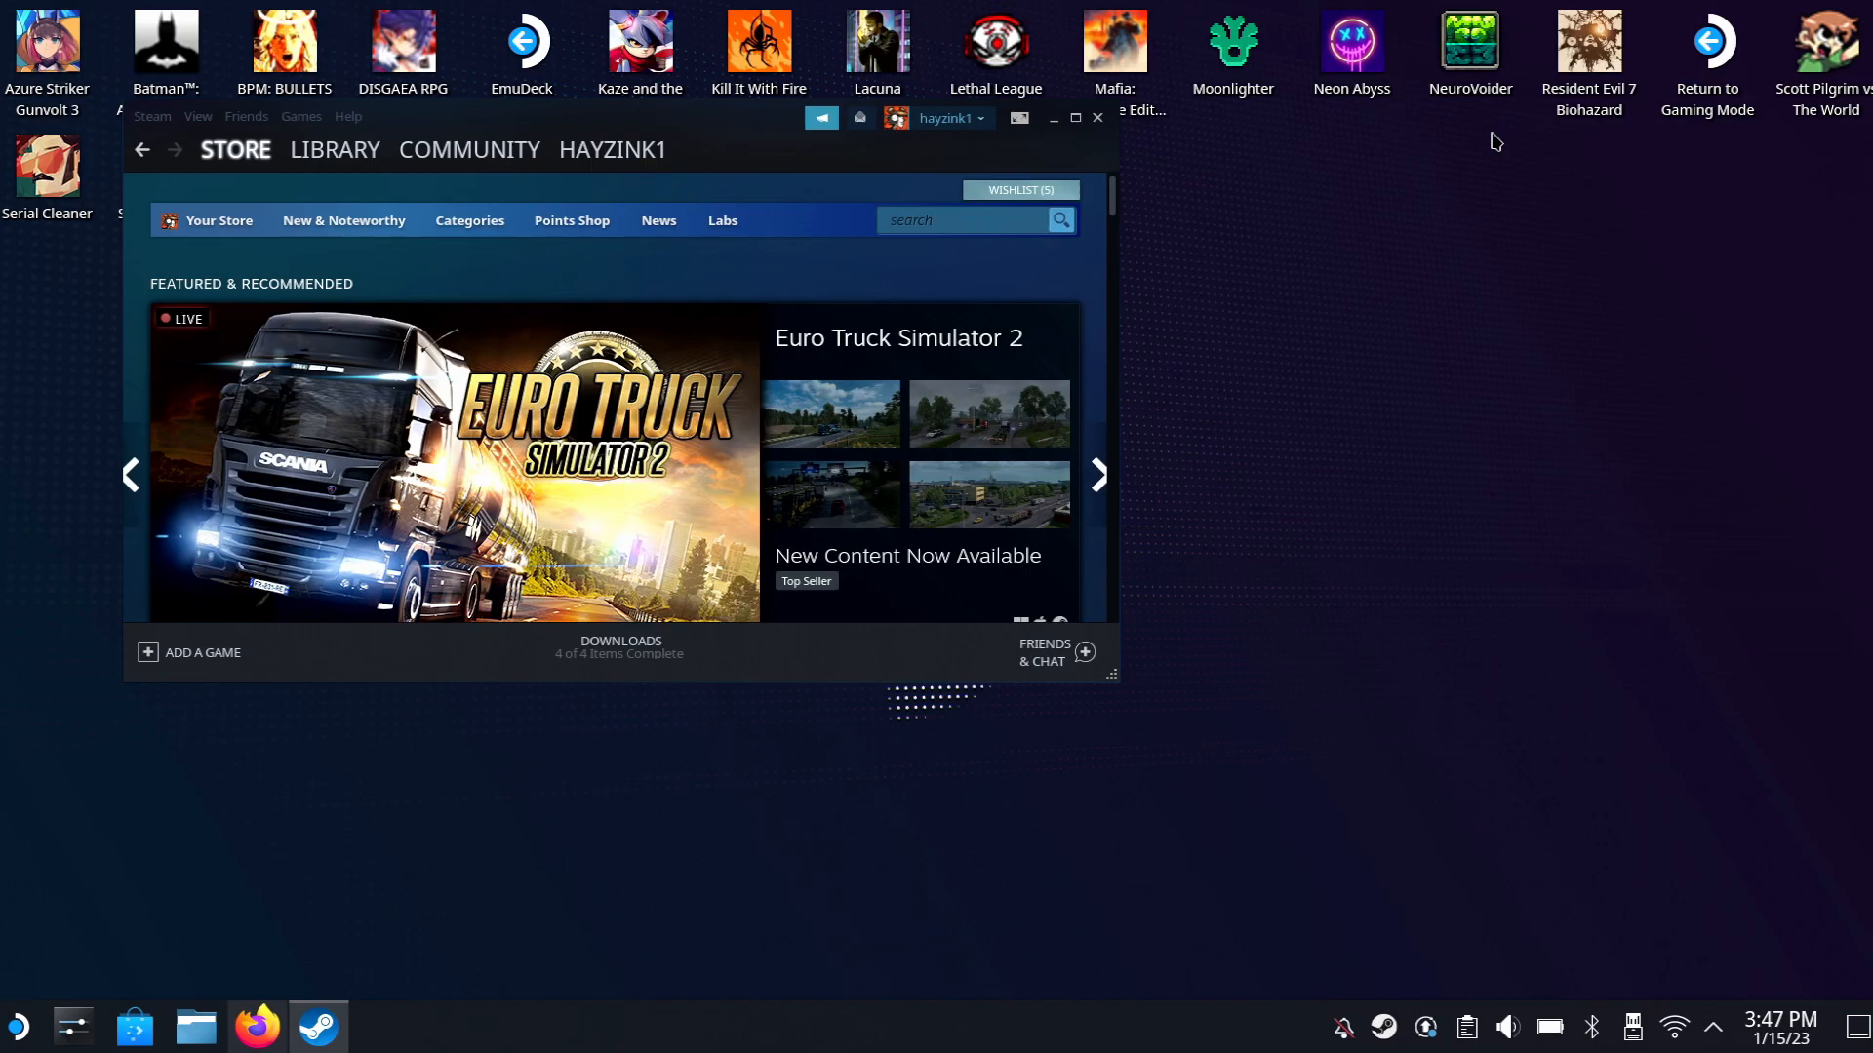
left_click(1094, 476)
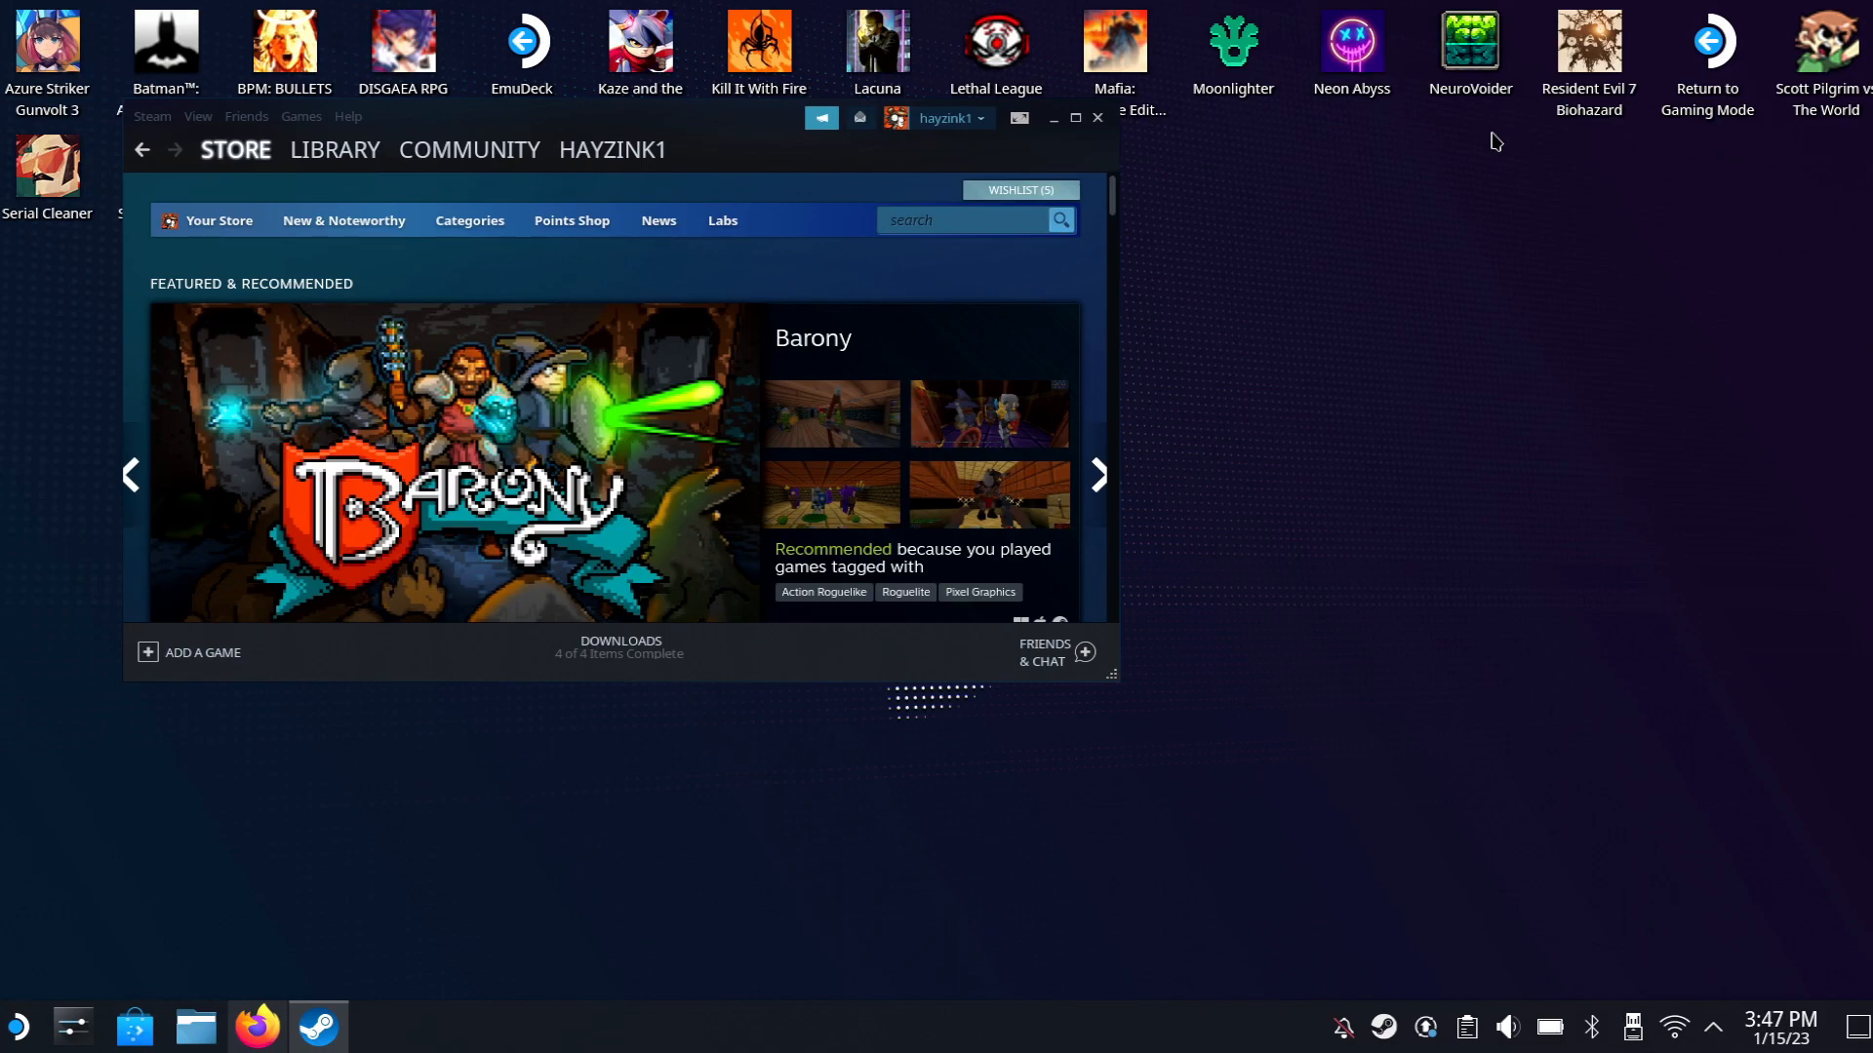
left_click(1094, 476)
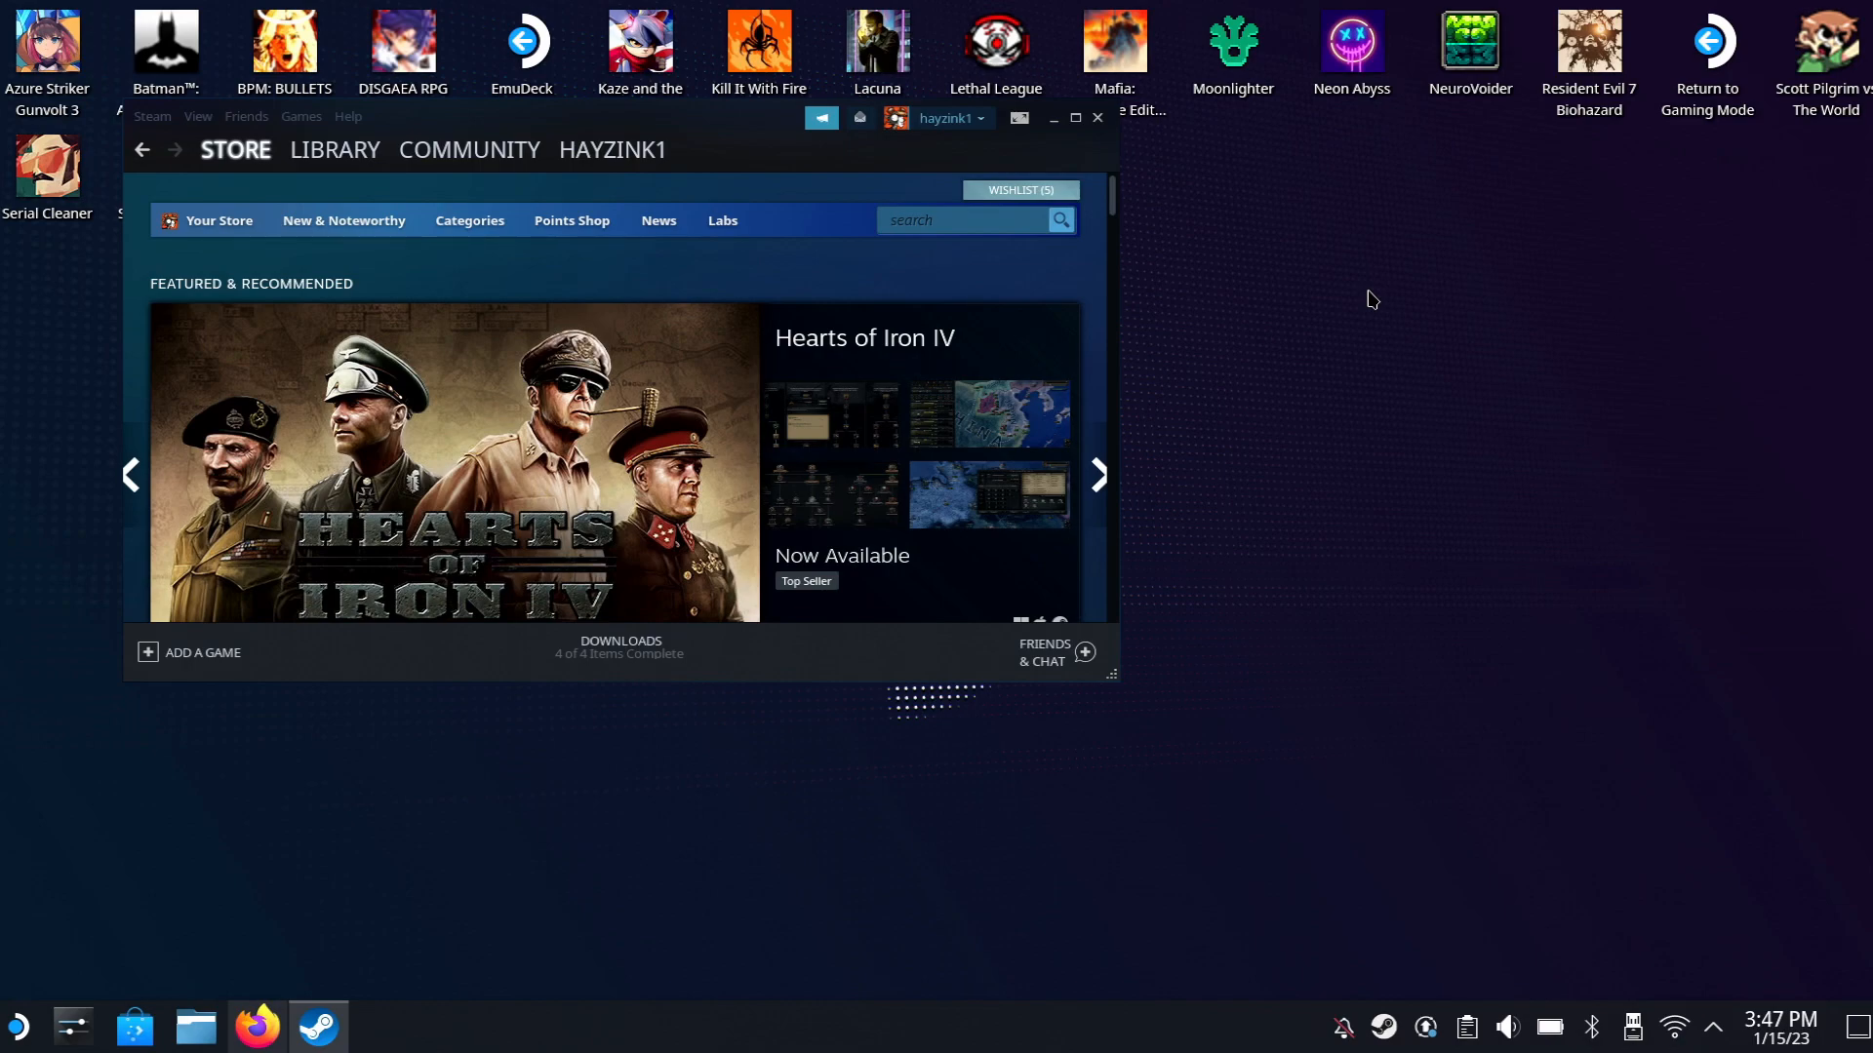
left_click(1096, 476)
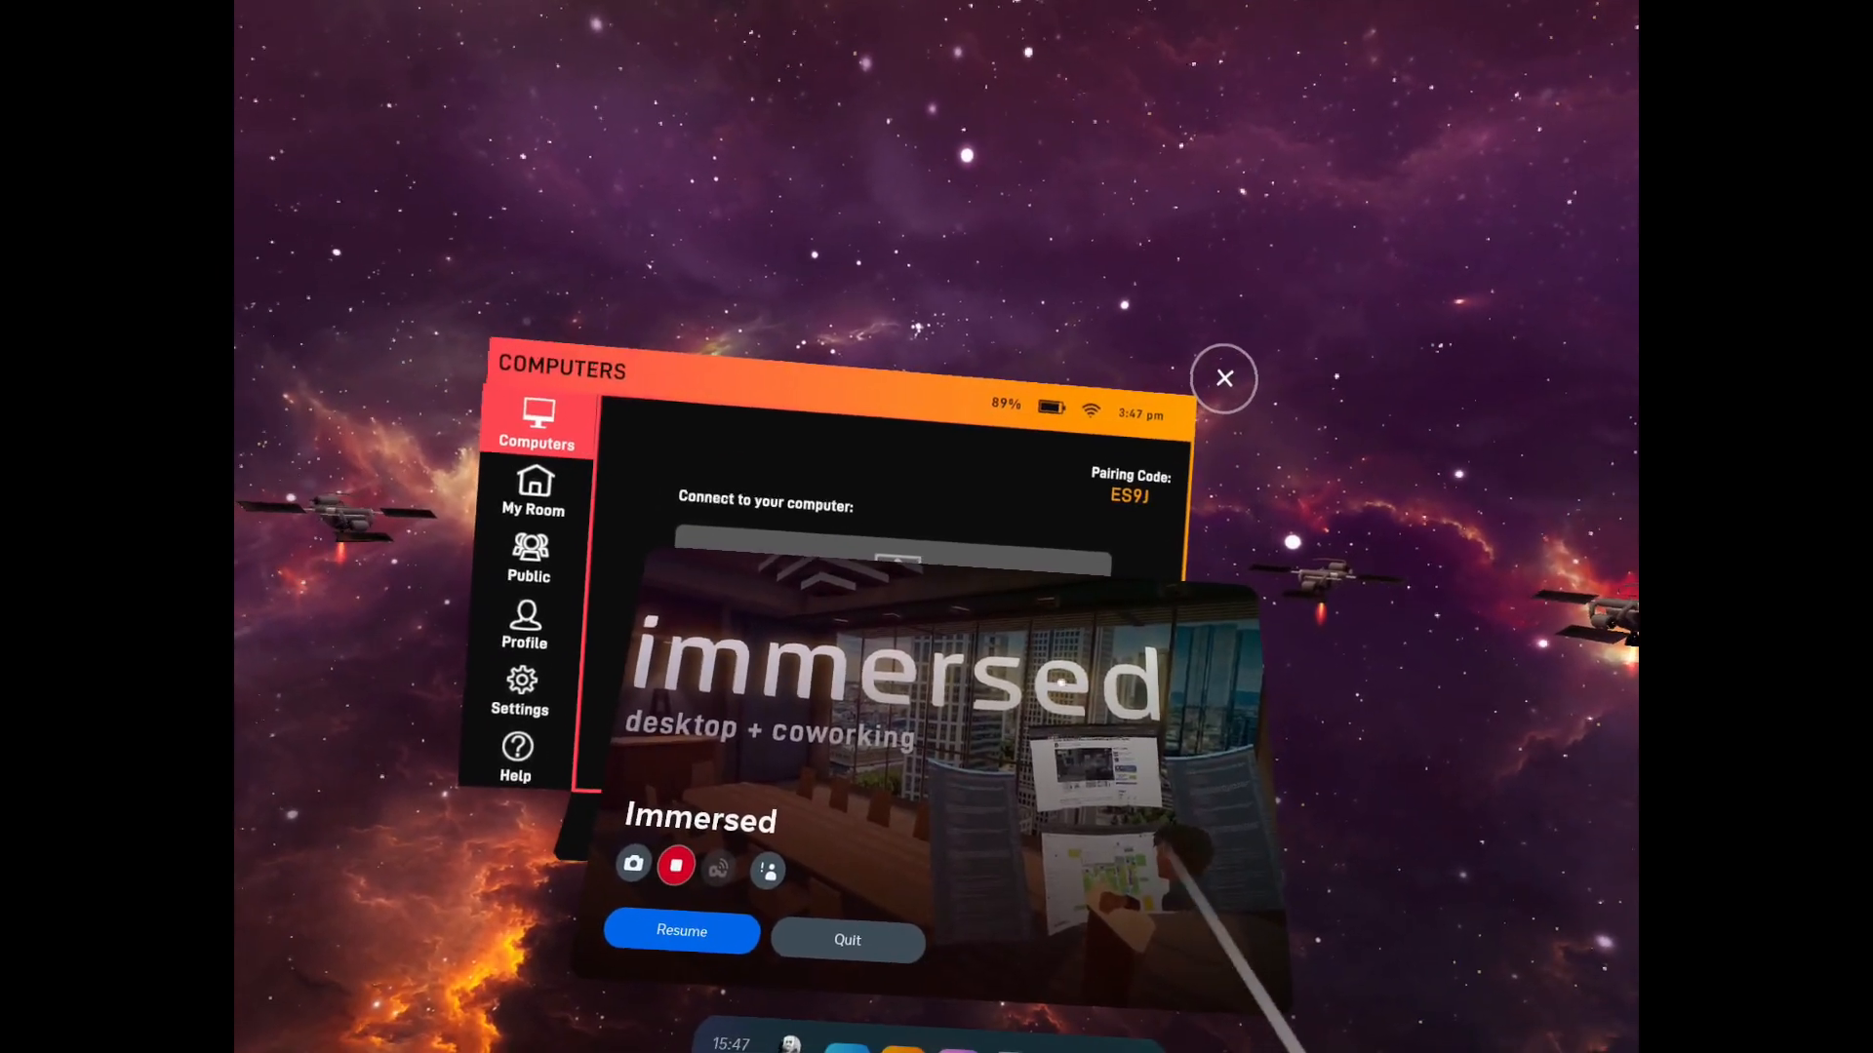
Step: Close the last prompt and launch Firefox from the Plasma taskbar on the Steam Deck
left_click(1223, 379)
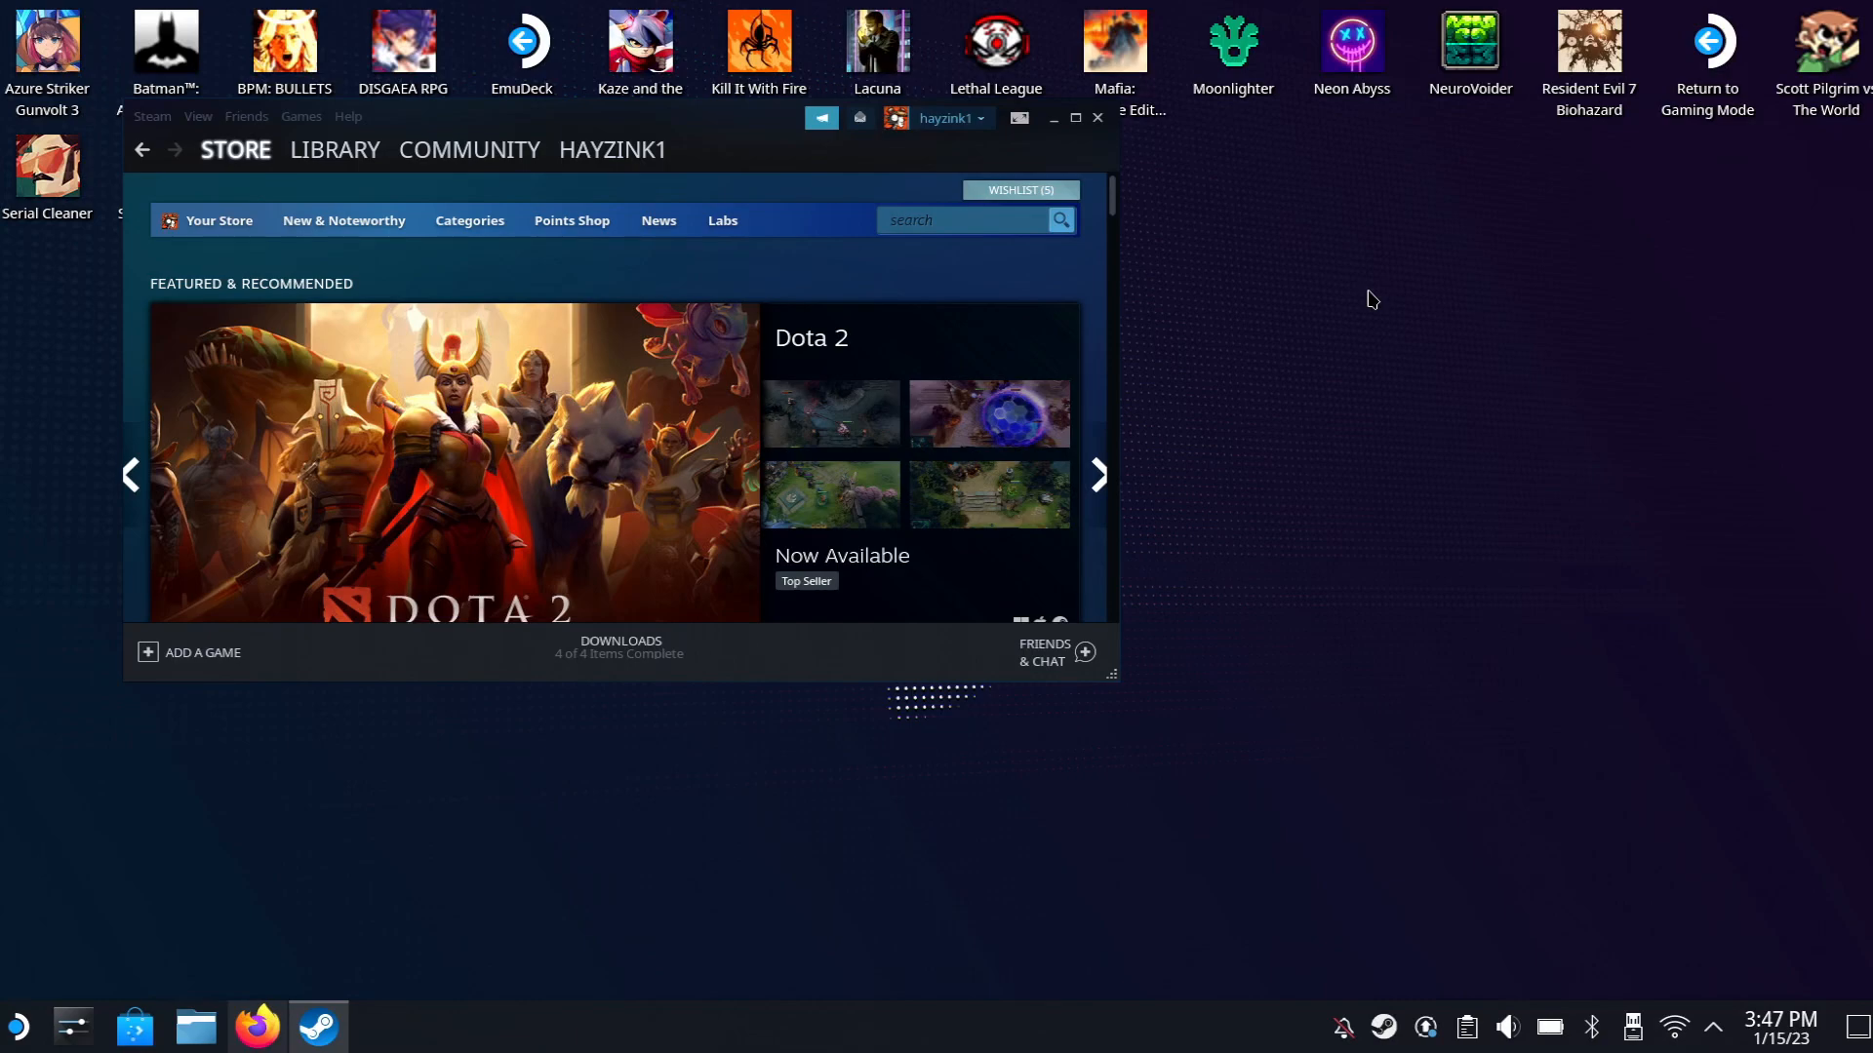
left_click(1096, 476)
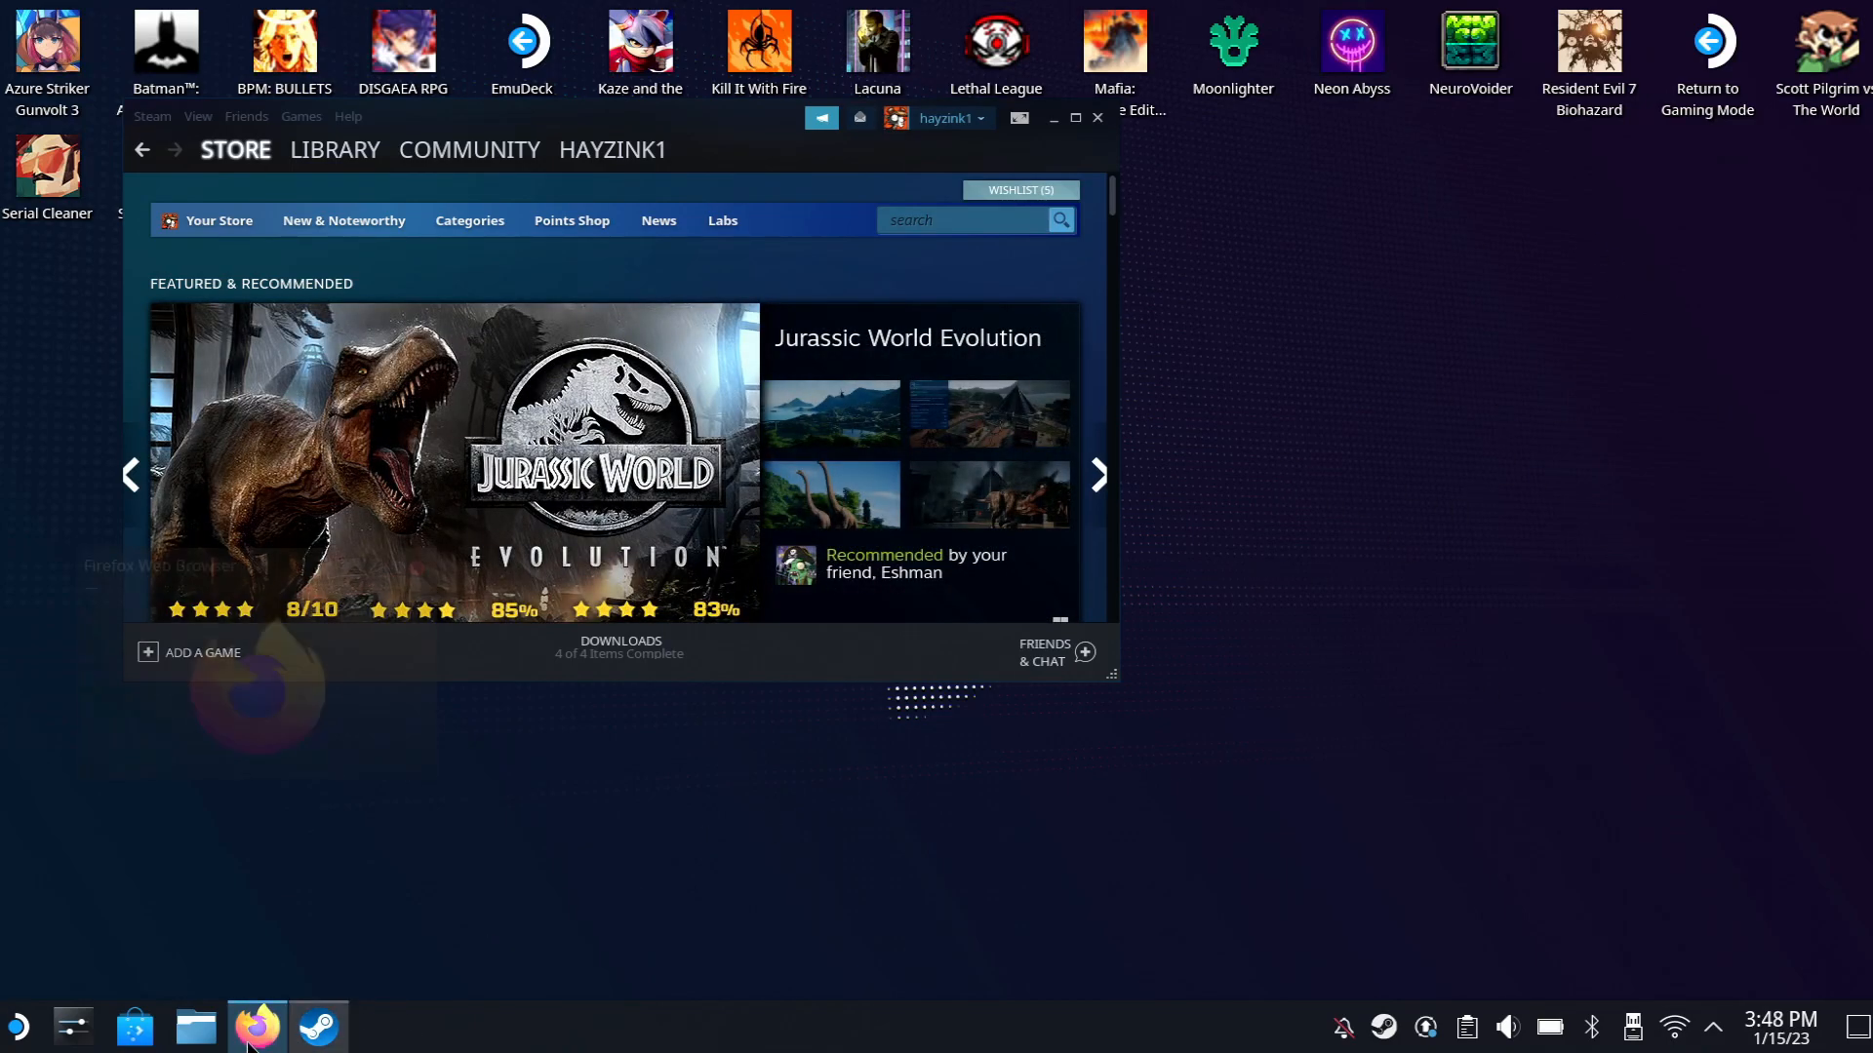
left_click(256, 1024)
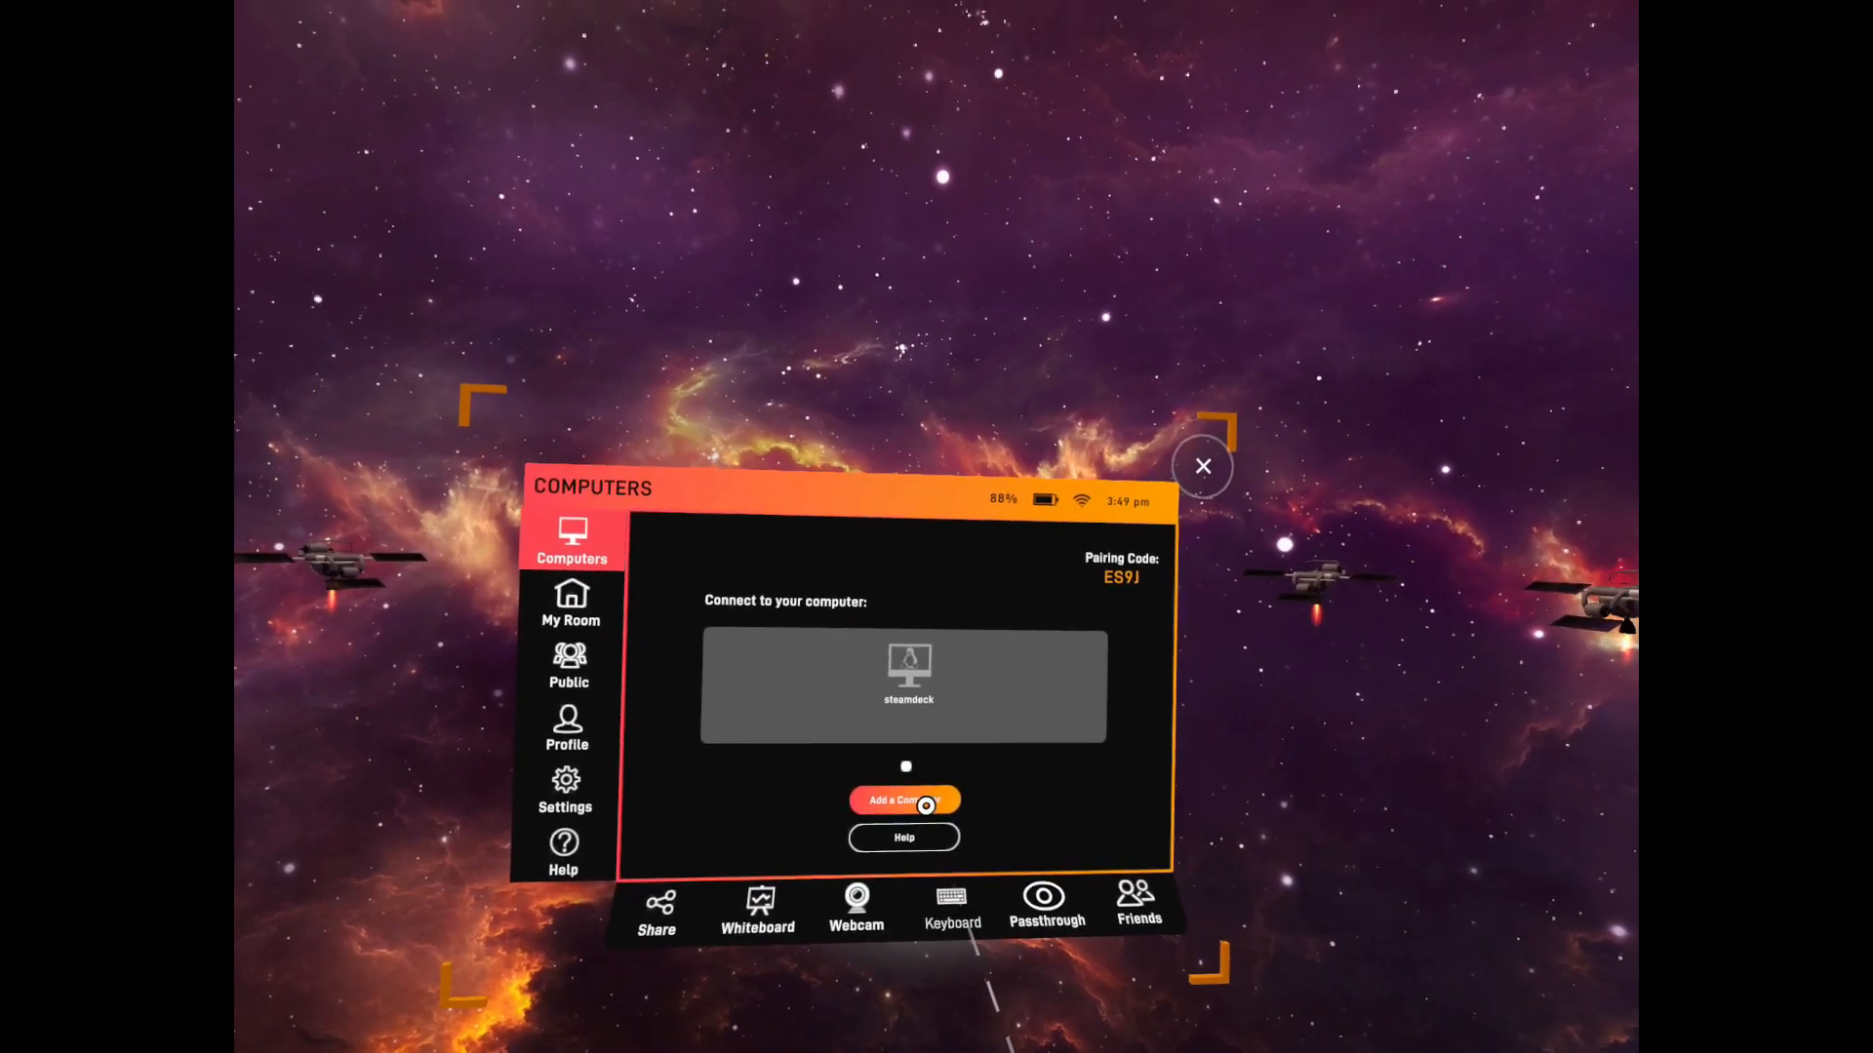
Step: Choose to add a computer under Computers so Immersed shows the pairing code and username
left_click(903, 800)
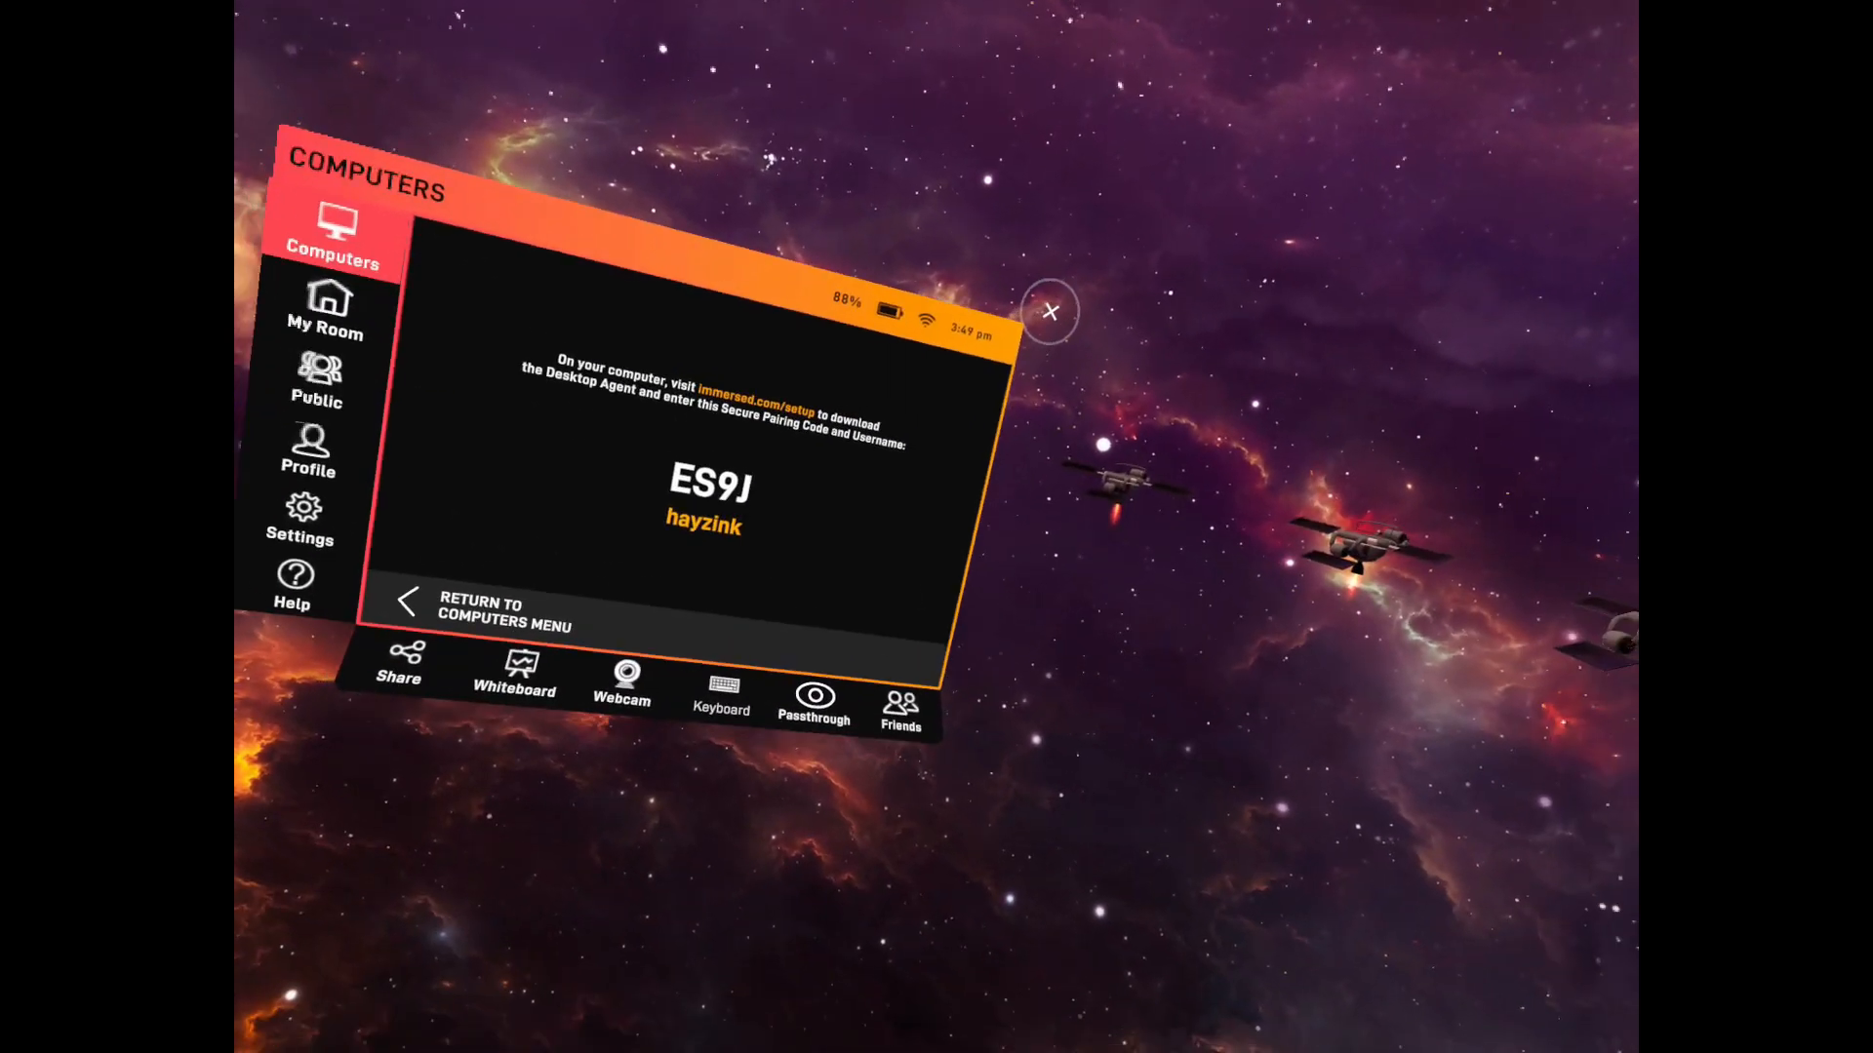
left_click(1050, 312)
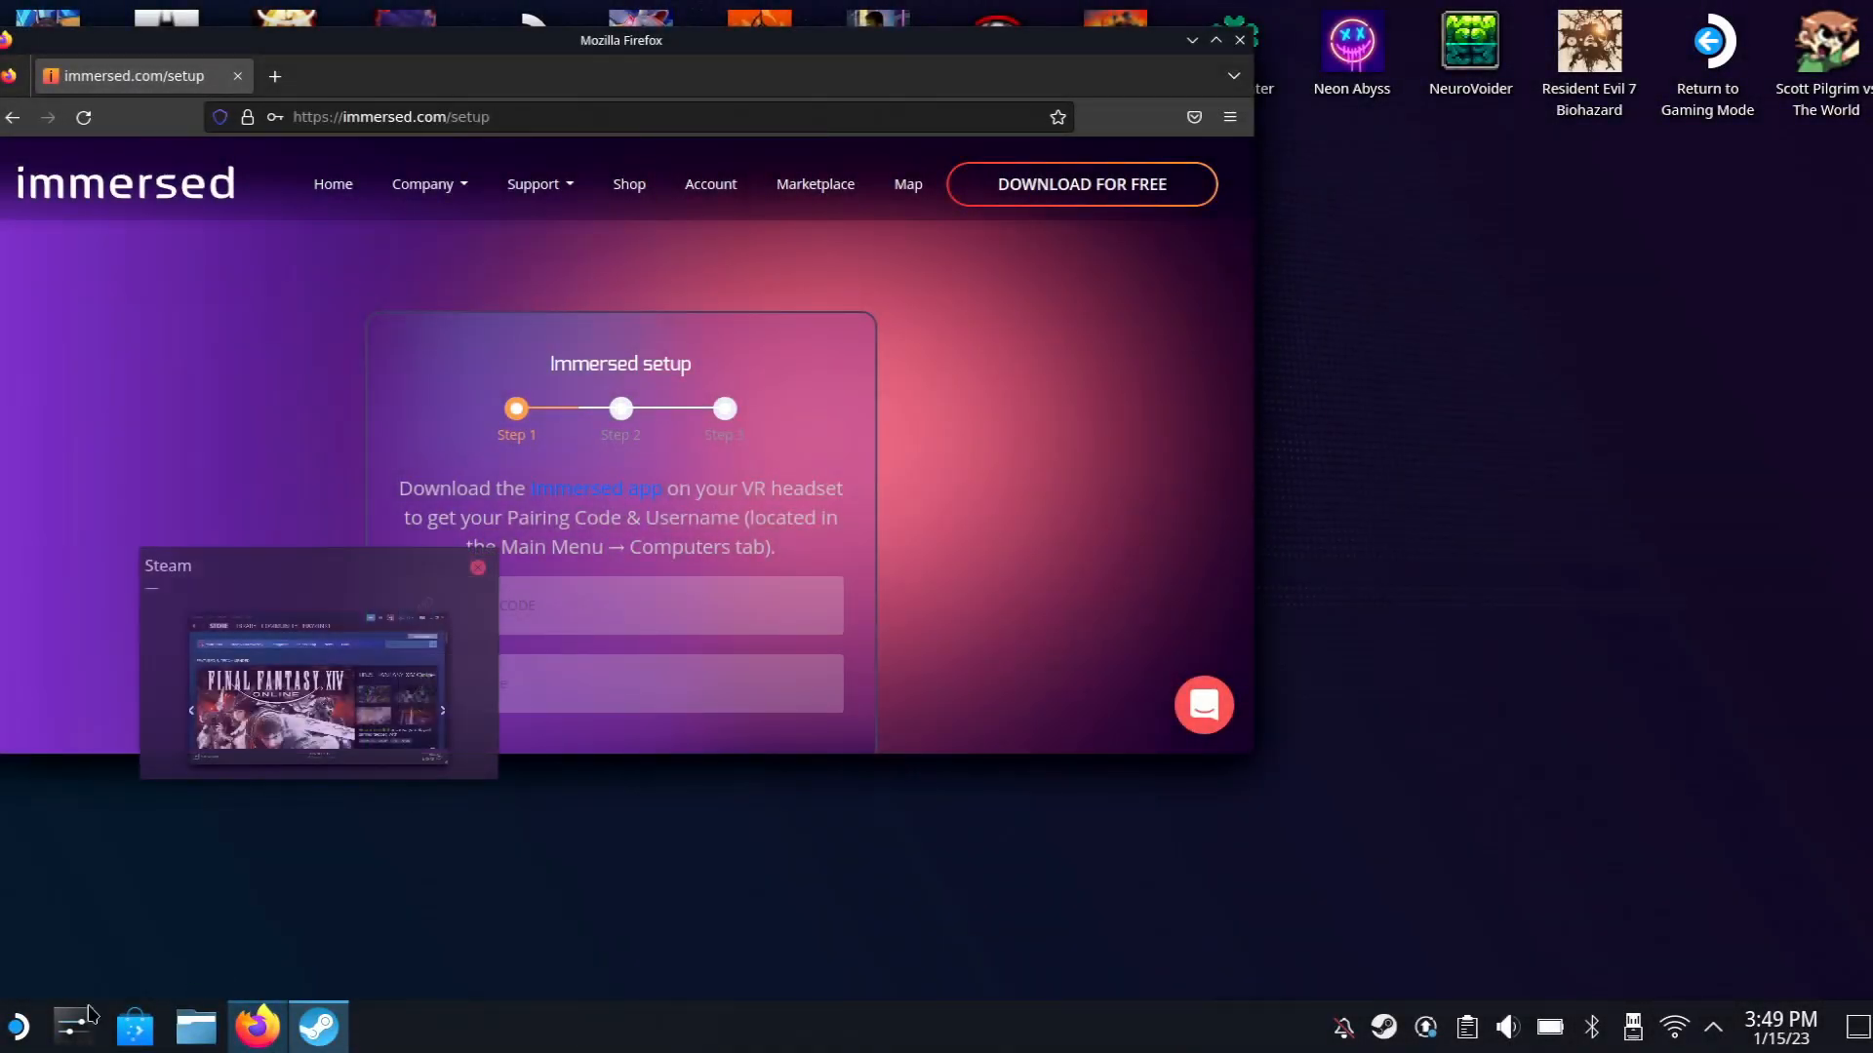
left_click(620, 604)
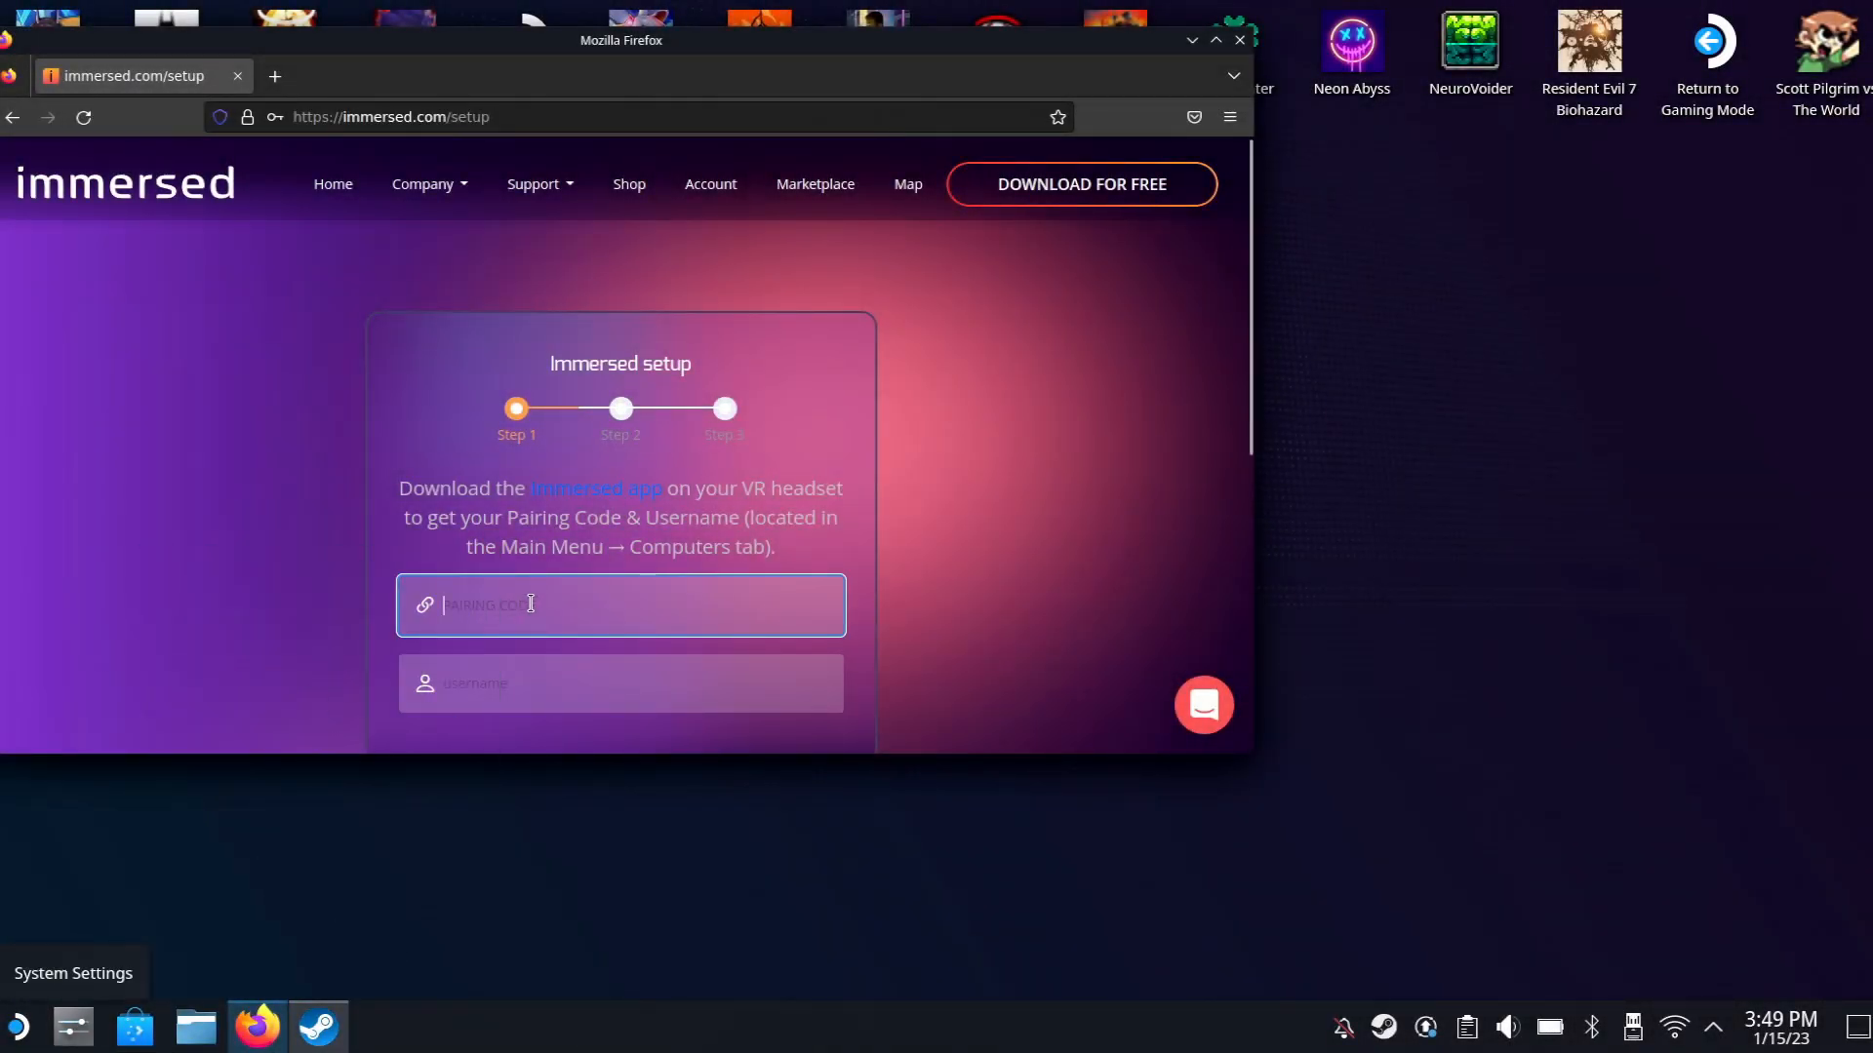
left_click(621, 603)
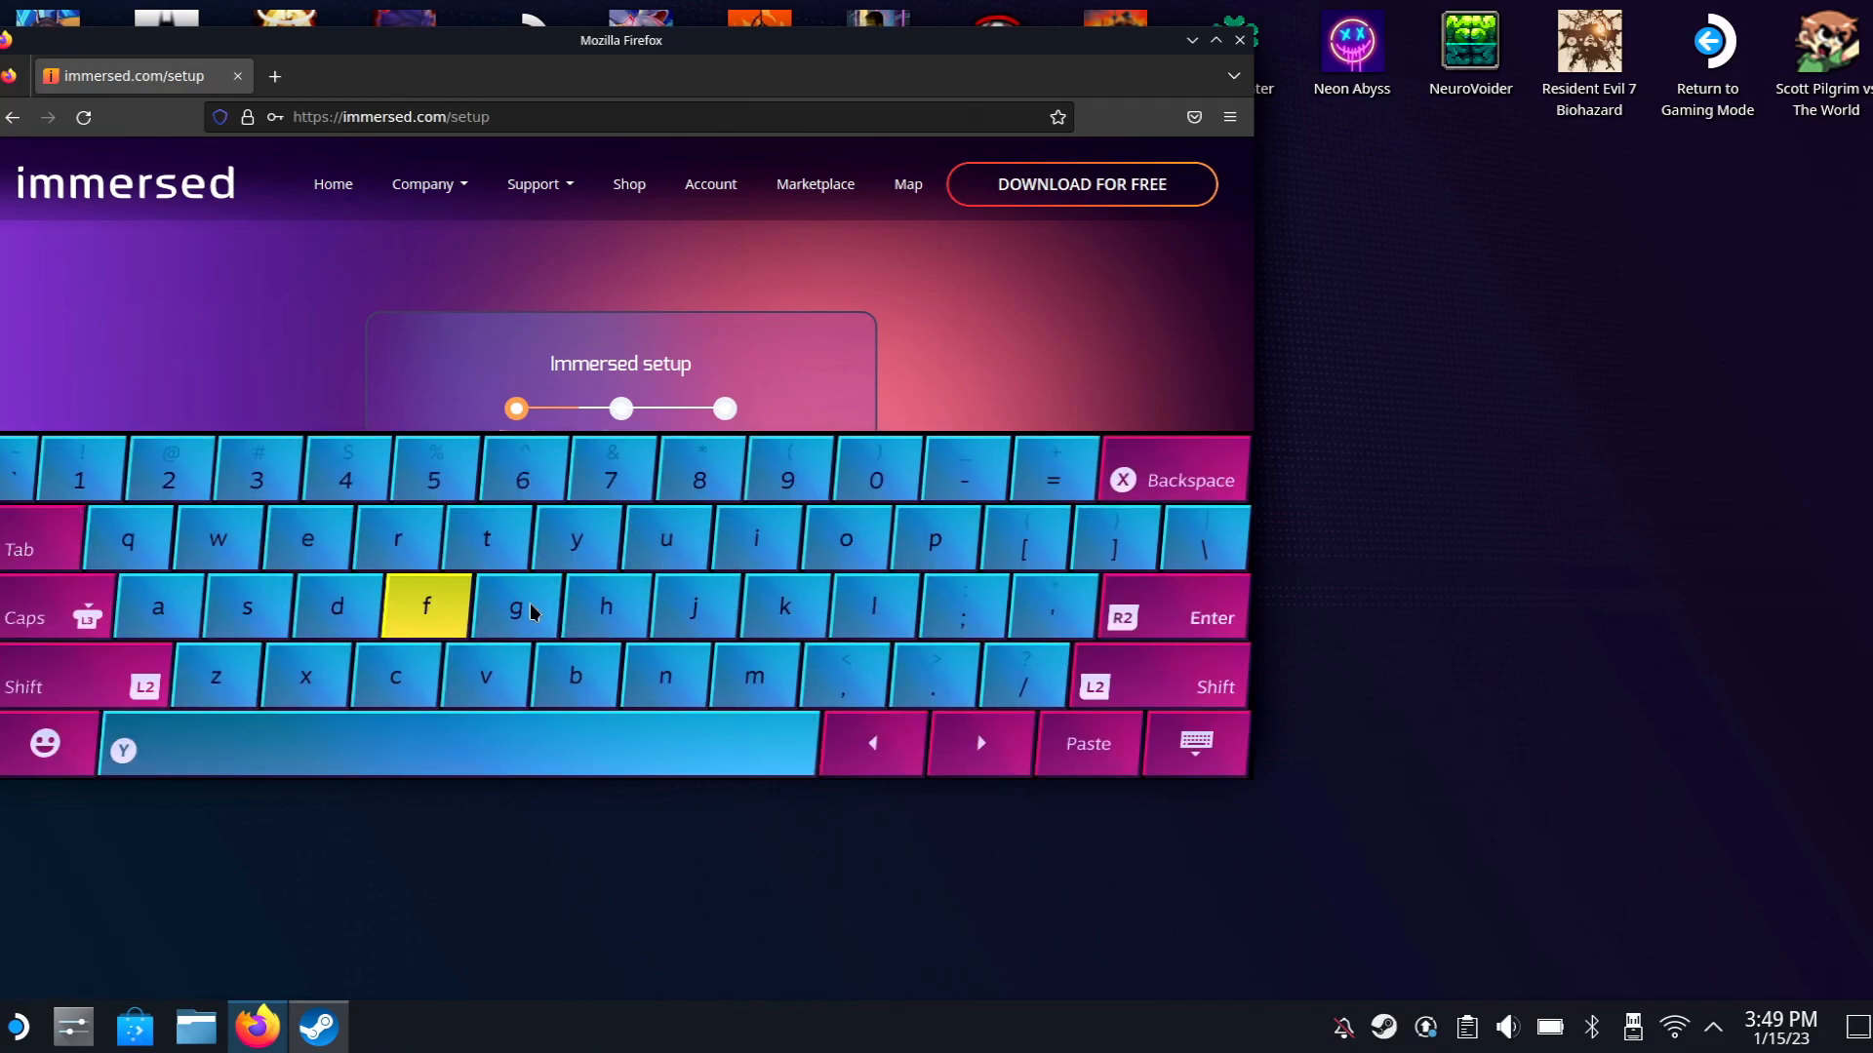
left_click(336, 607)
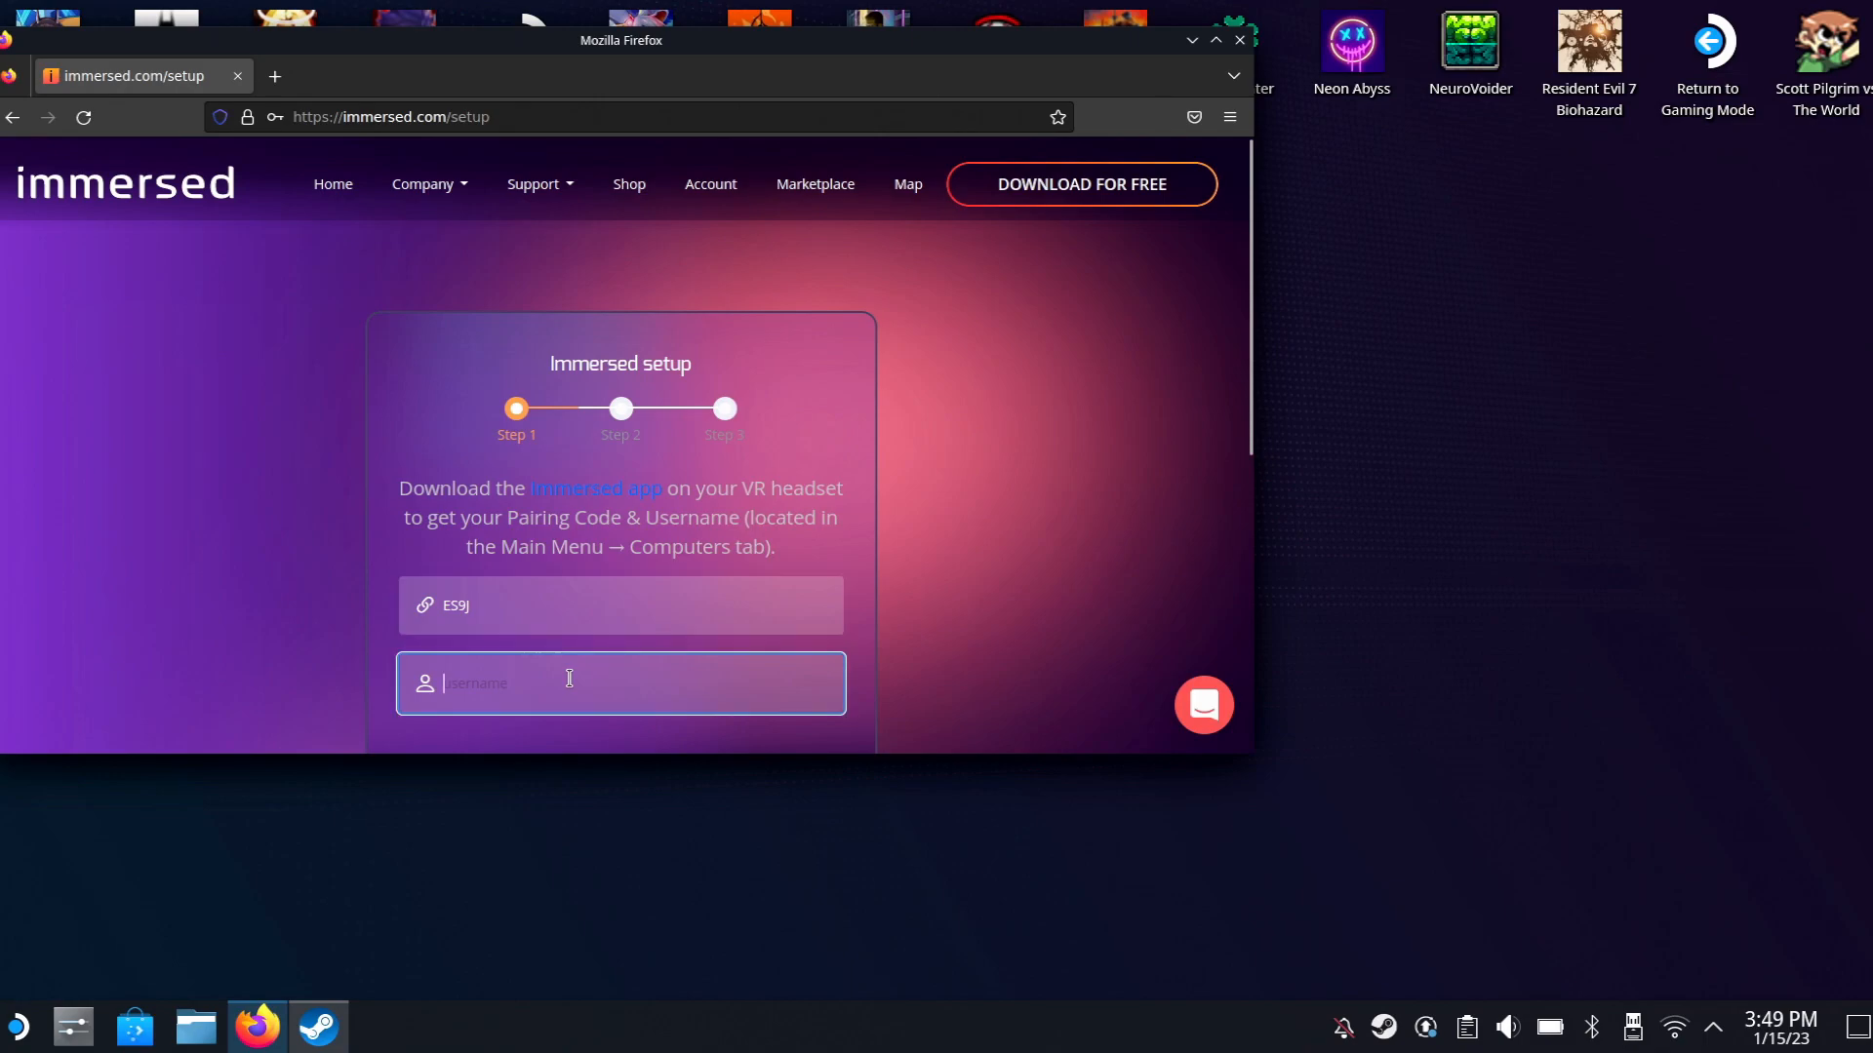
mouse_move(515, 669)
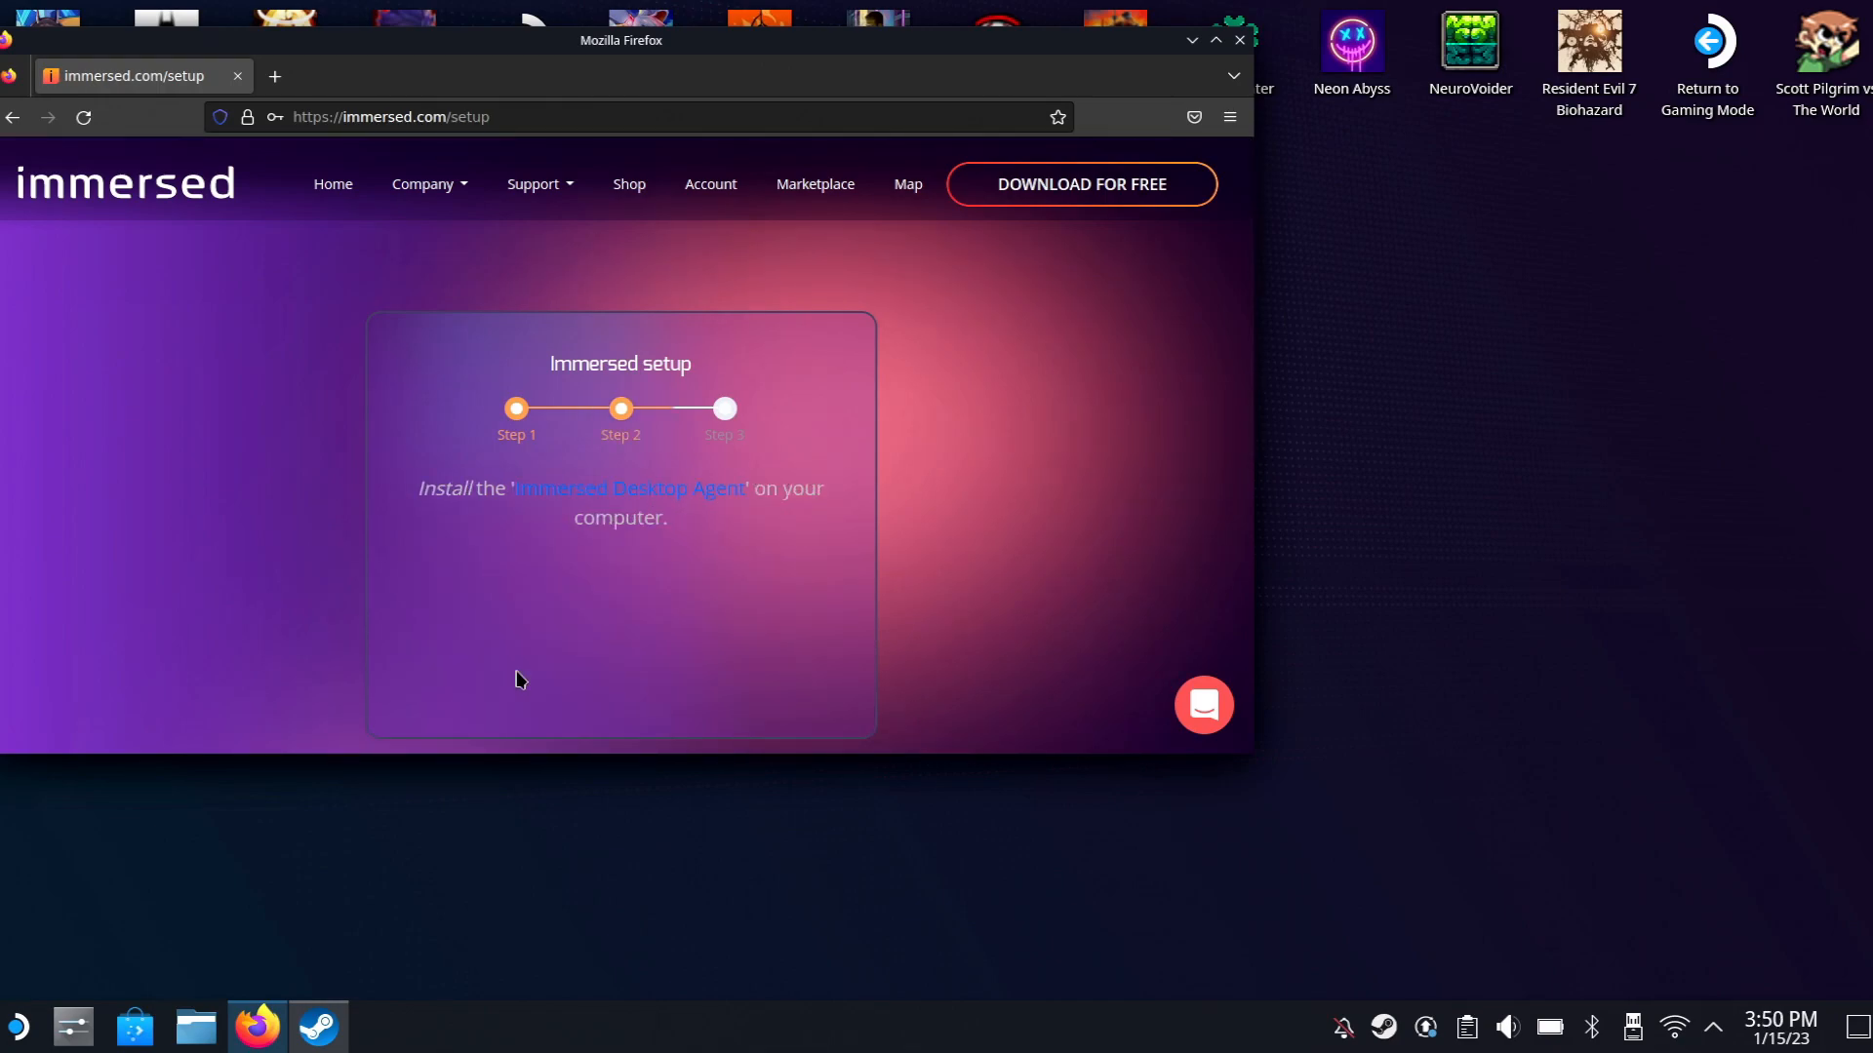
mouse_move(638, 488)
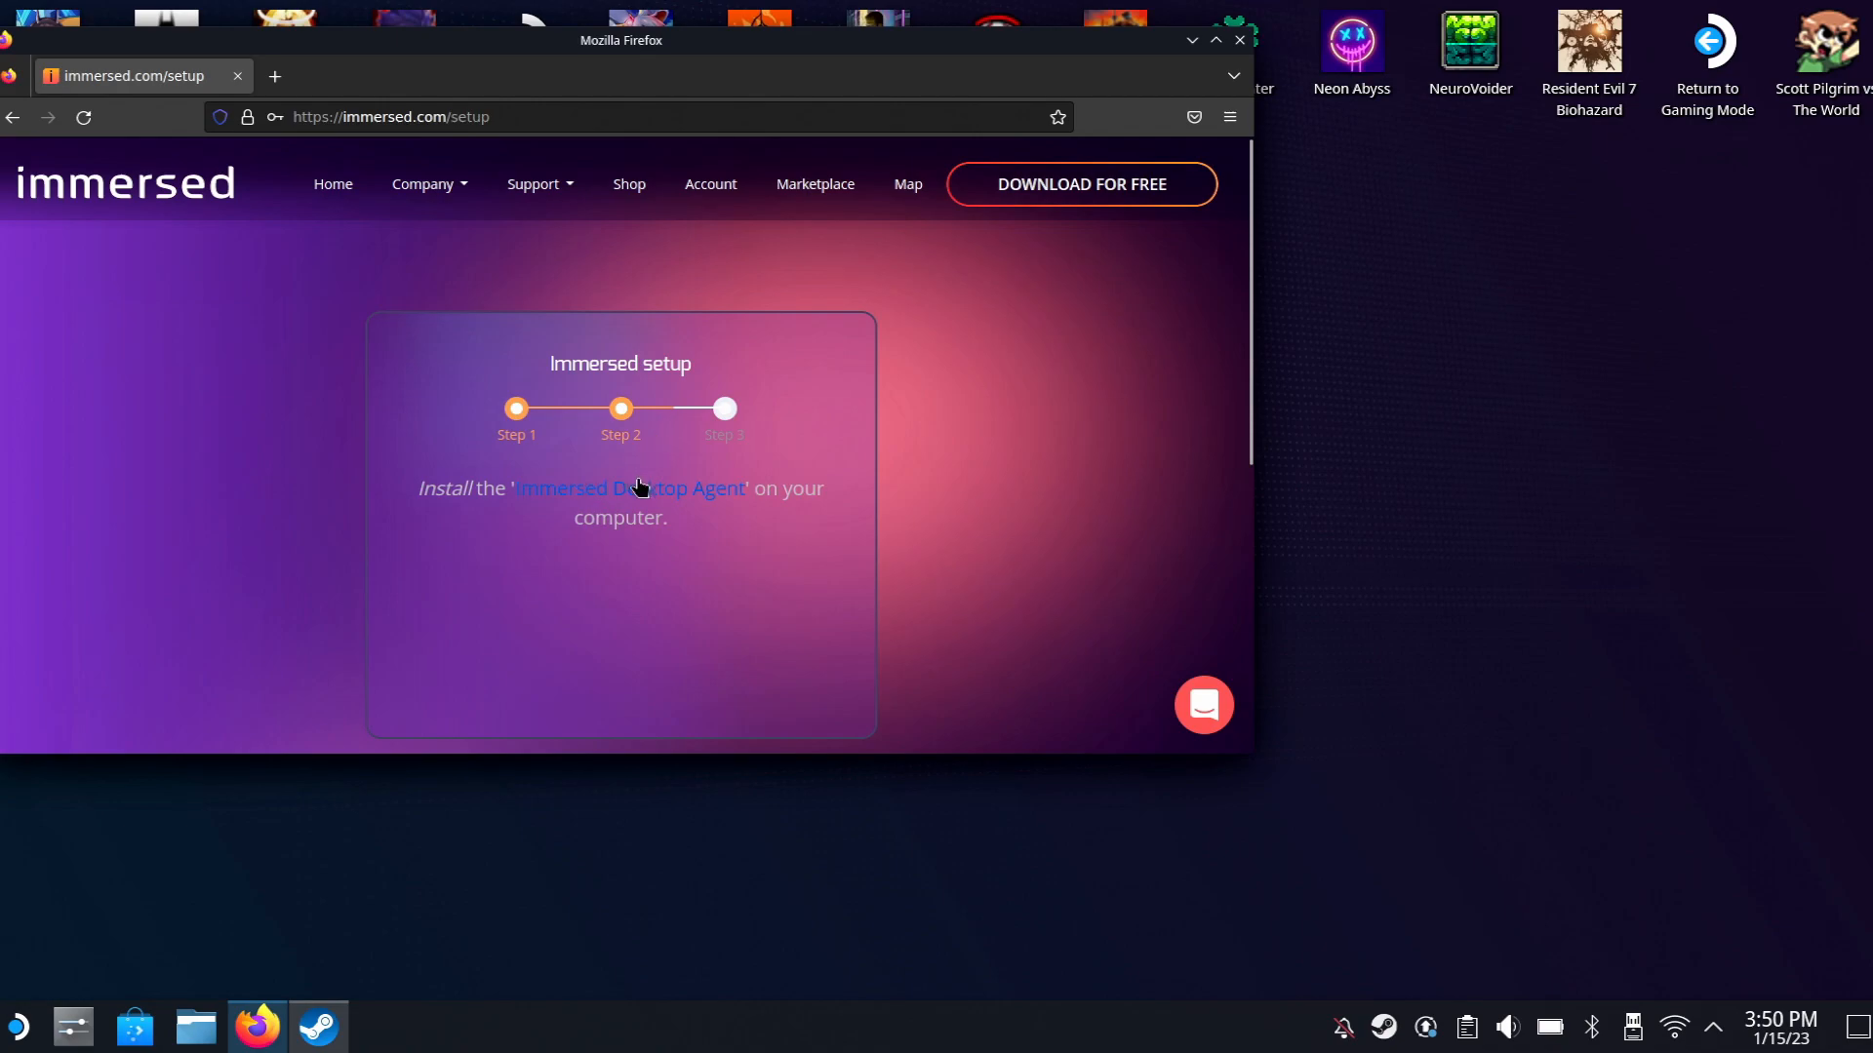
mouse_move(681, 468)
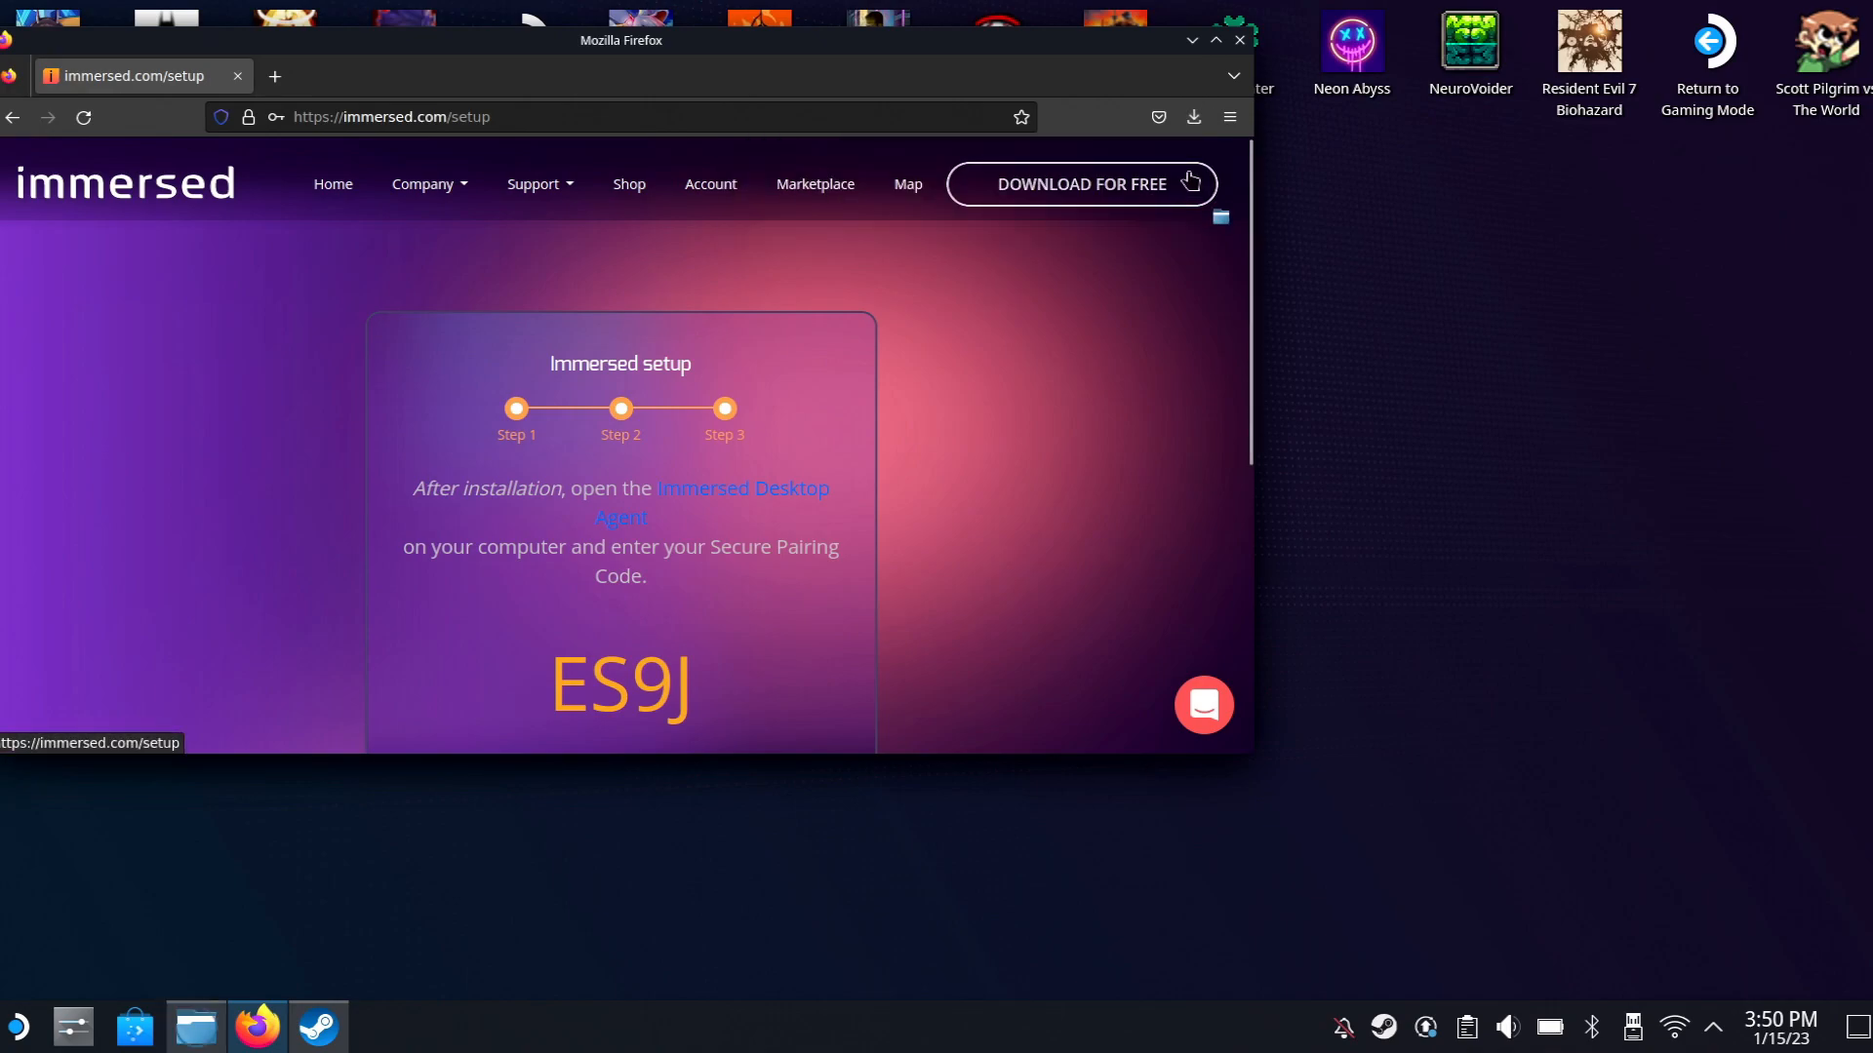
Step: Run Immersed-x86_64.AppImage from Downloads, confirming Execute and Continue
left_click(195, 1024)
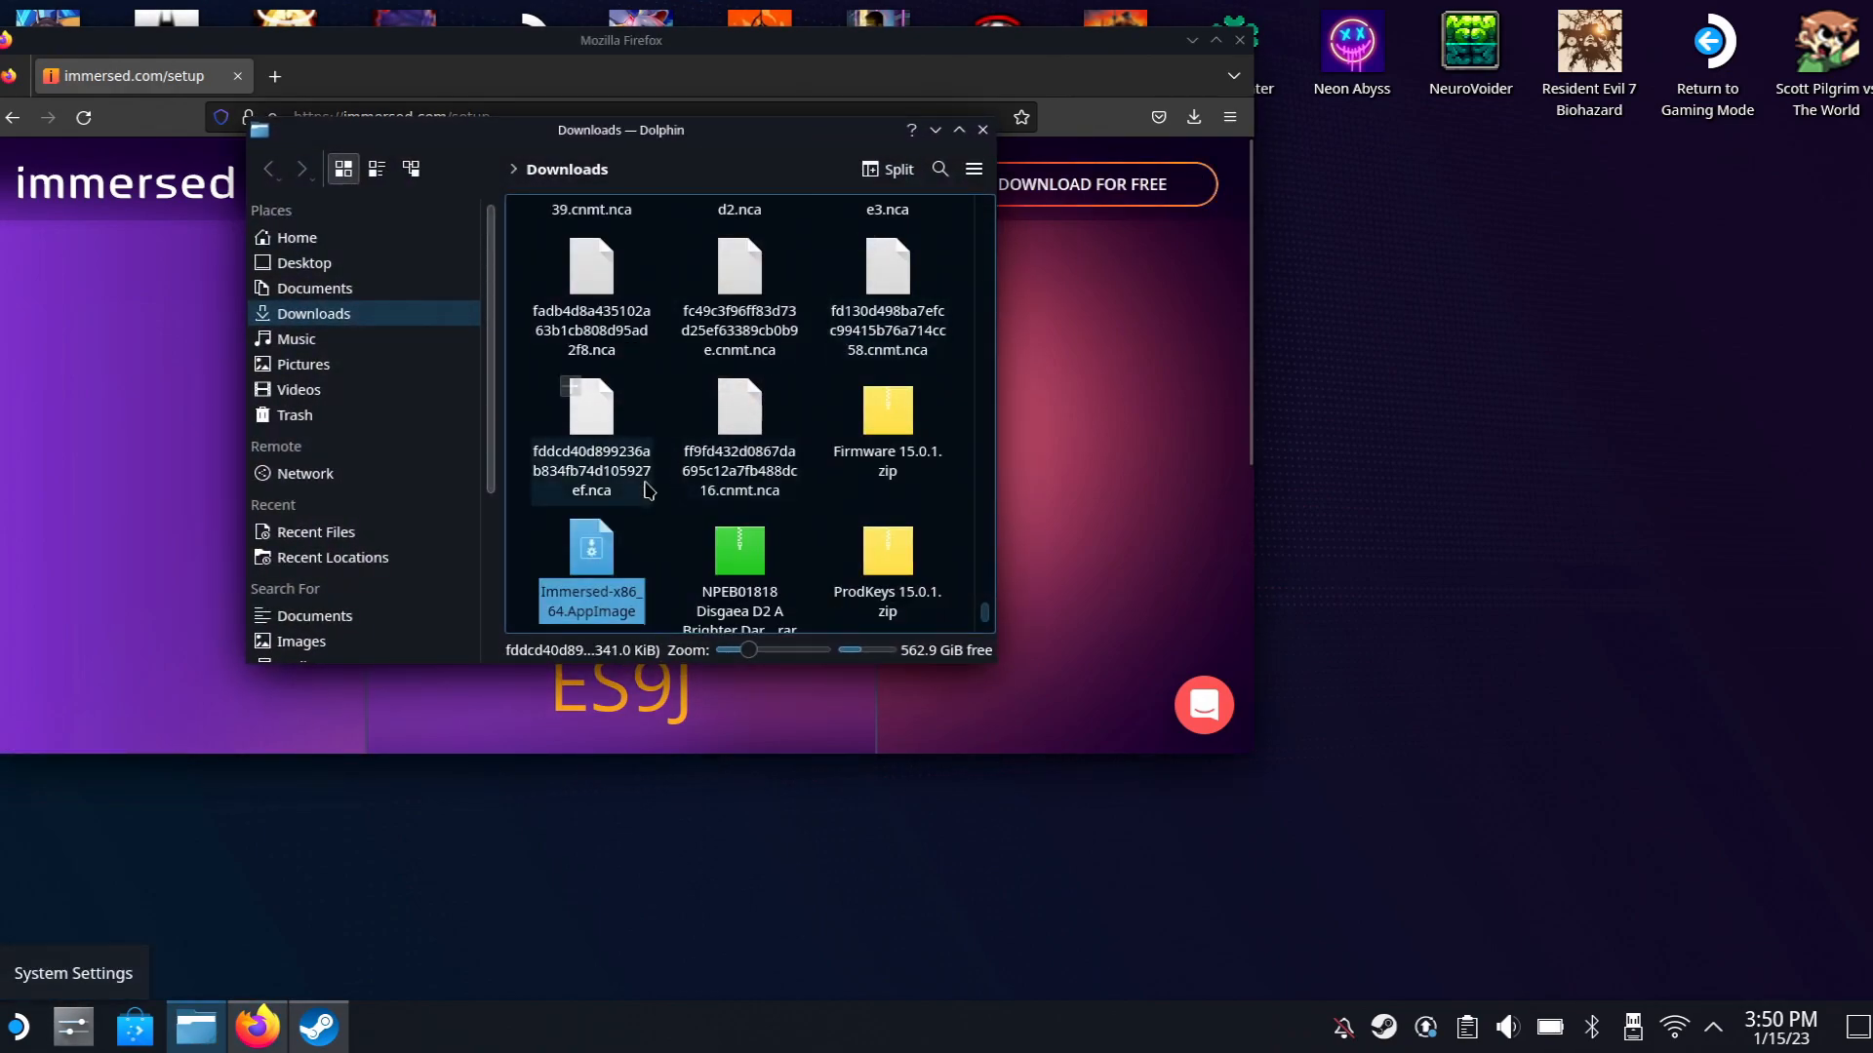
left_click(589, 550)
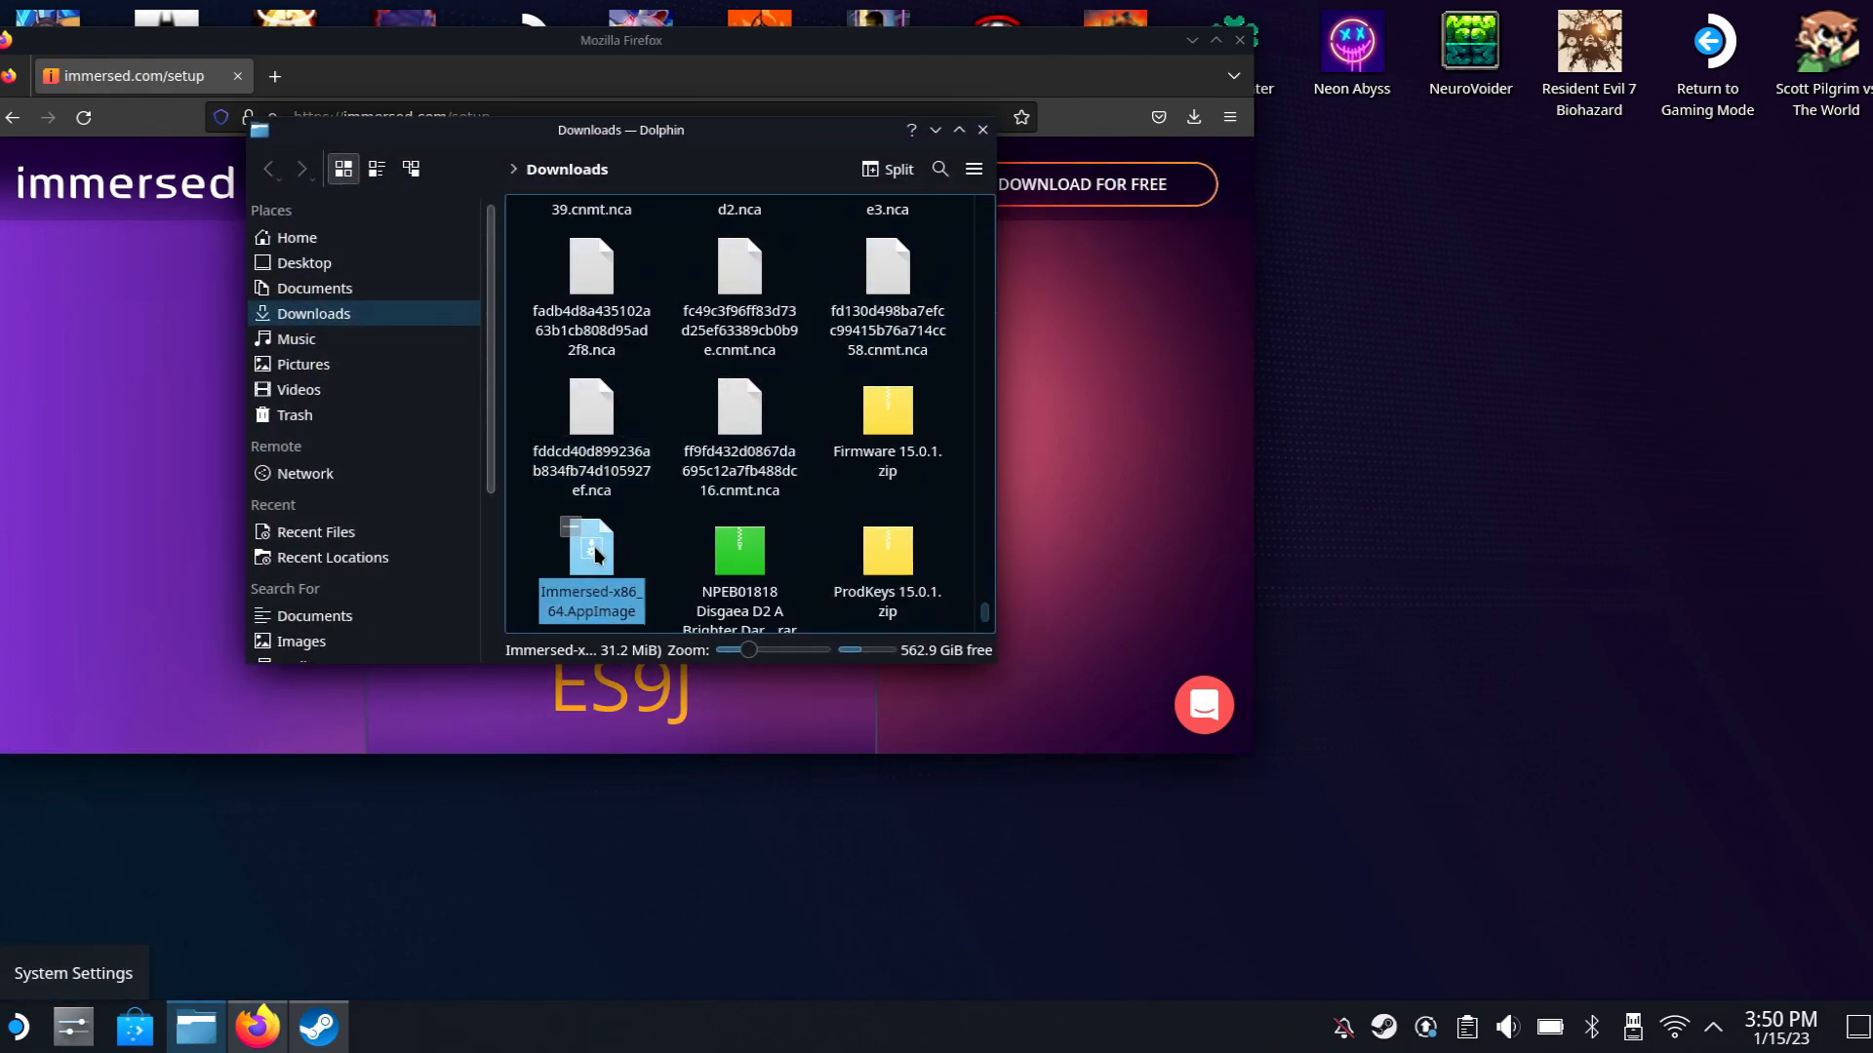
double_click(589, 552)
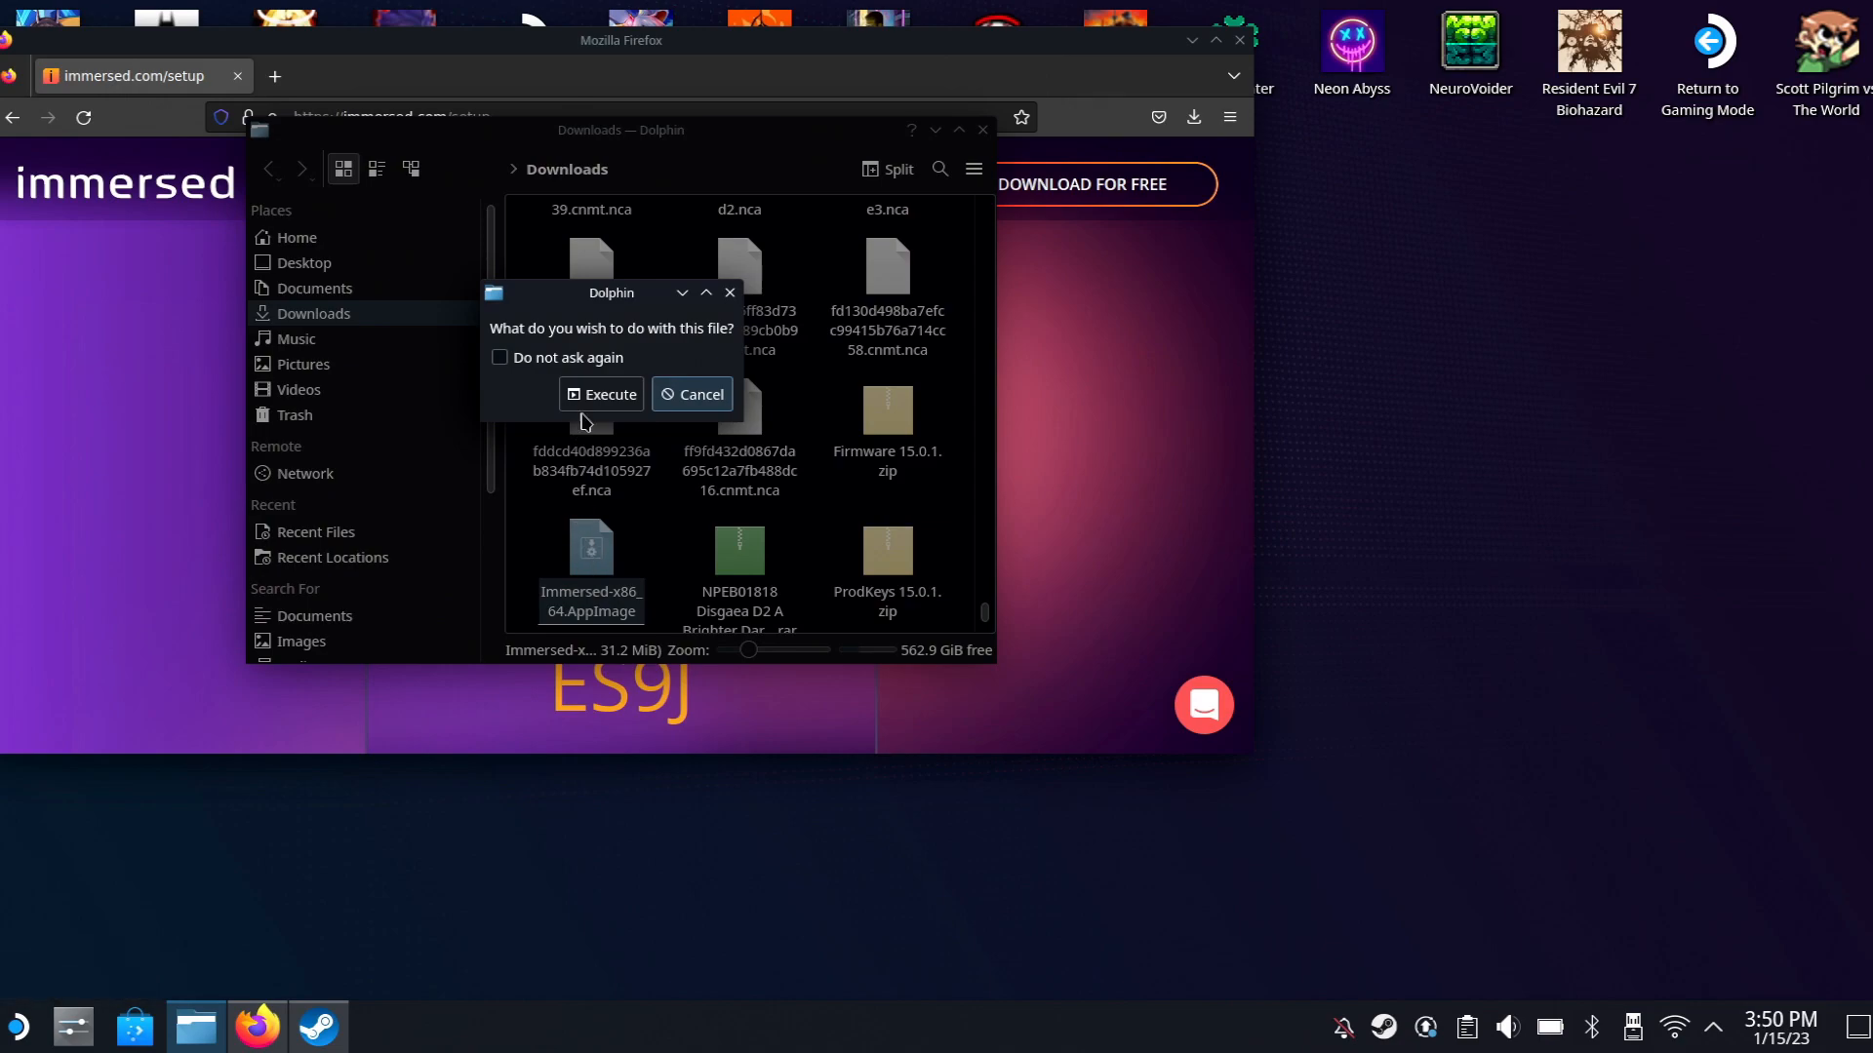
left_click(603, 394)
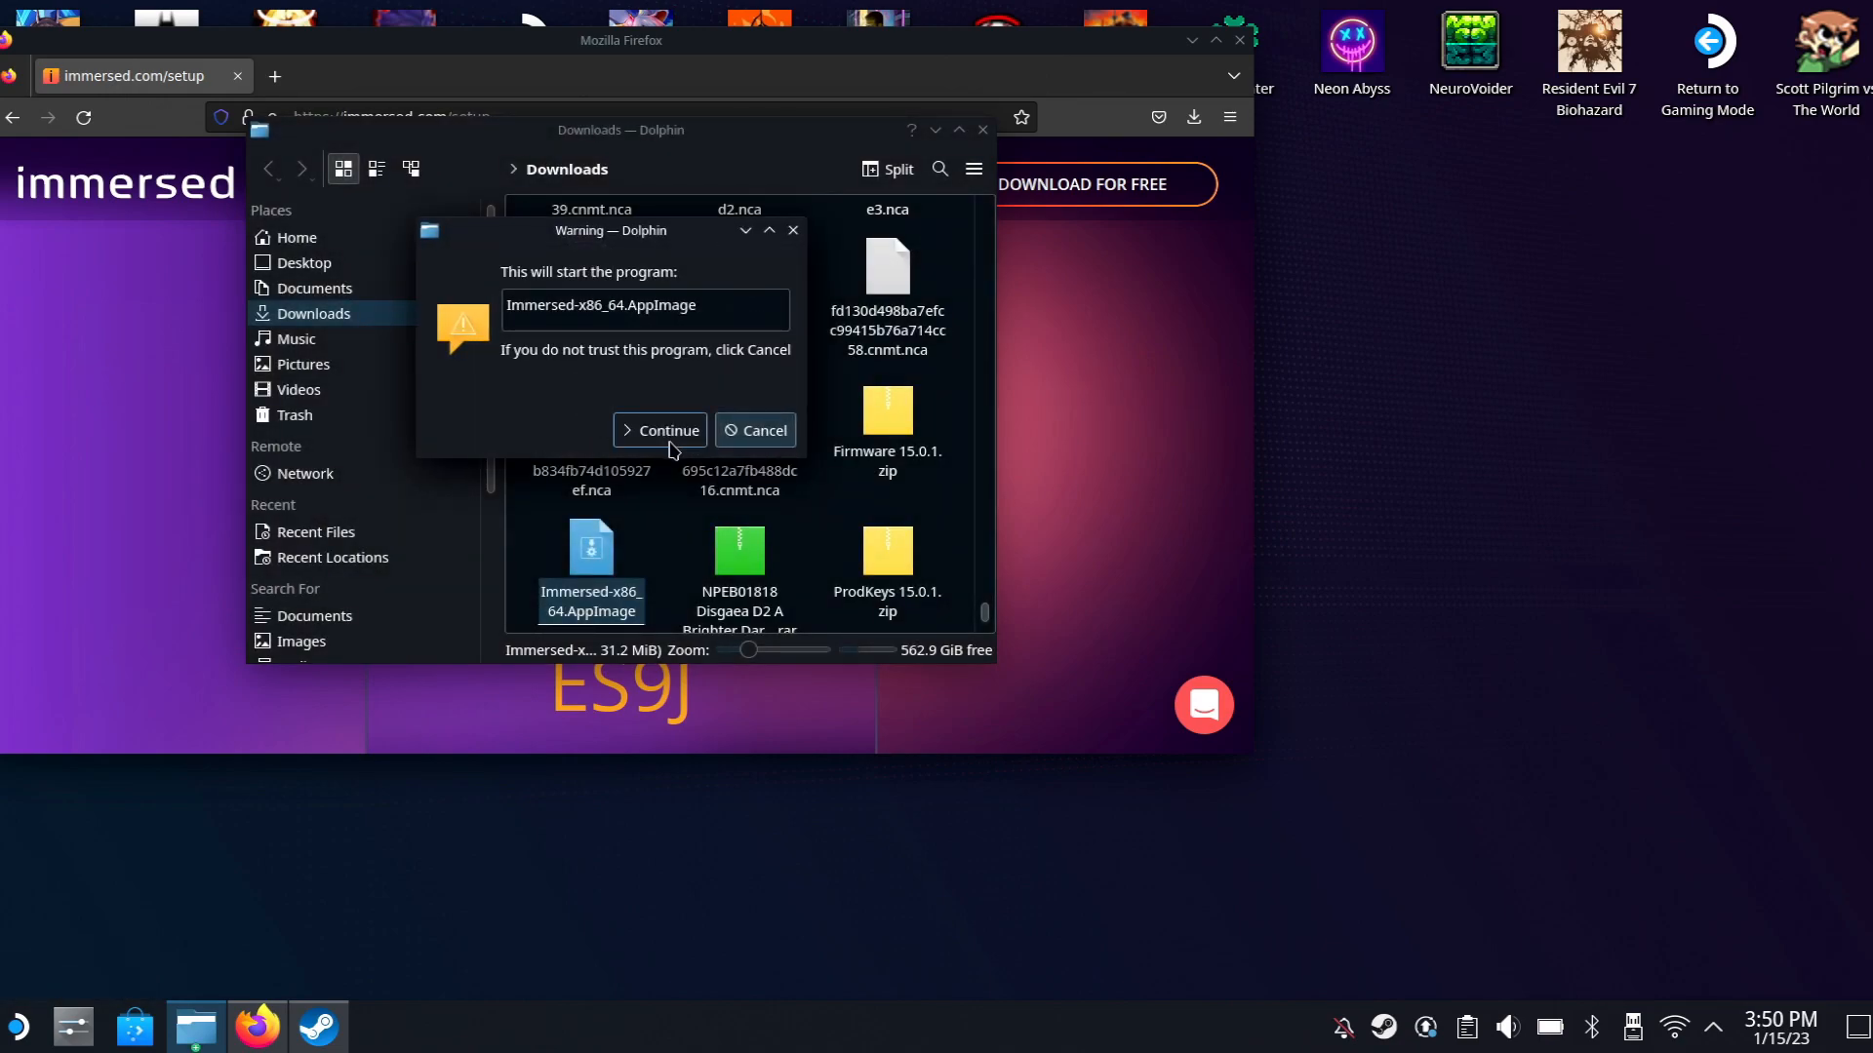
left_click(657, 429)
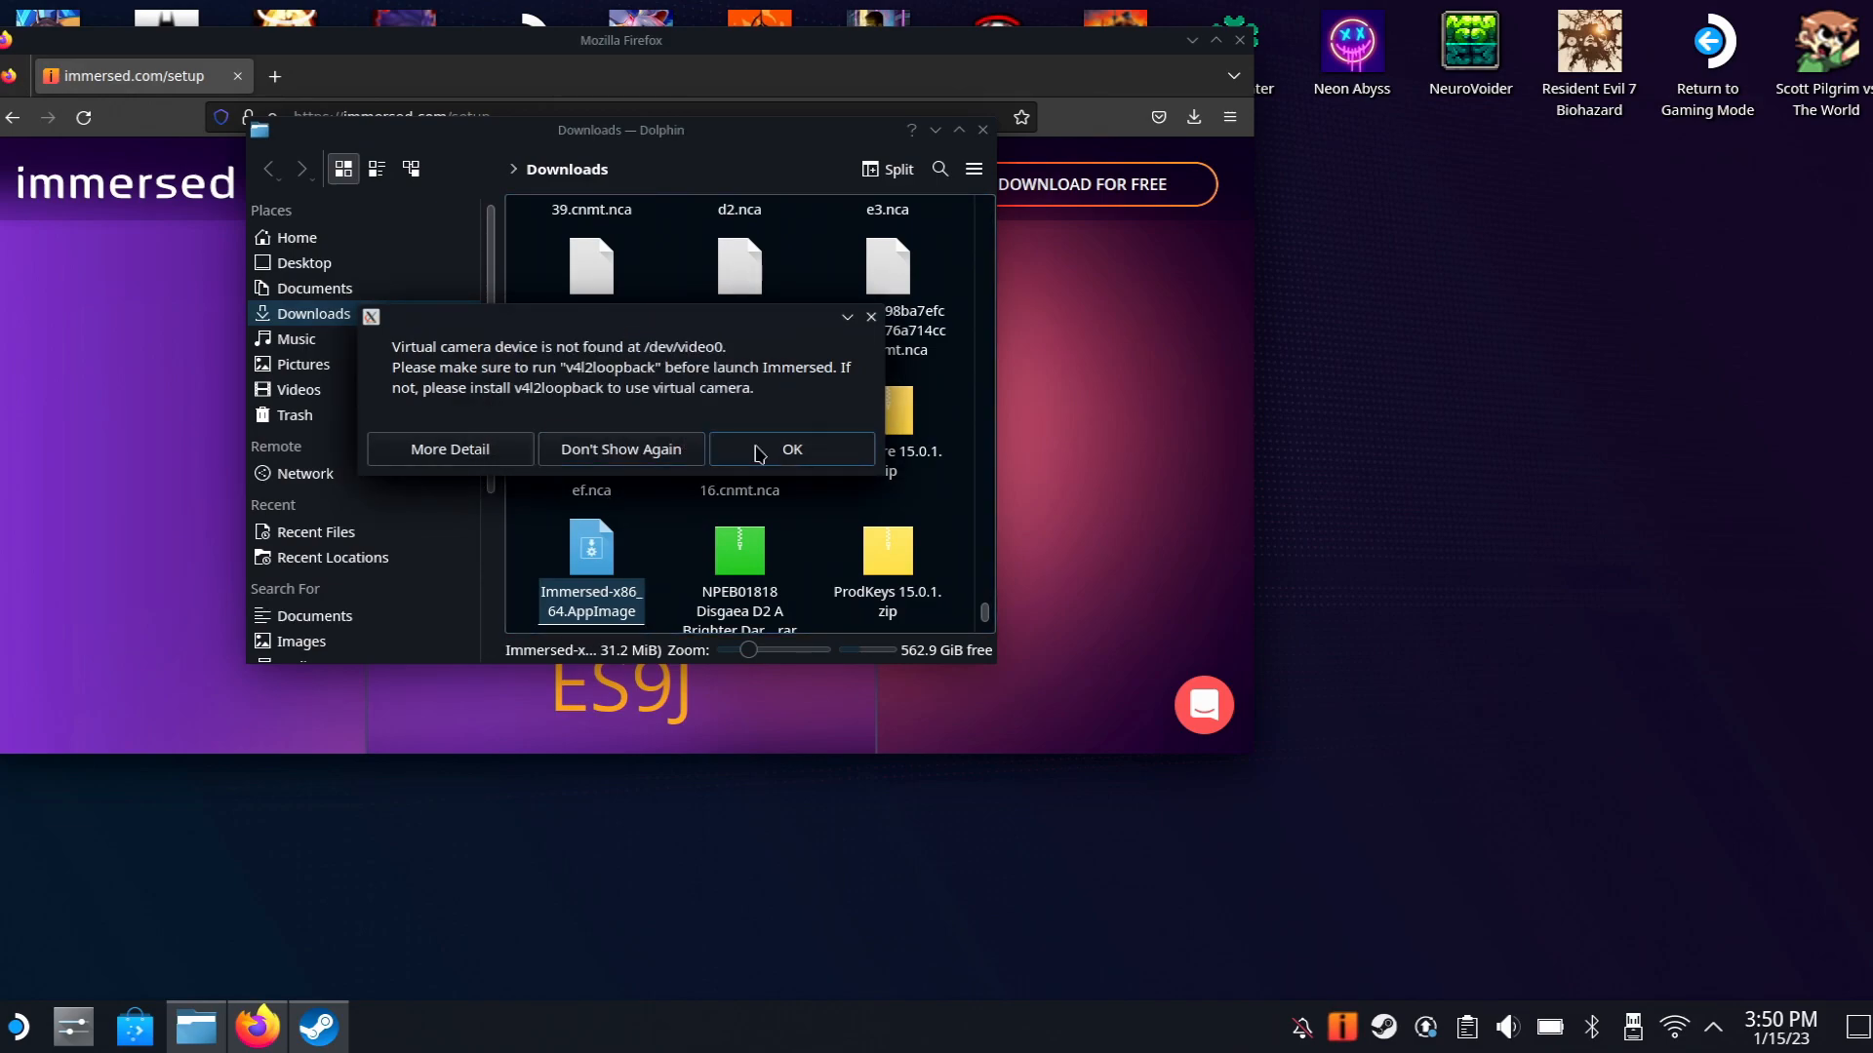
left_click(790, 448)
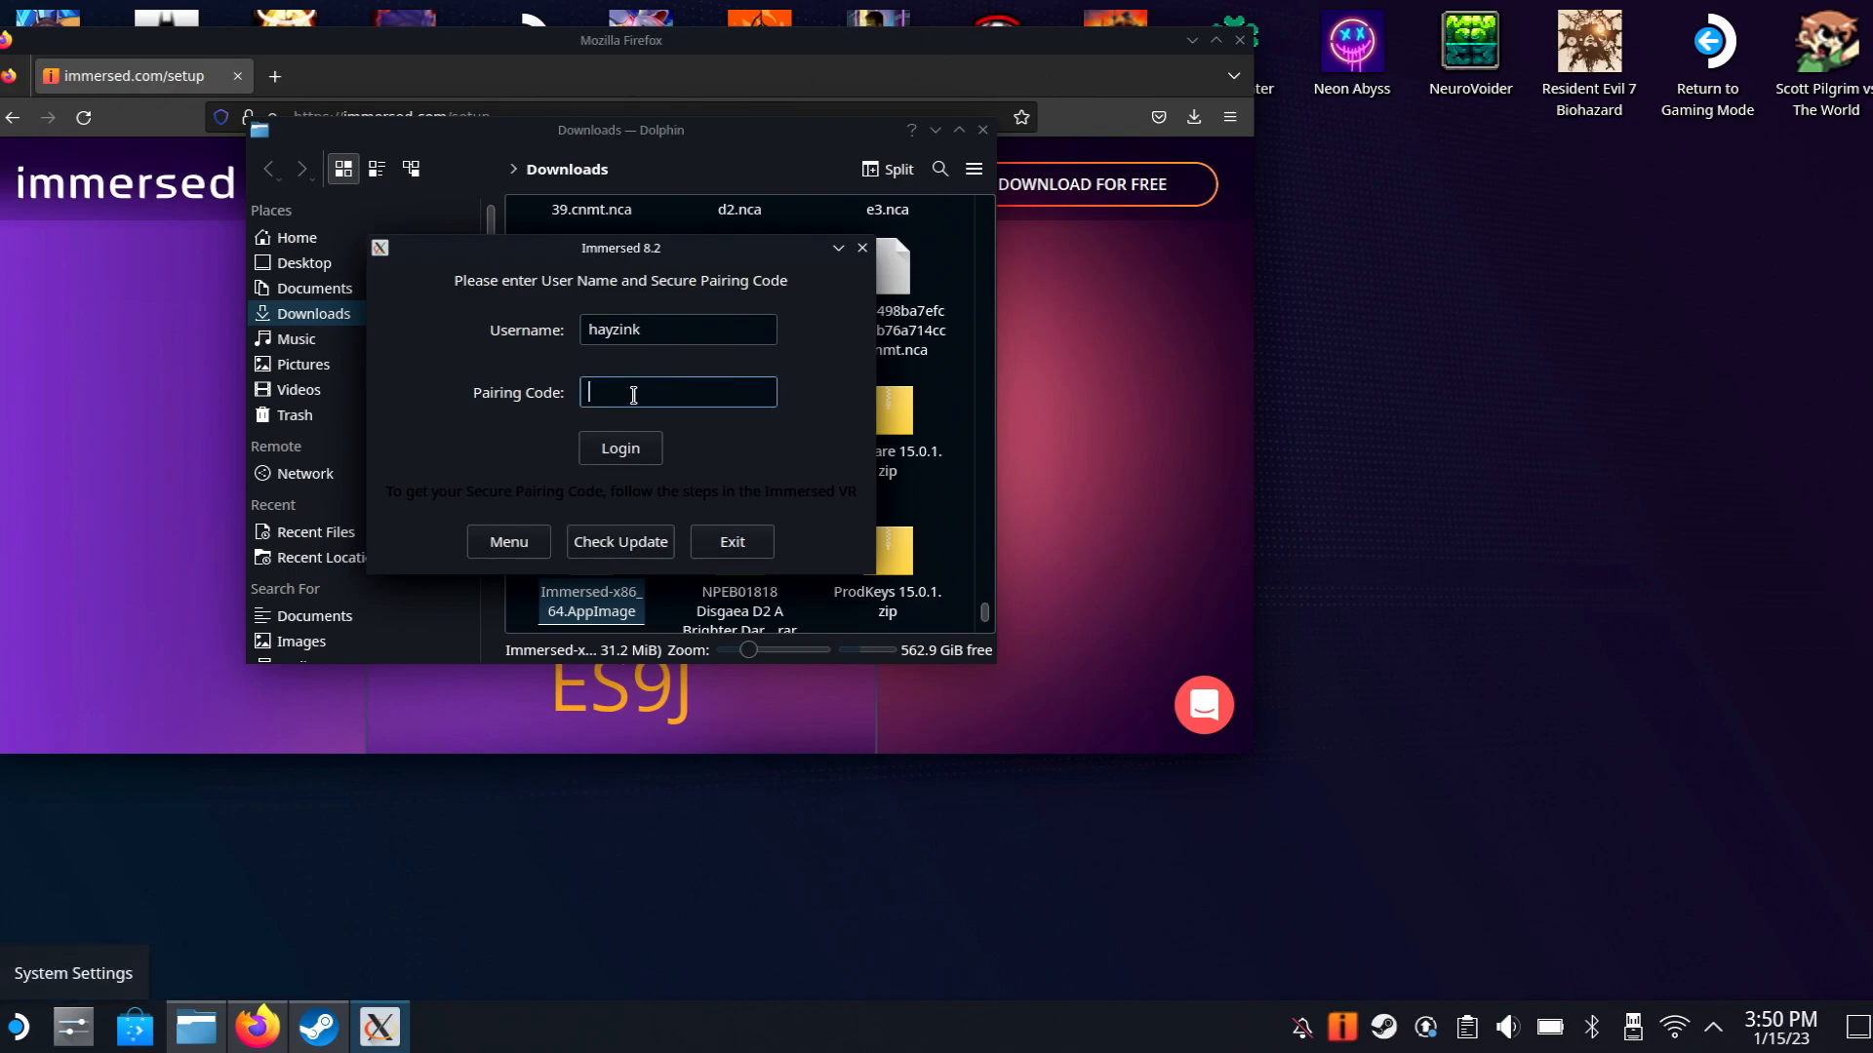
mouse_move(634, 392)
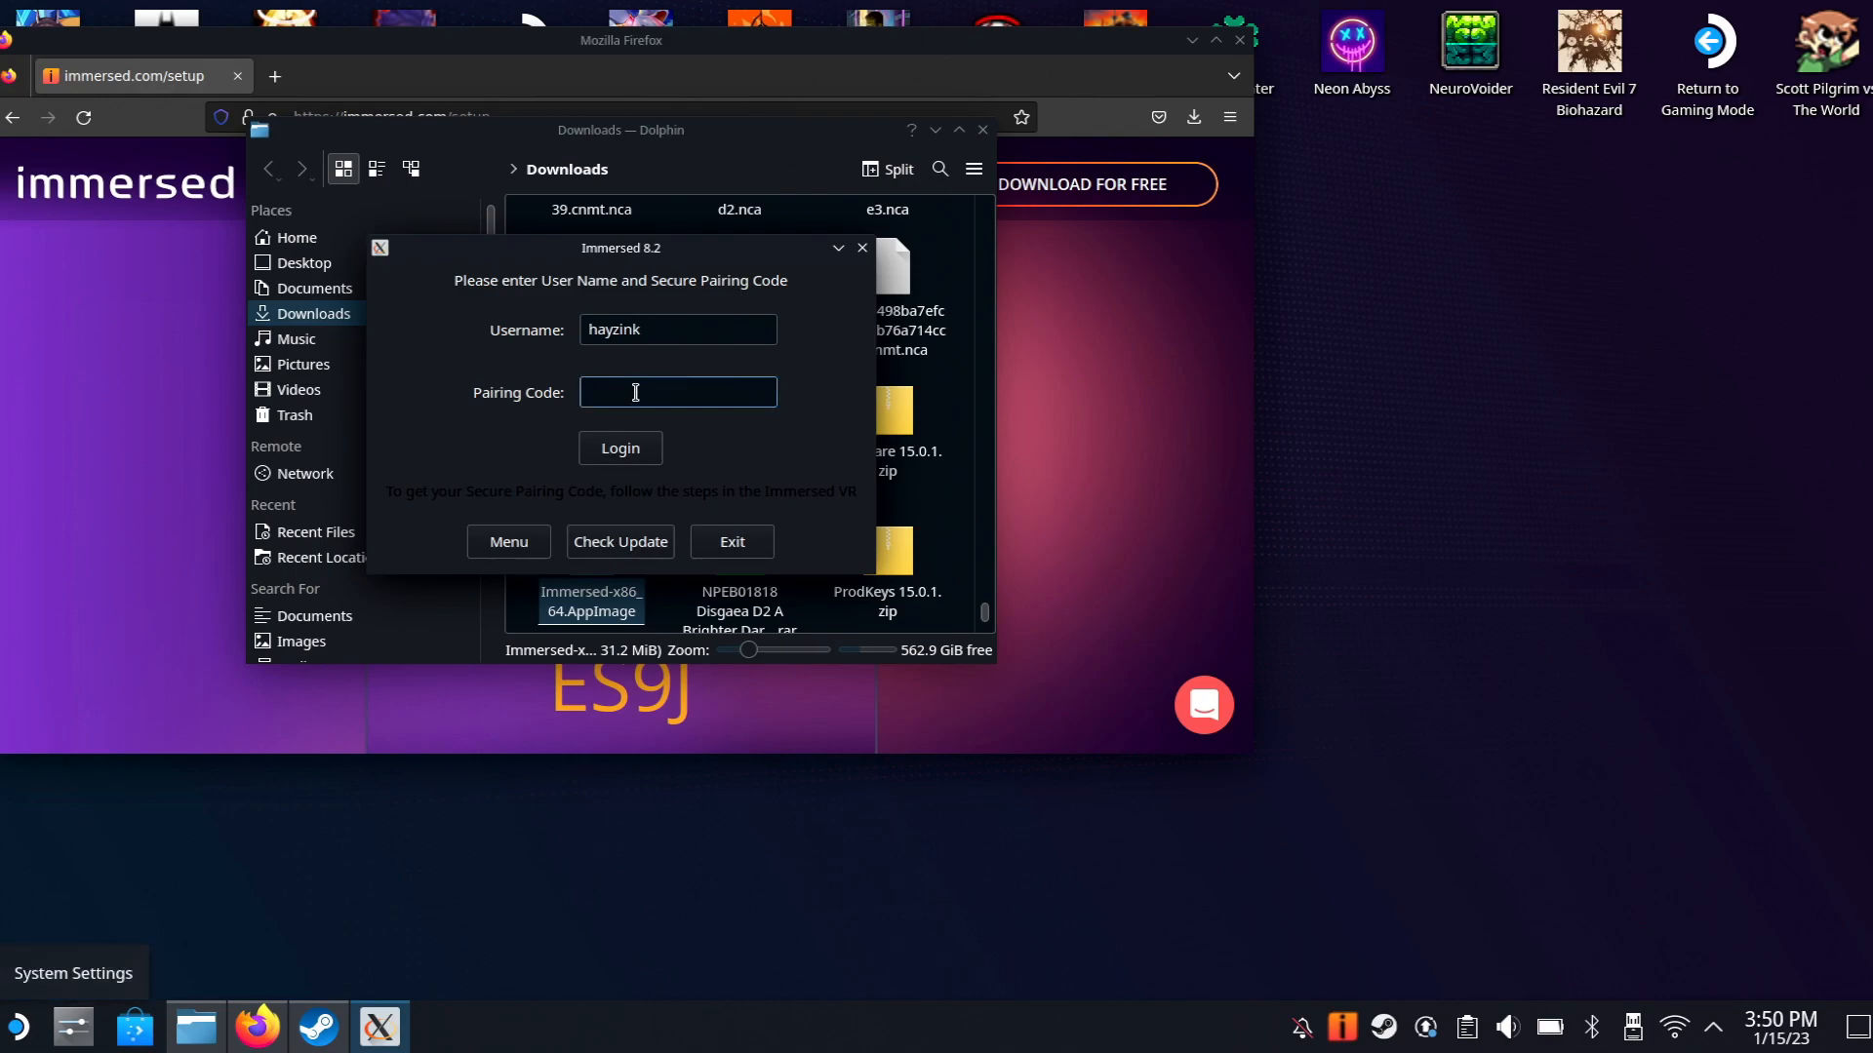
left_click(677, 392)
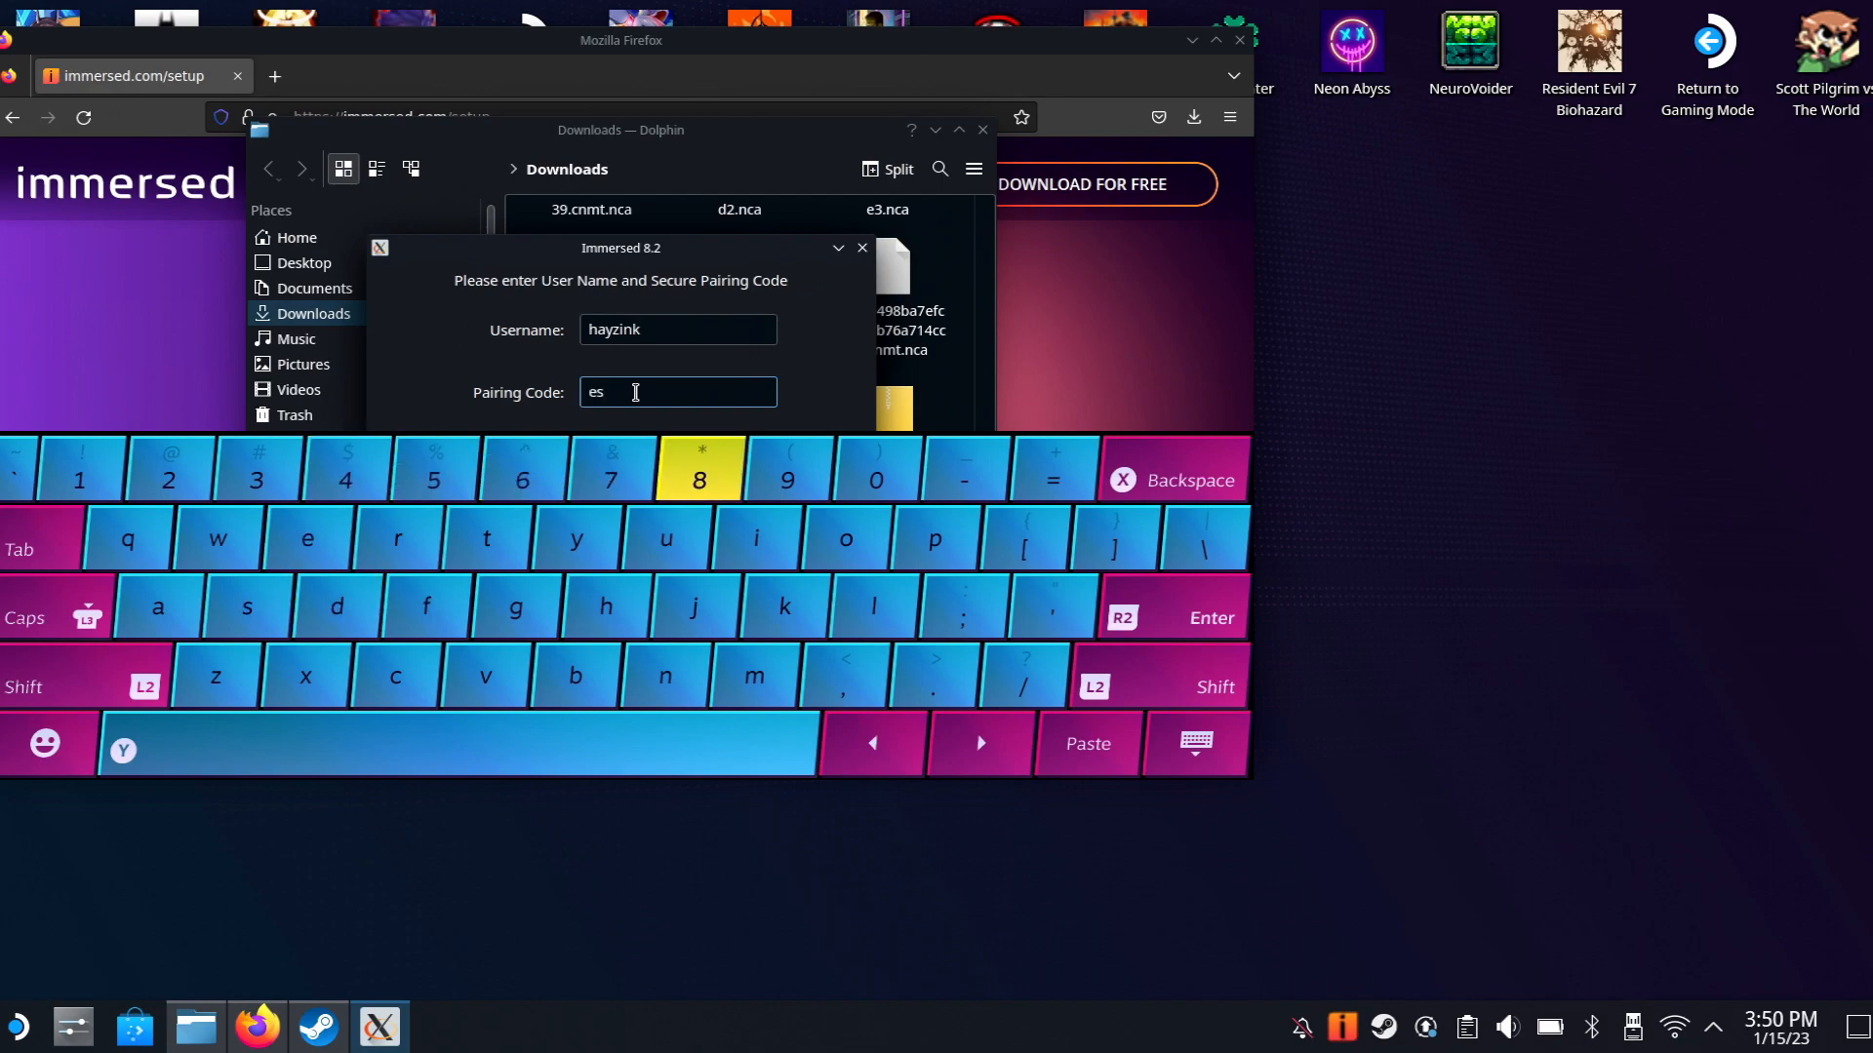
type("9j")
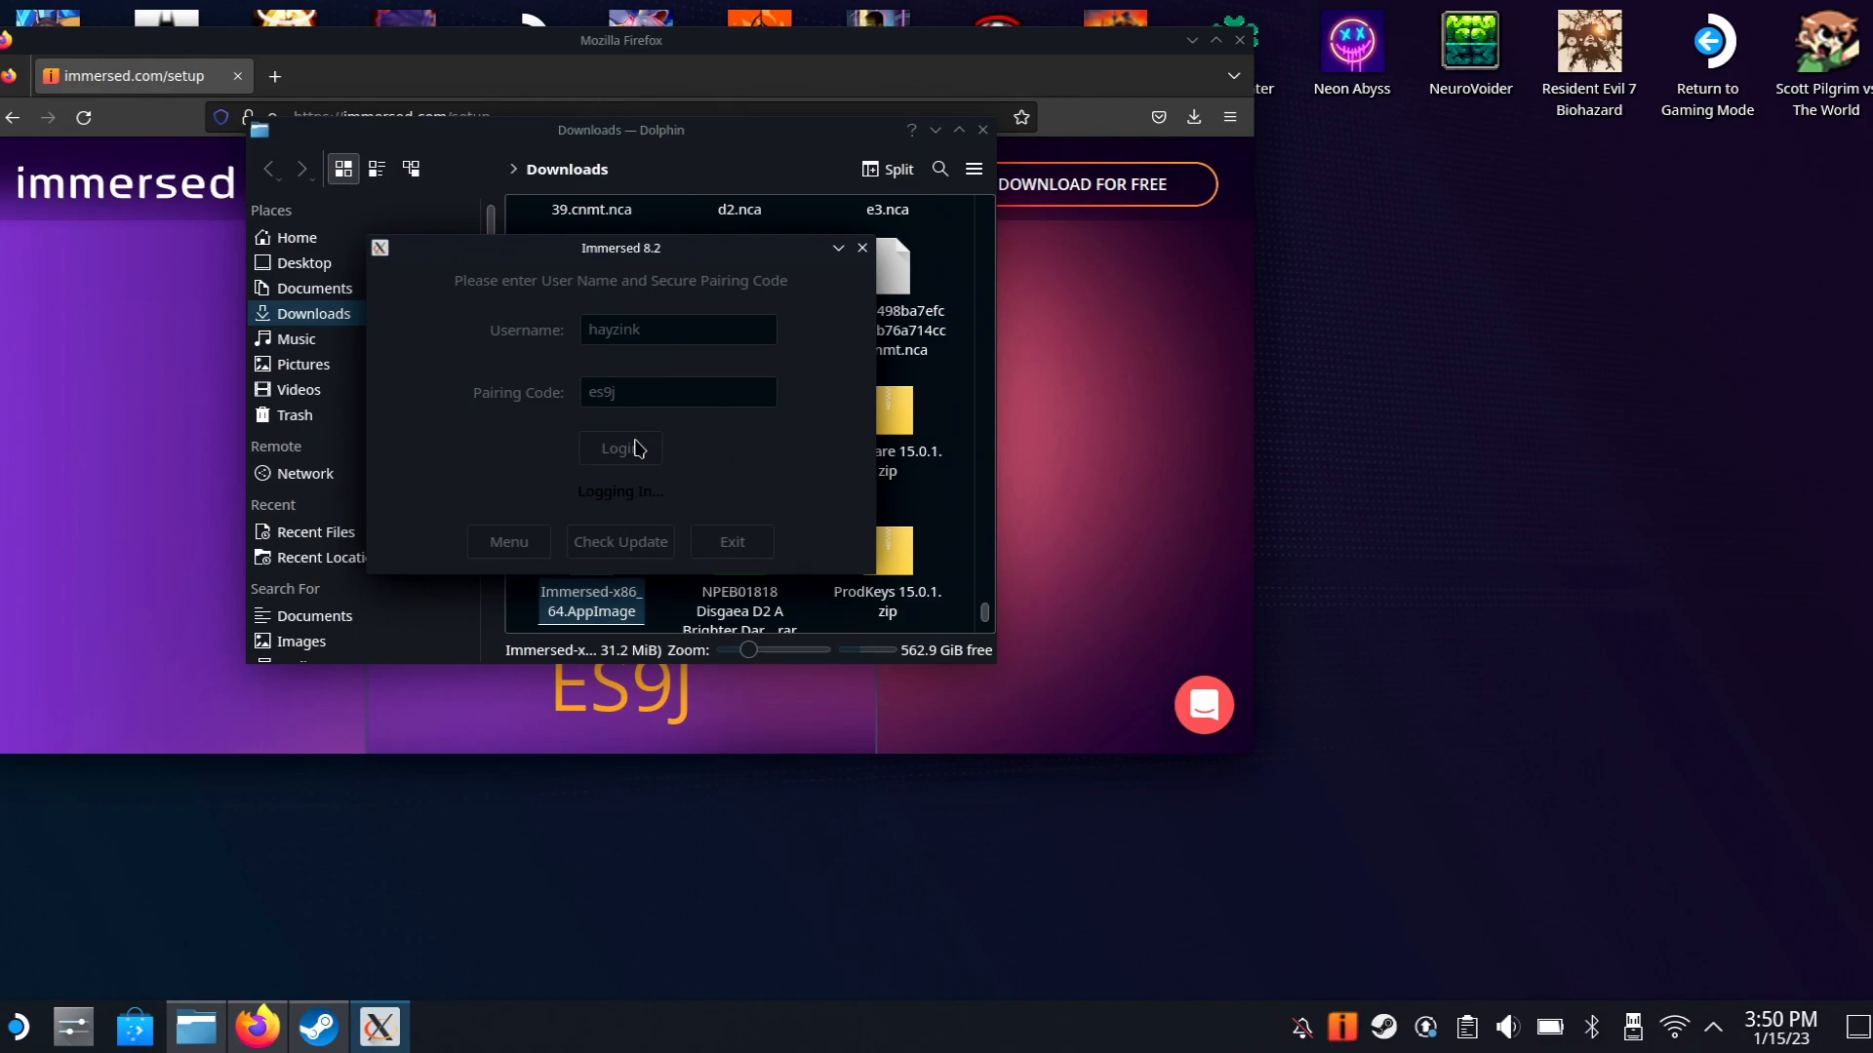
left_click(620, 449)
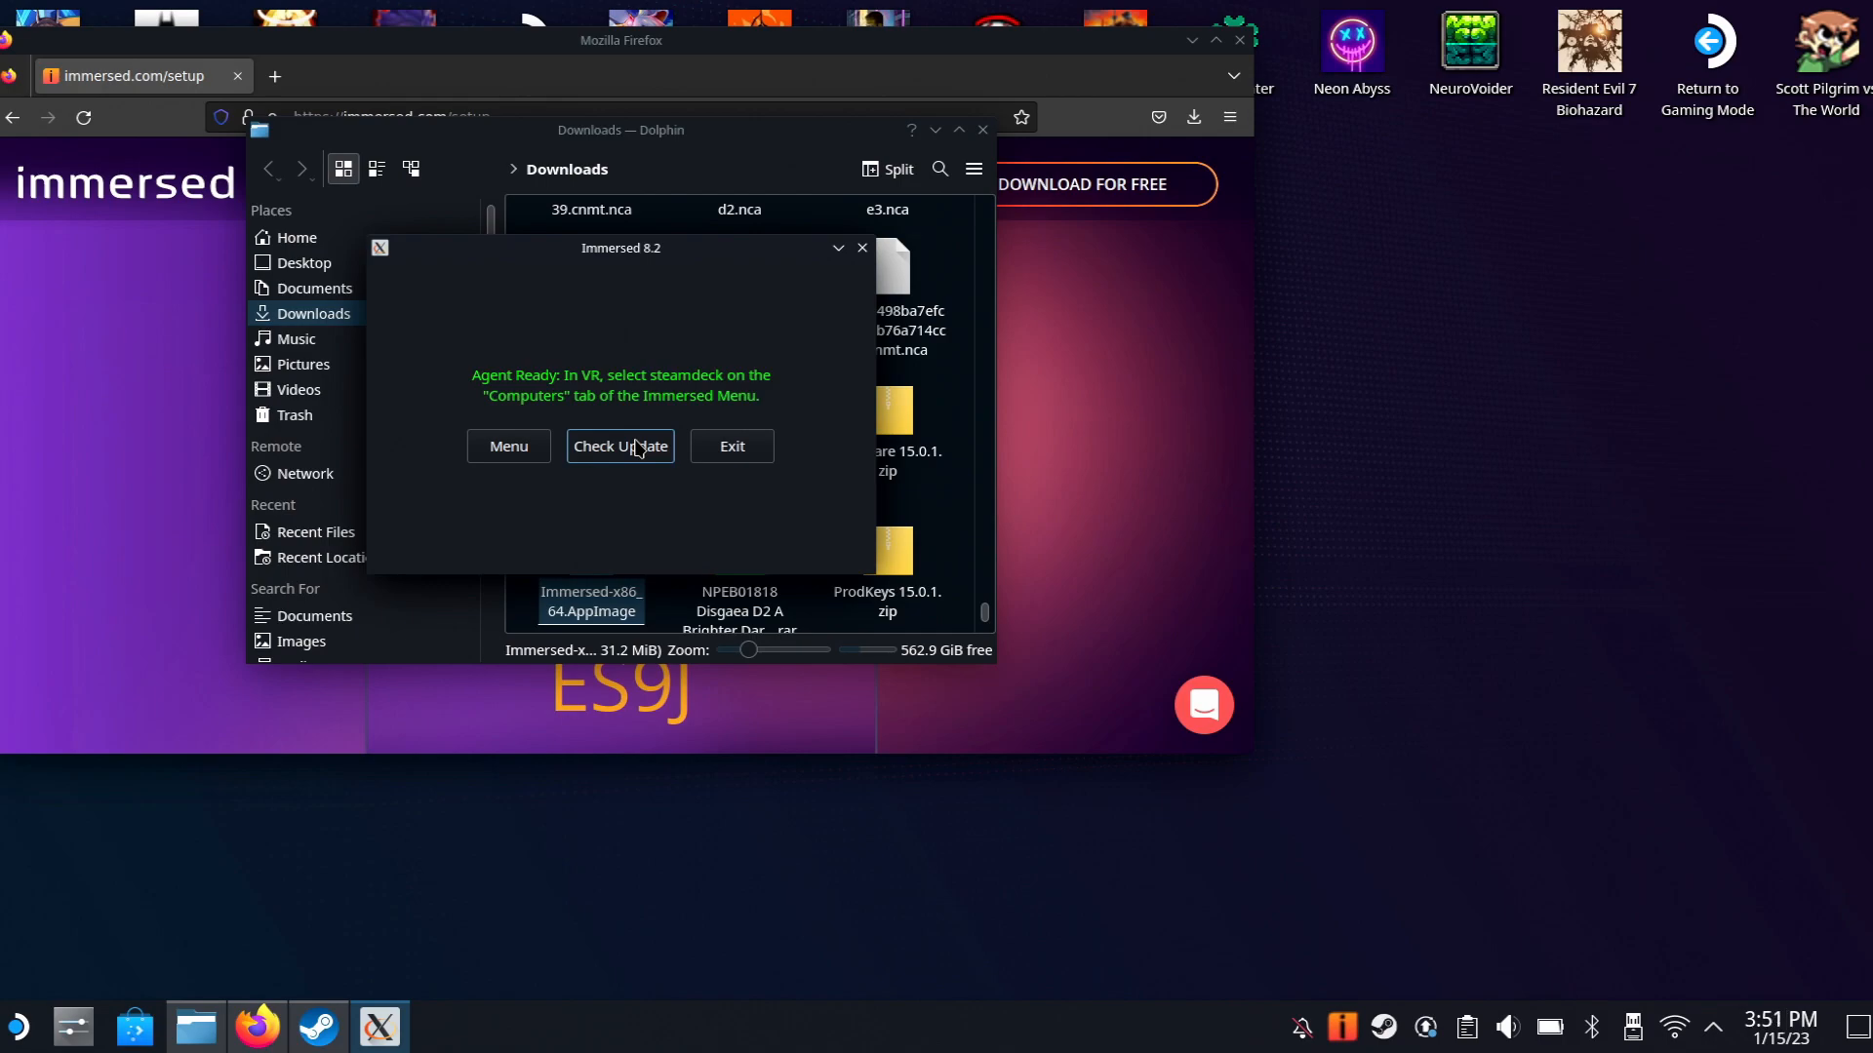
Step: Connect to steamdeck in VR and dismiss the keyboard setup prompt so its desktop streams in
left_click(620, 444)
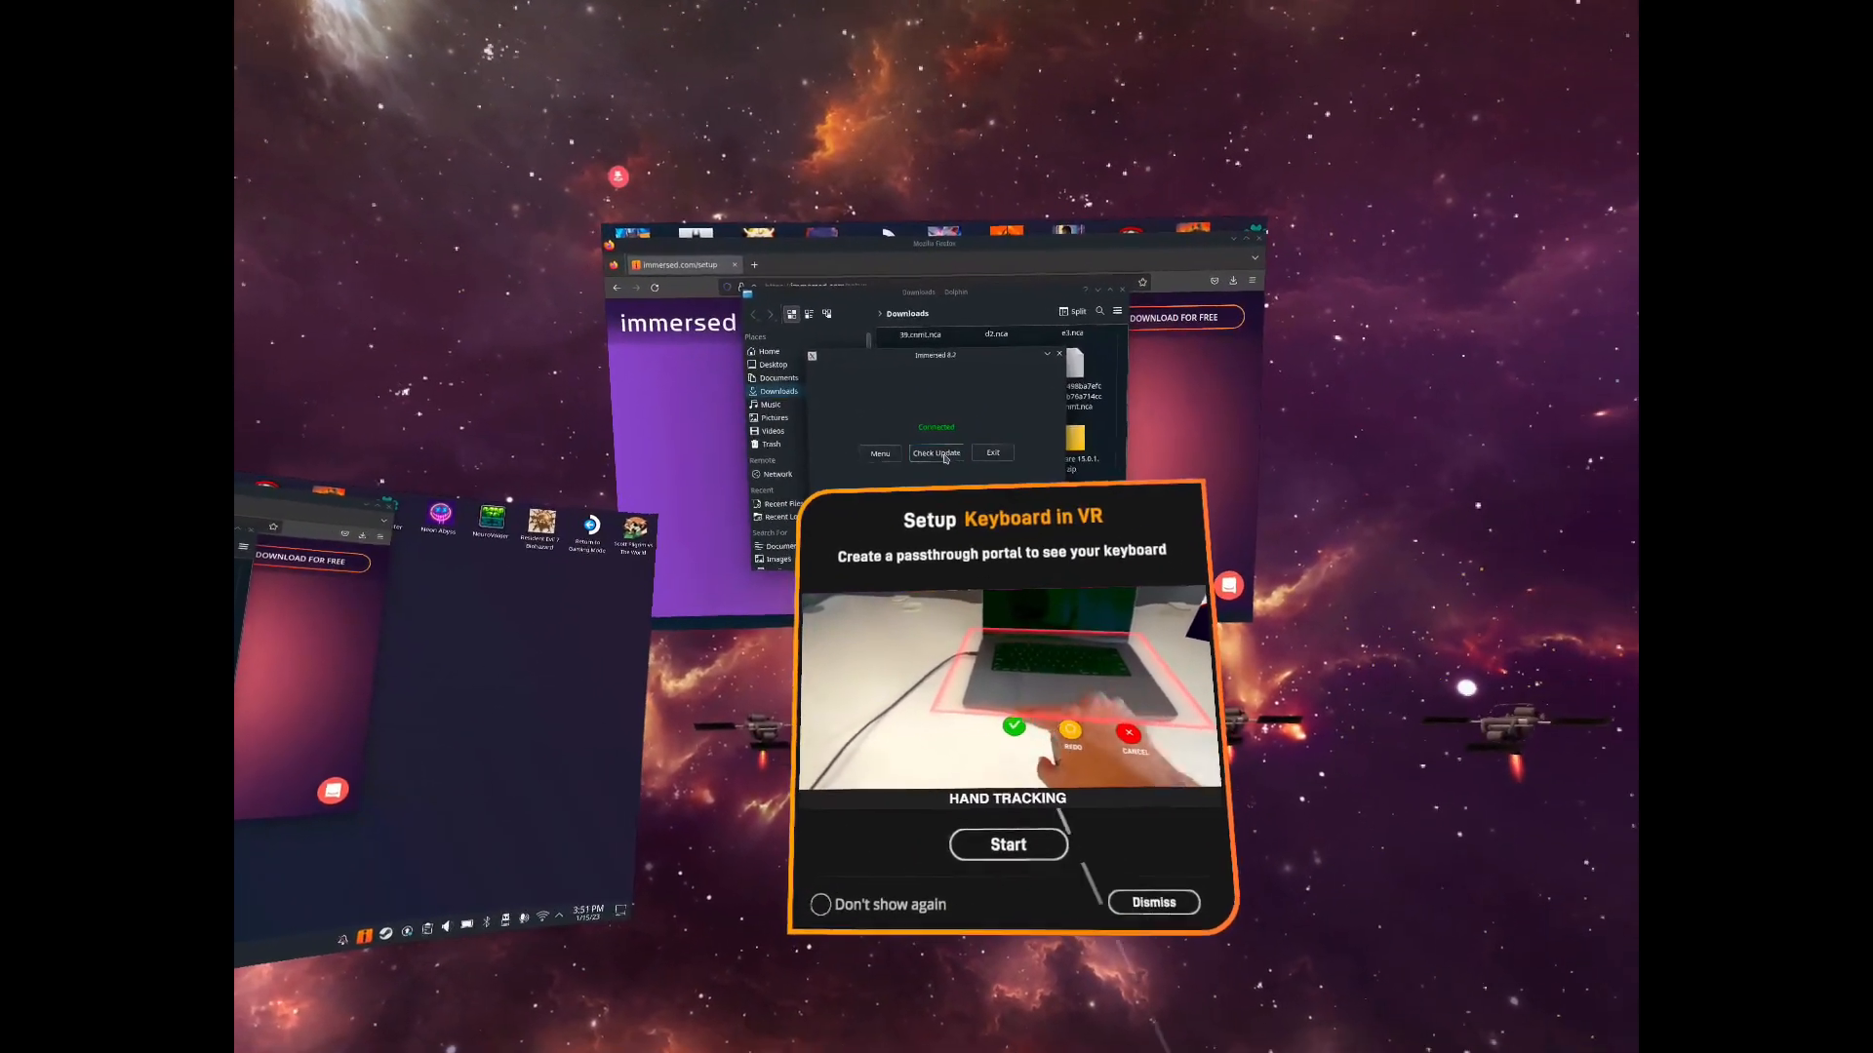
left_click(1151, 902)
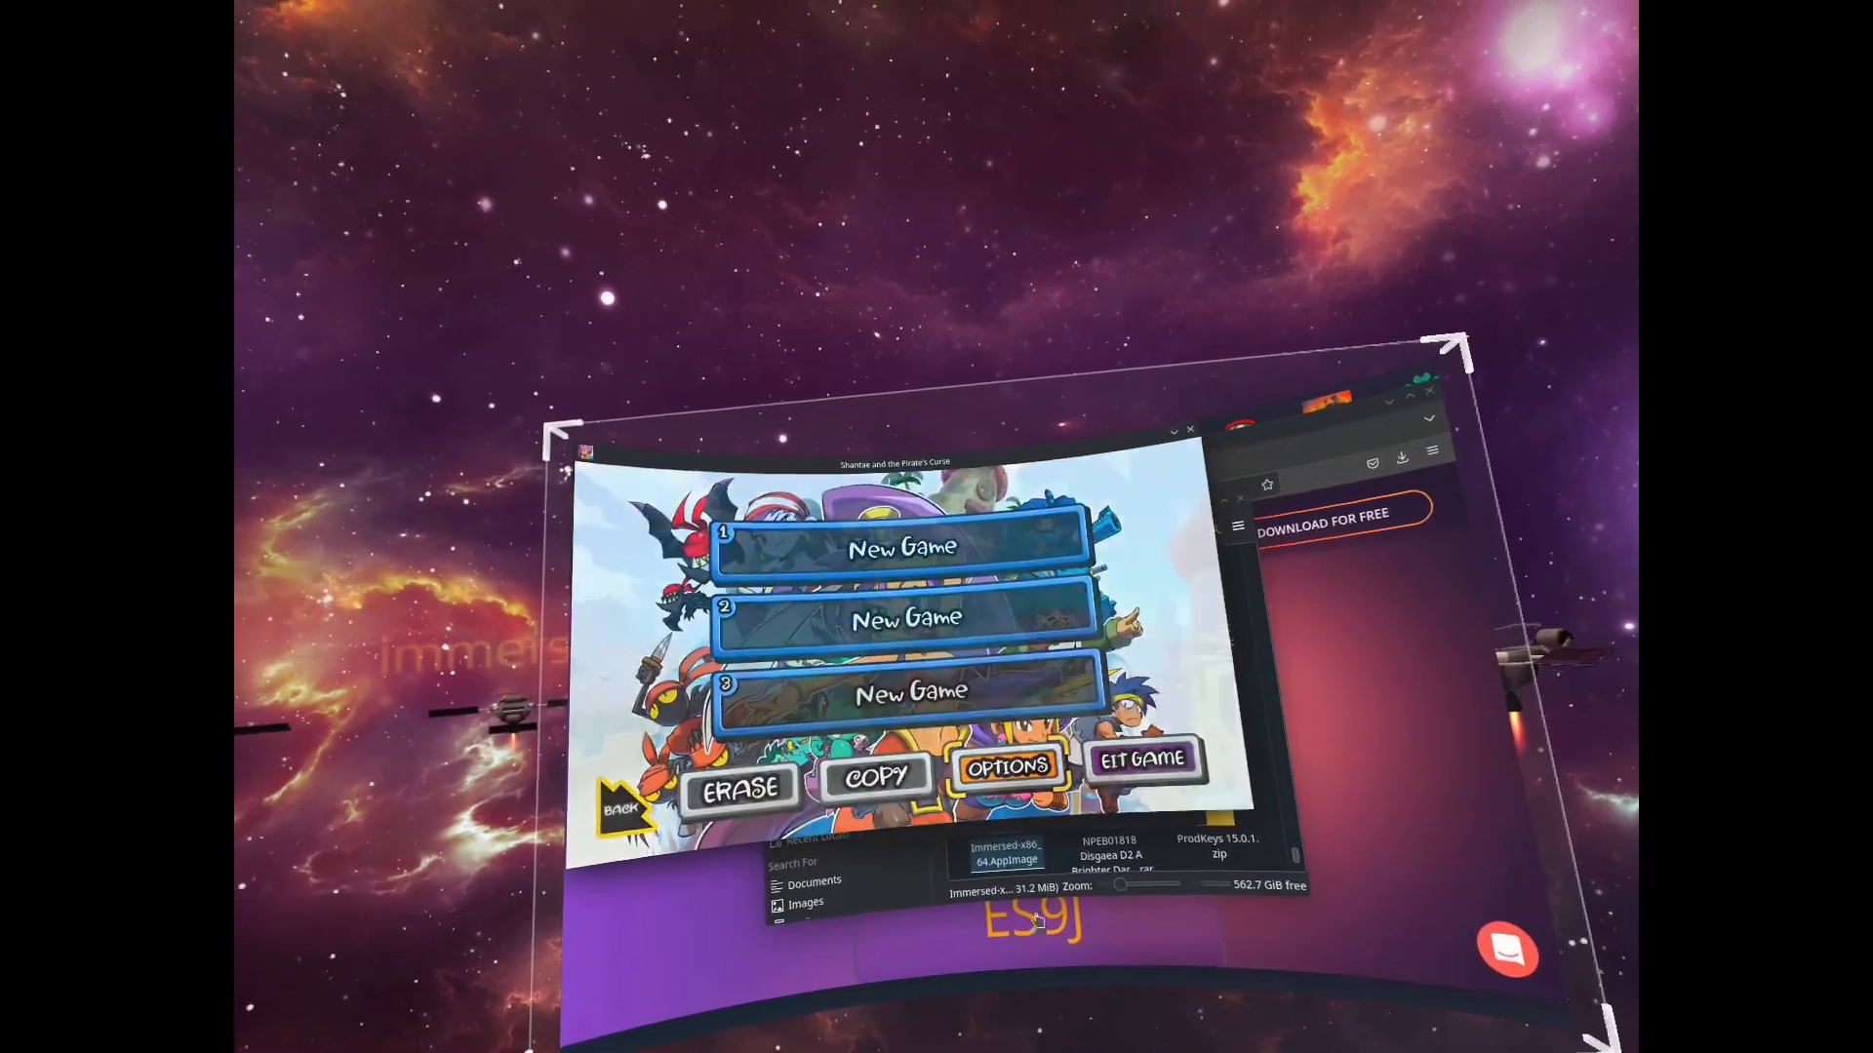
Step: Set the game's Screen Mode to Full Screen at 1280 x 800 in Options and apply it
left_click(1005, 765)
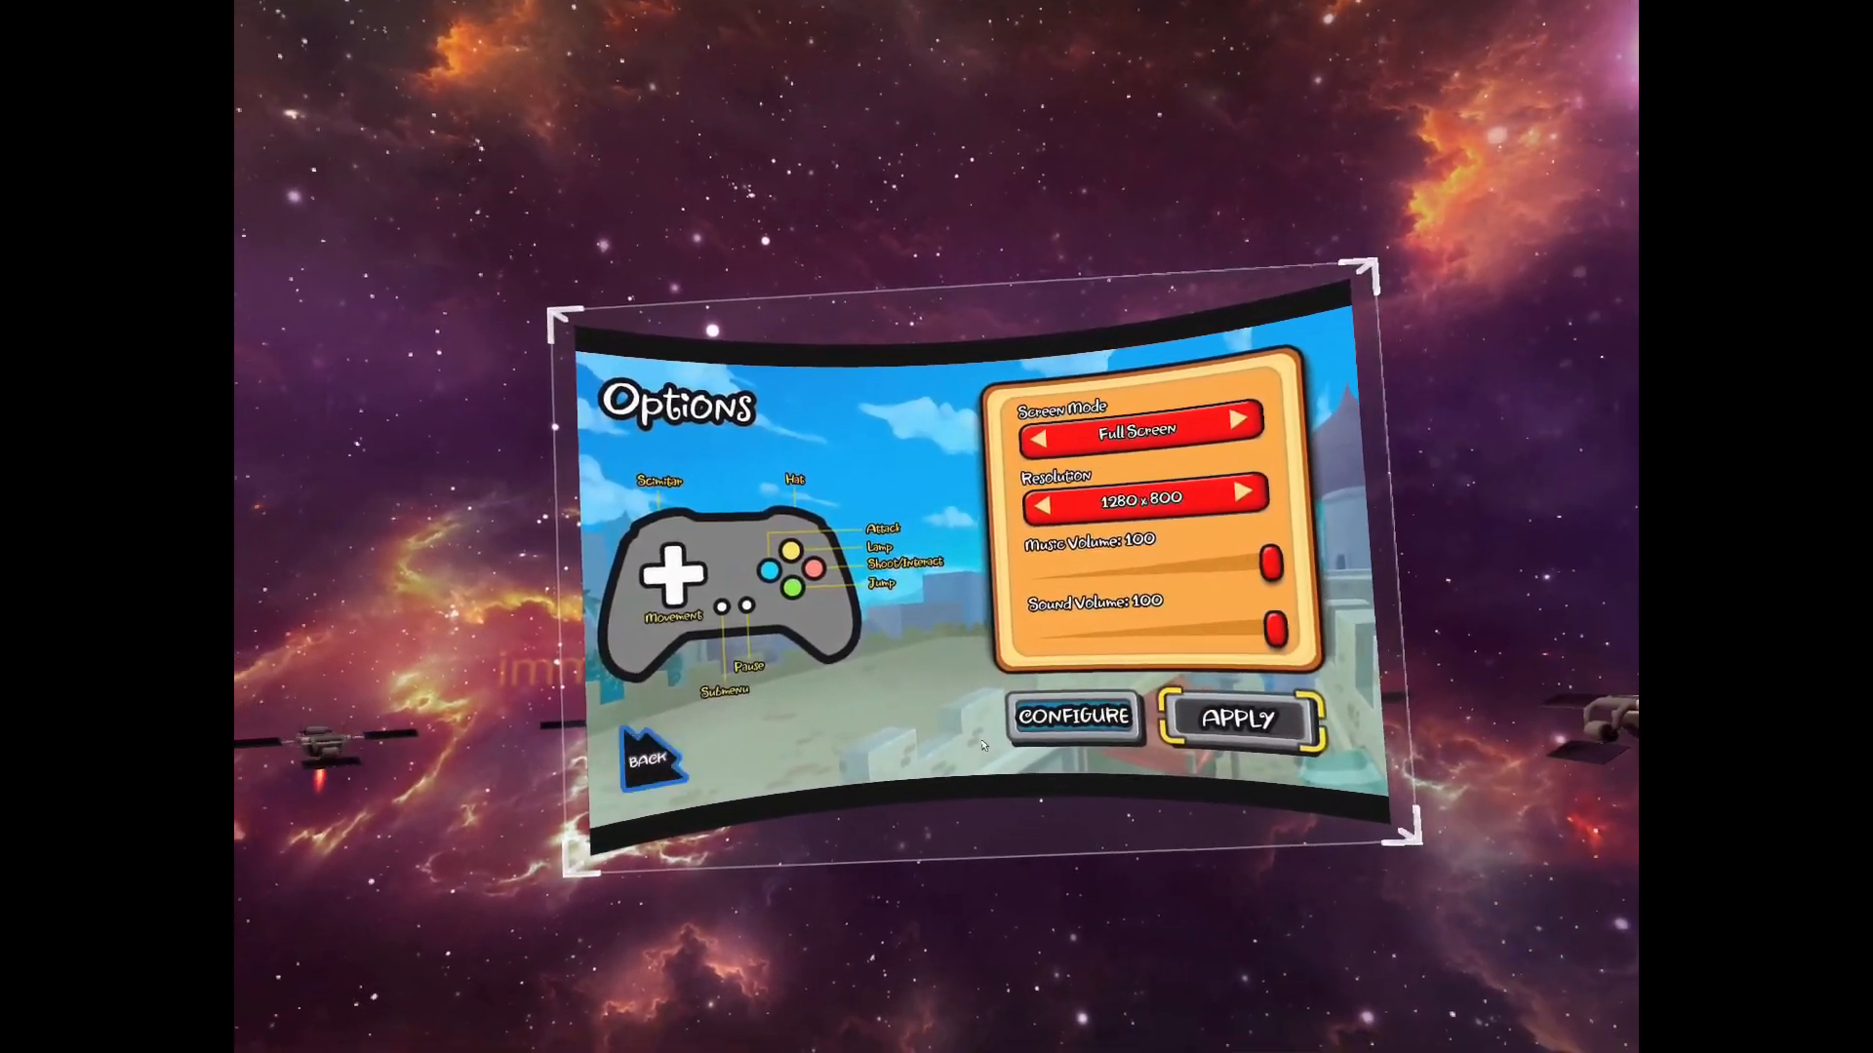
left_click(654, 760)
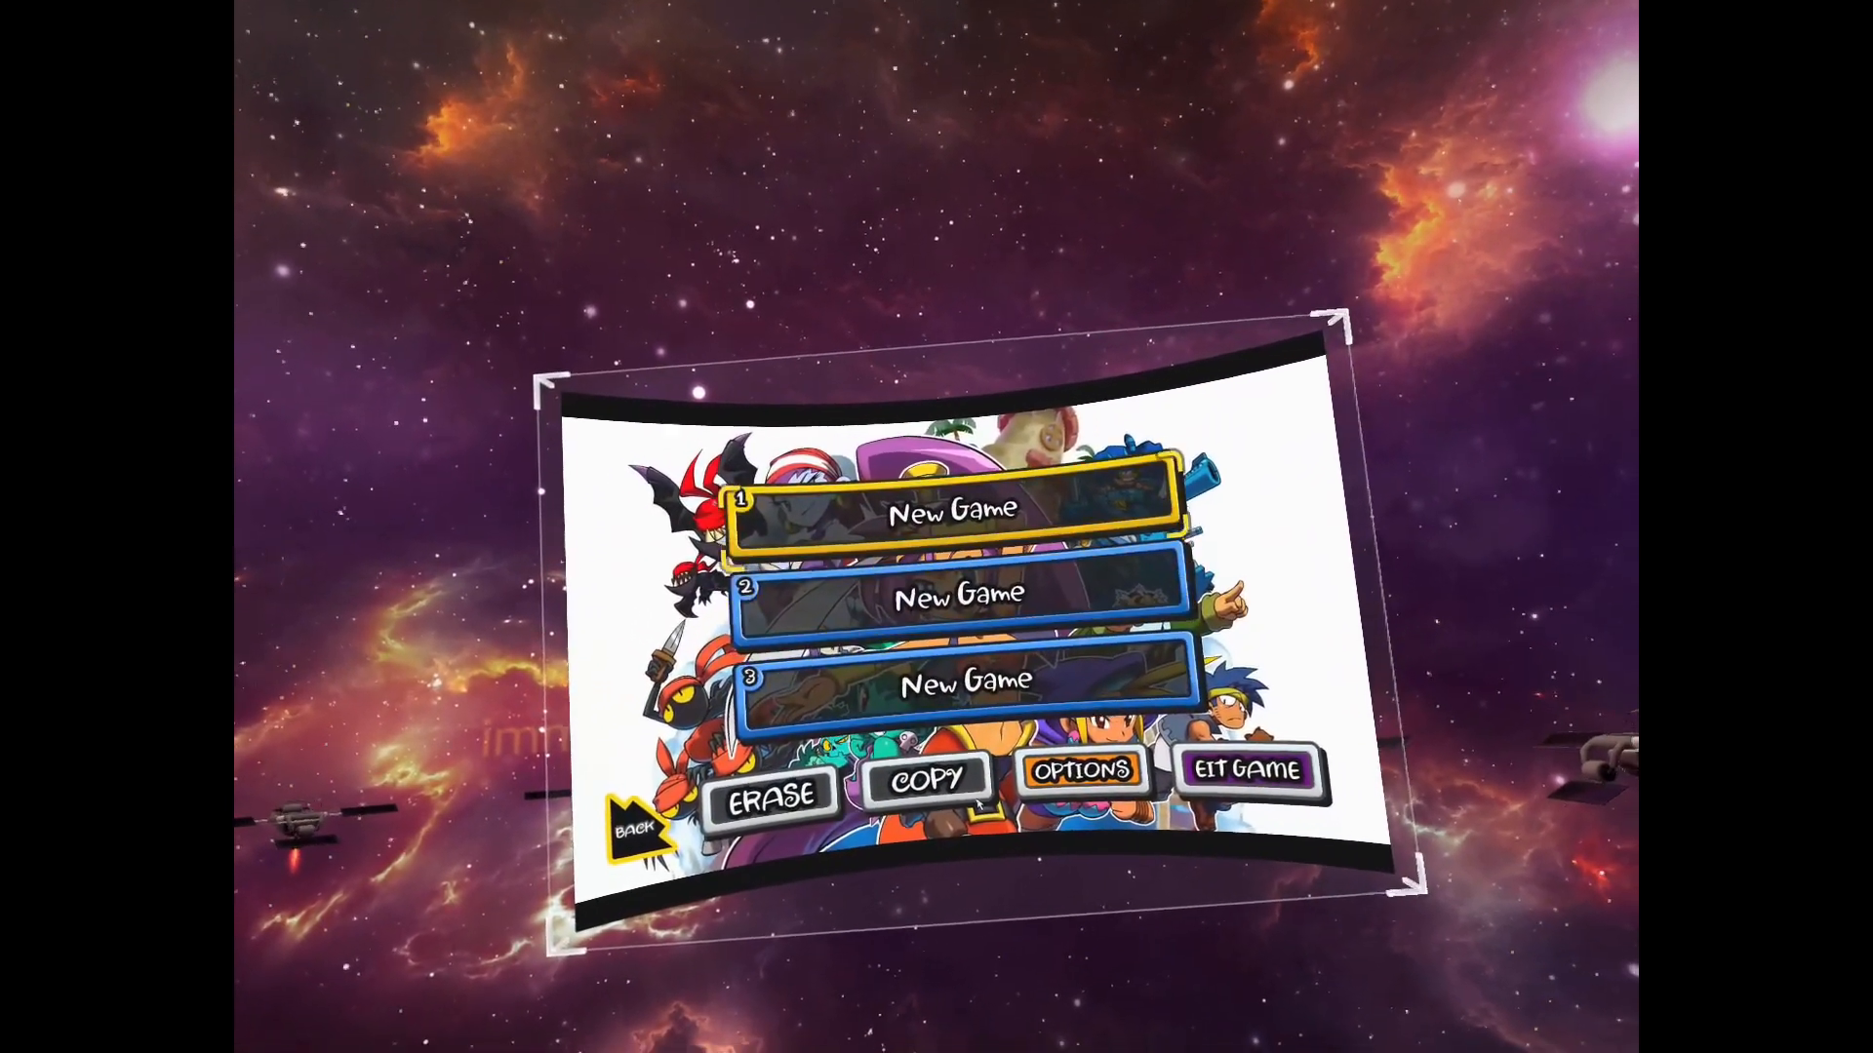
Step: Start playing from the first save slot and pause the game on the virtual screen
left_click(967, 505)
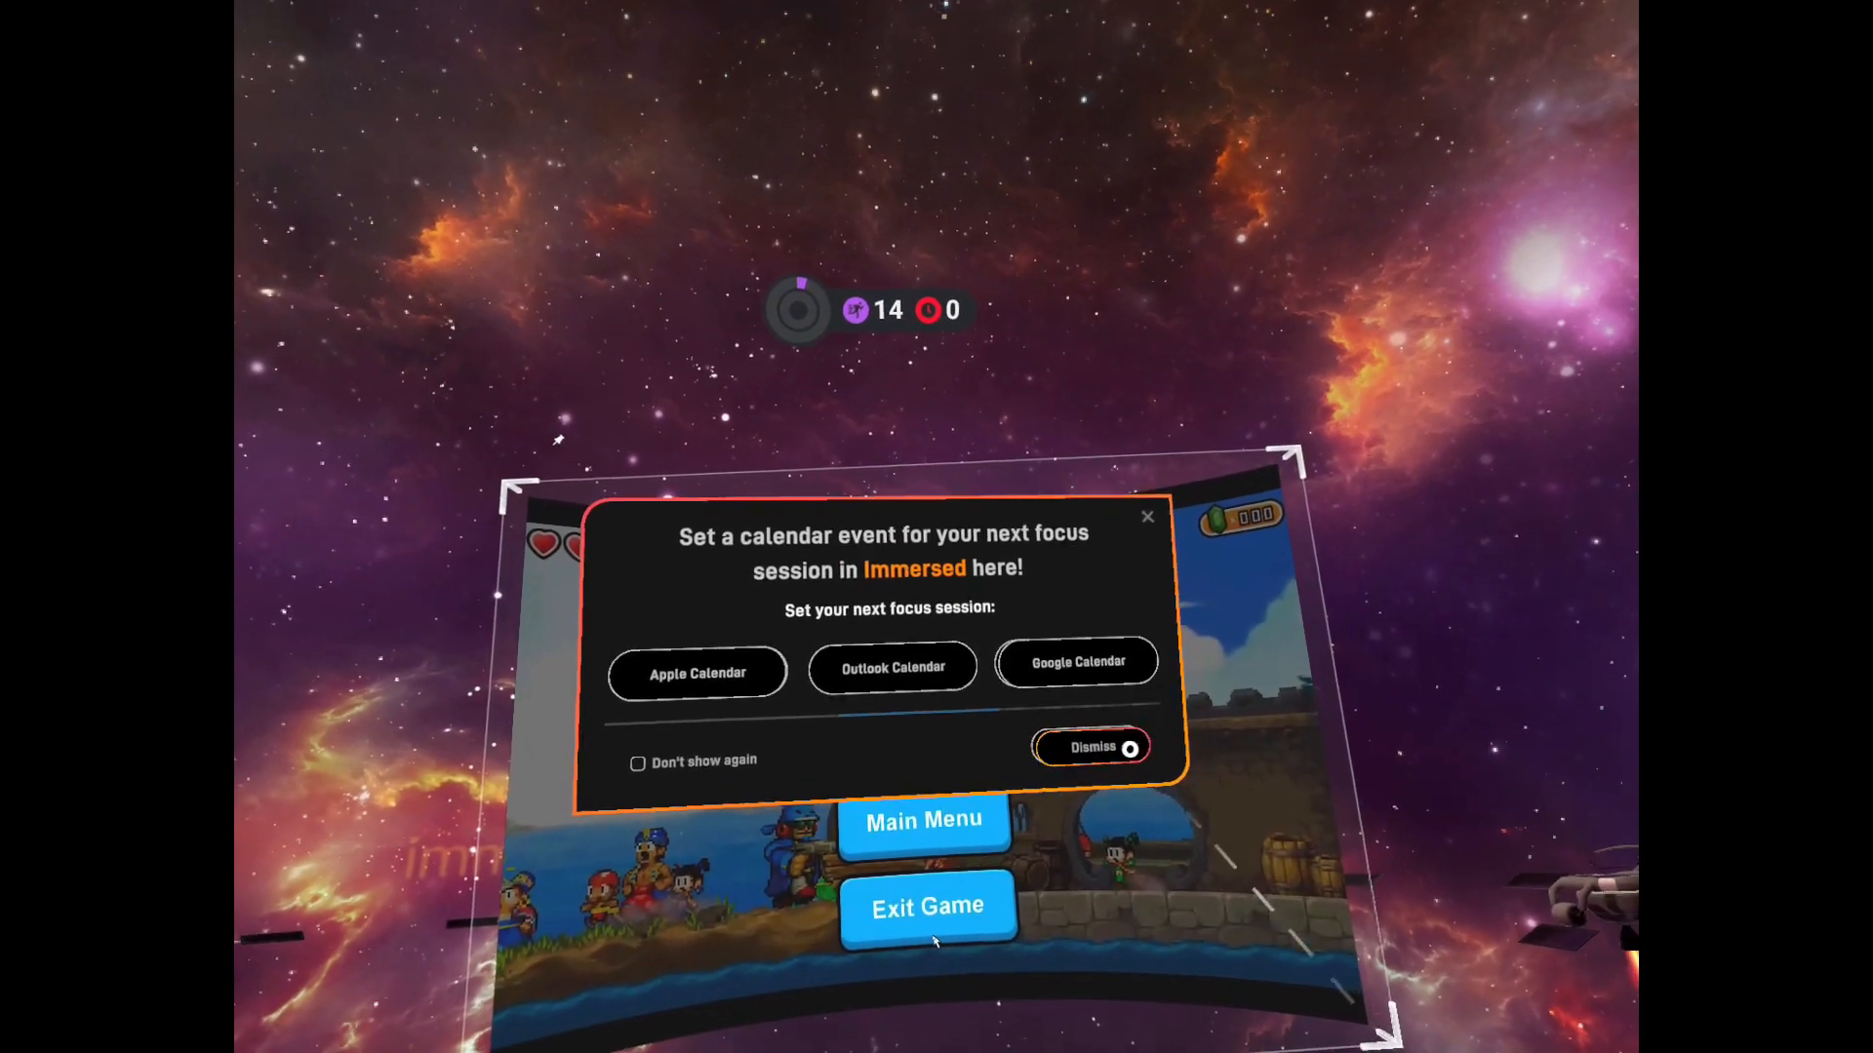
Step: Dismiss the calendar reminder and grab the paused game's screen to reposition it
left_click(1087, 745)
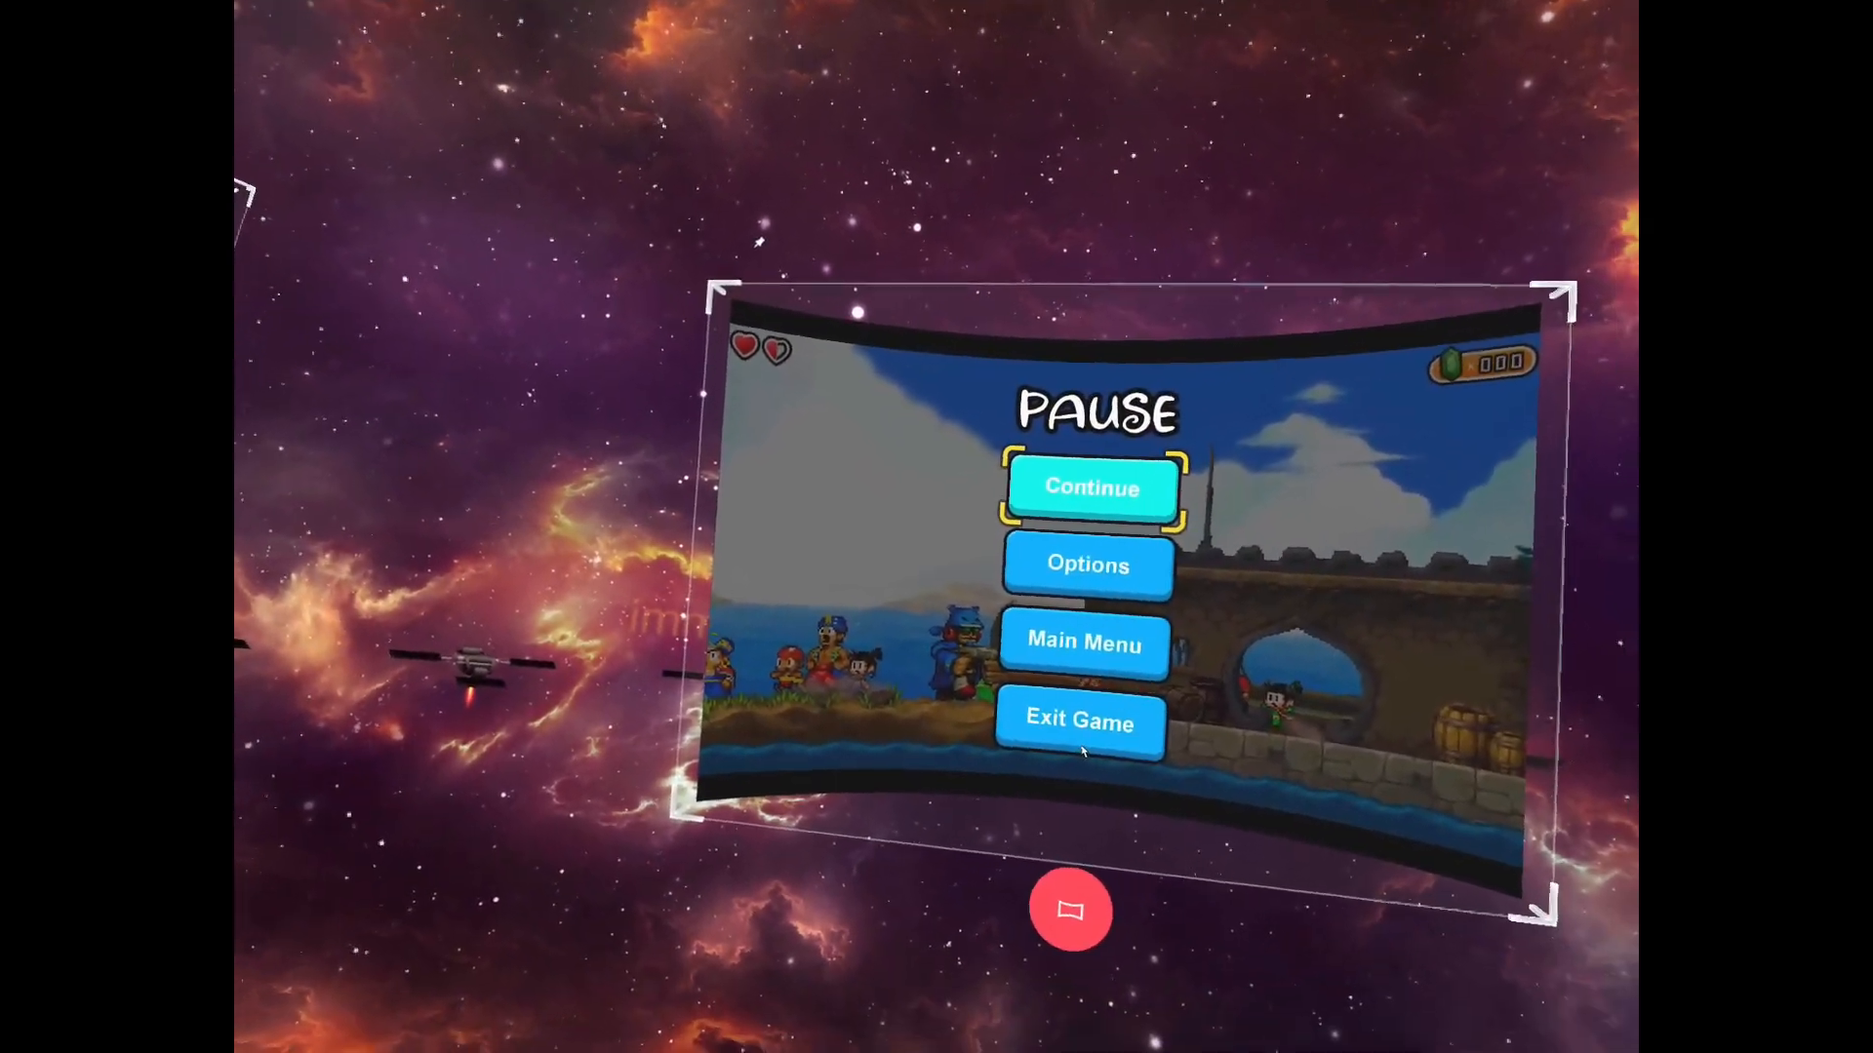
left_click(1088, 487)
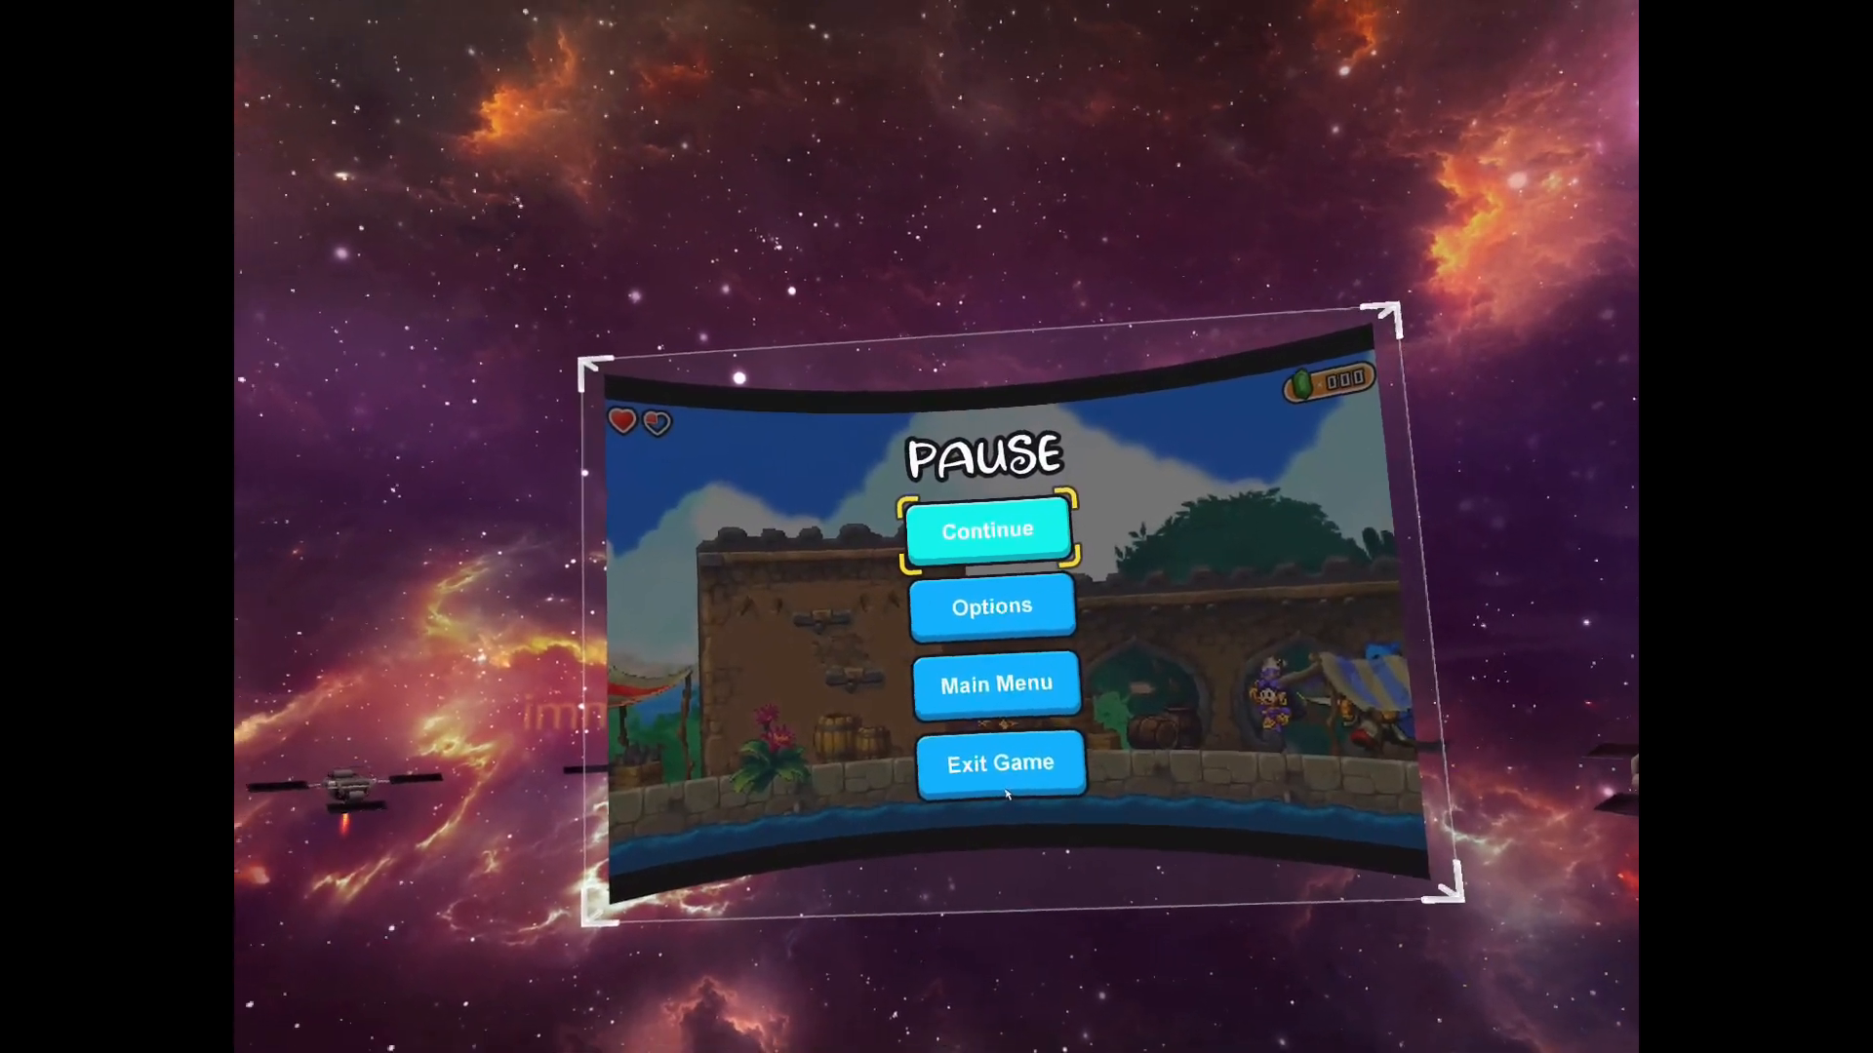
left_click(987, 530)
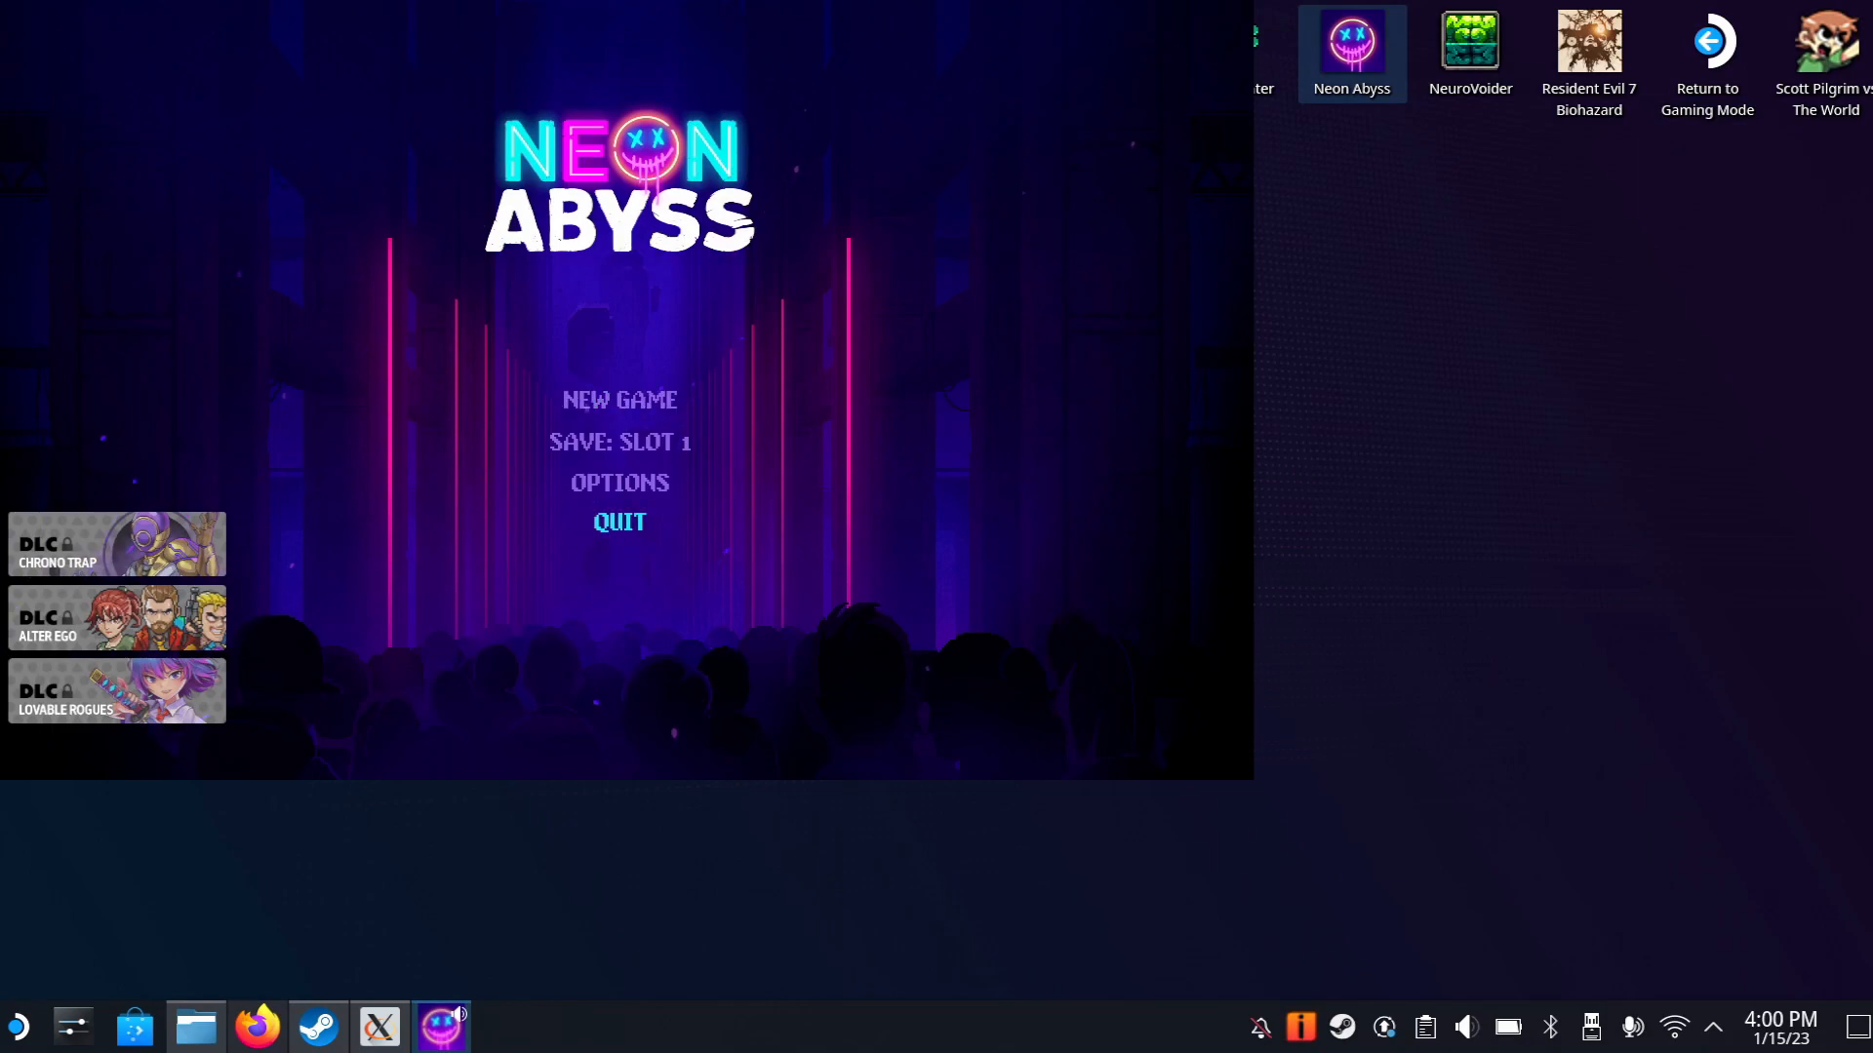
left_click(619, 482)
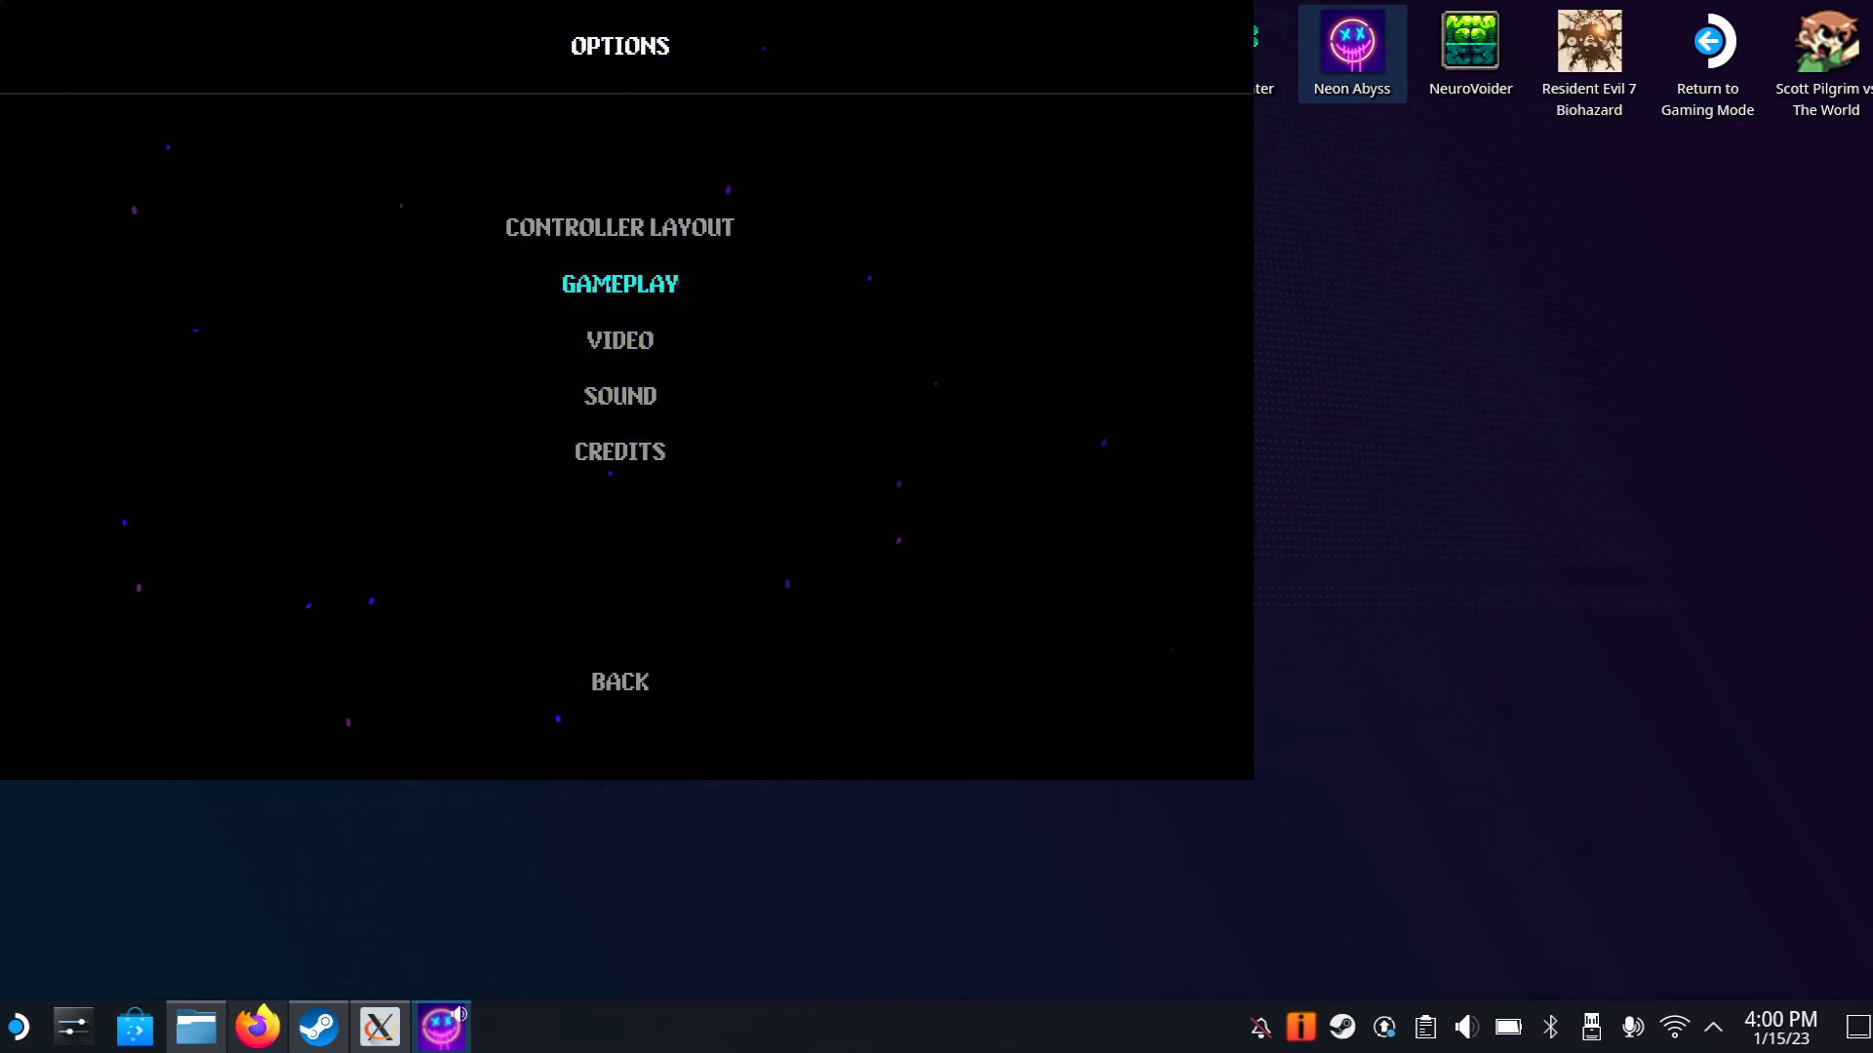
left_click(618, 339)
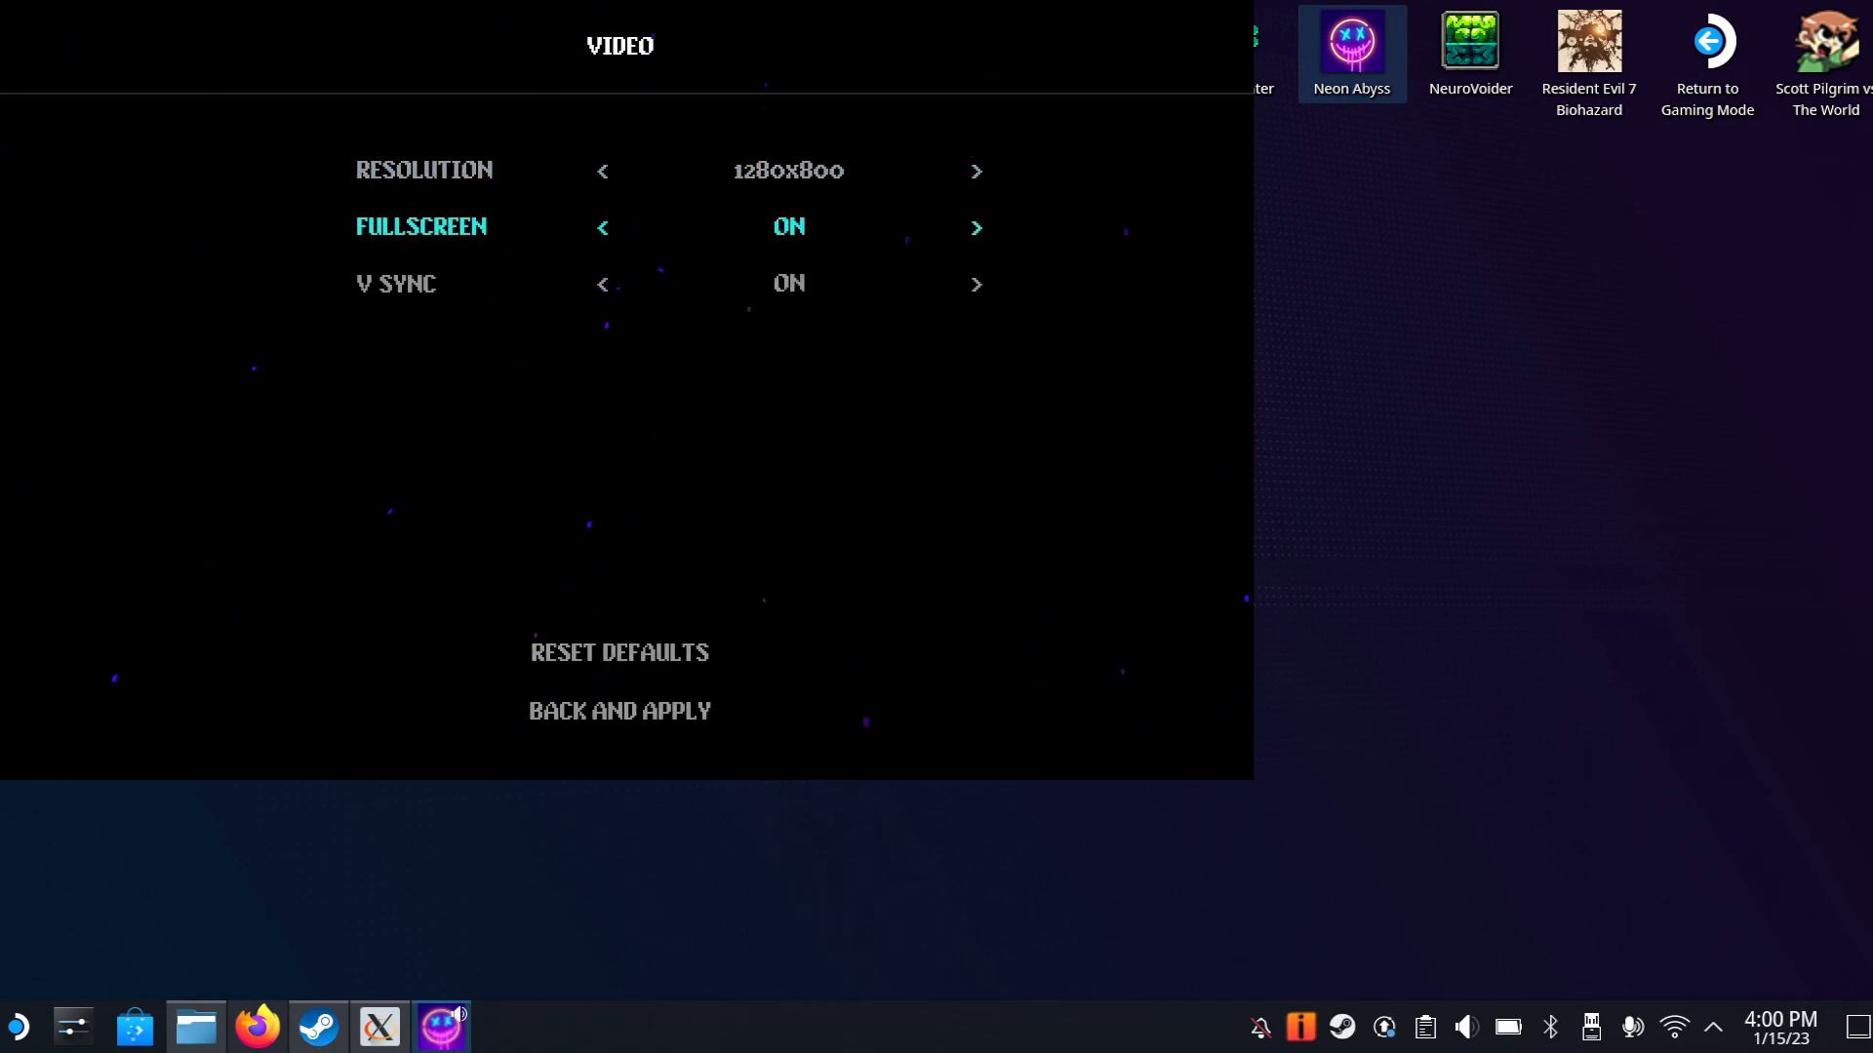
left_click(618, 710)
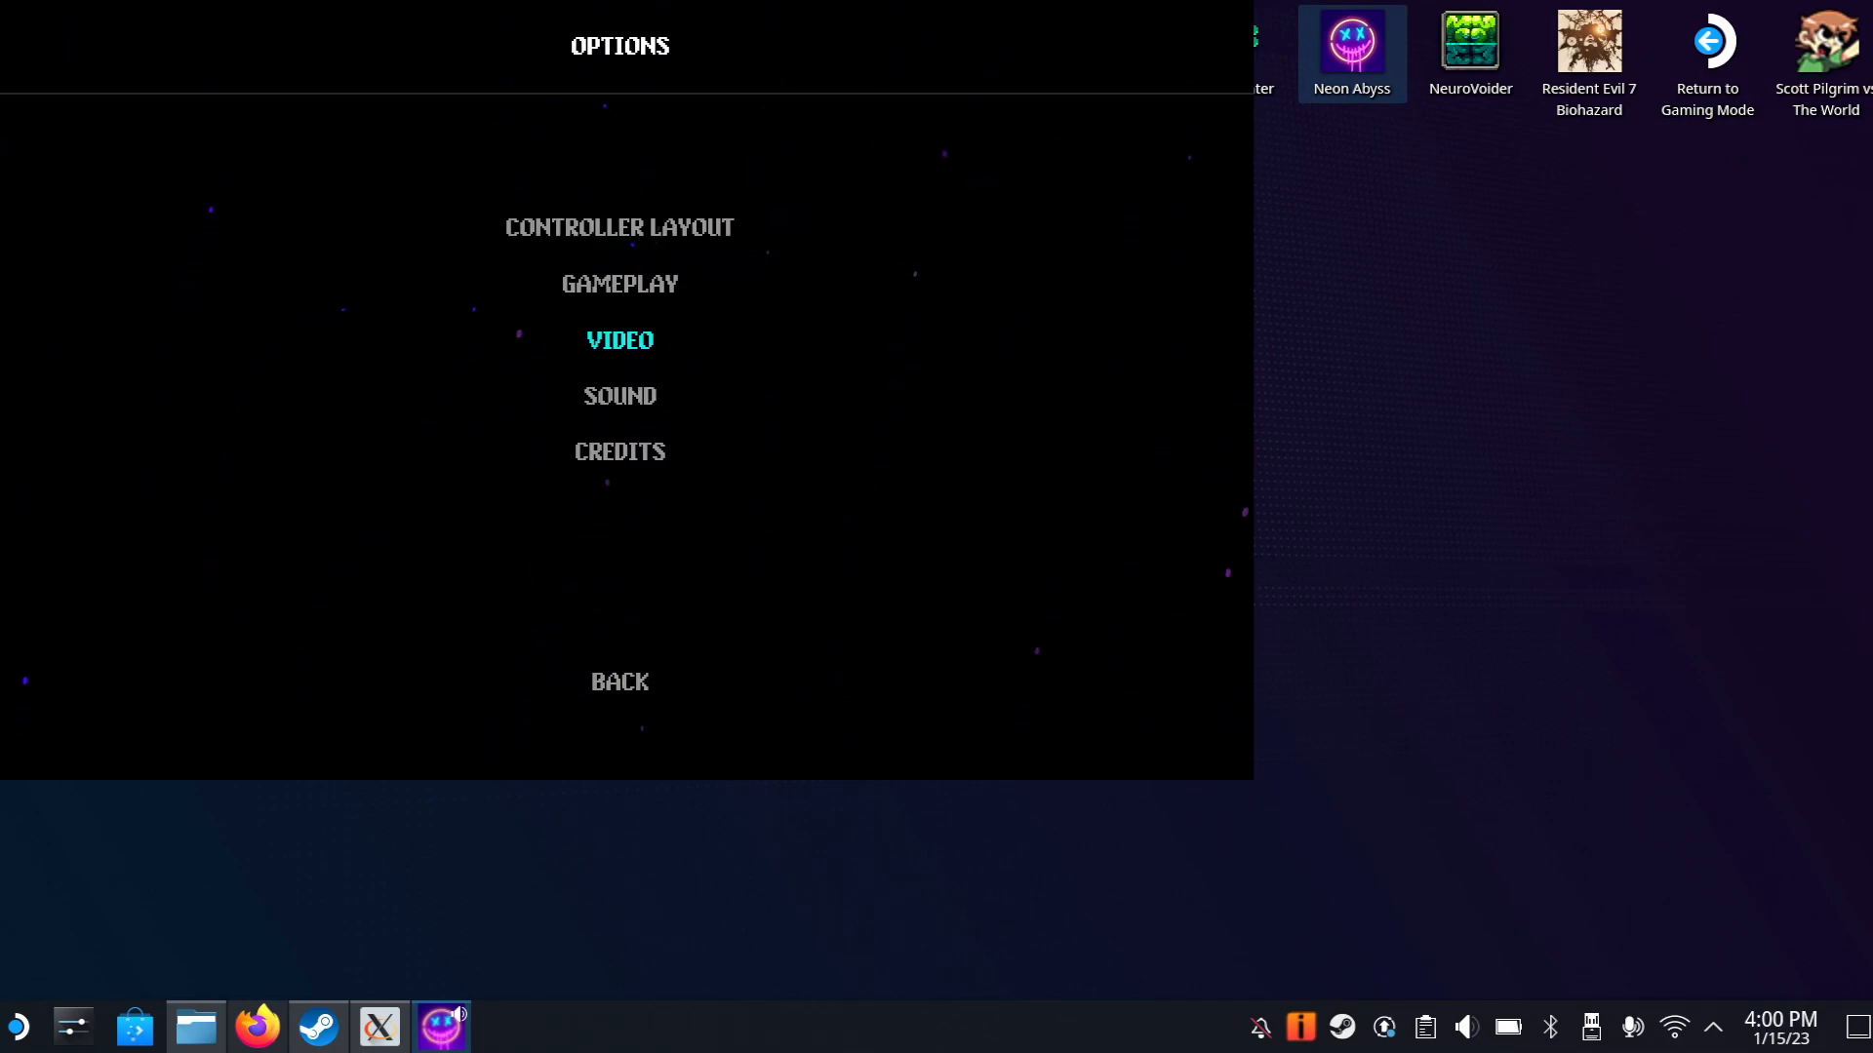
left_click(618, 681)
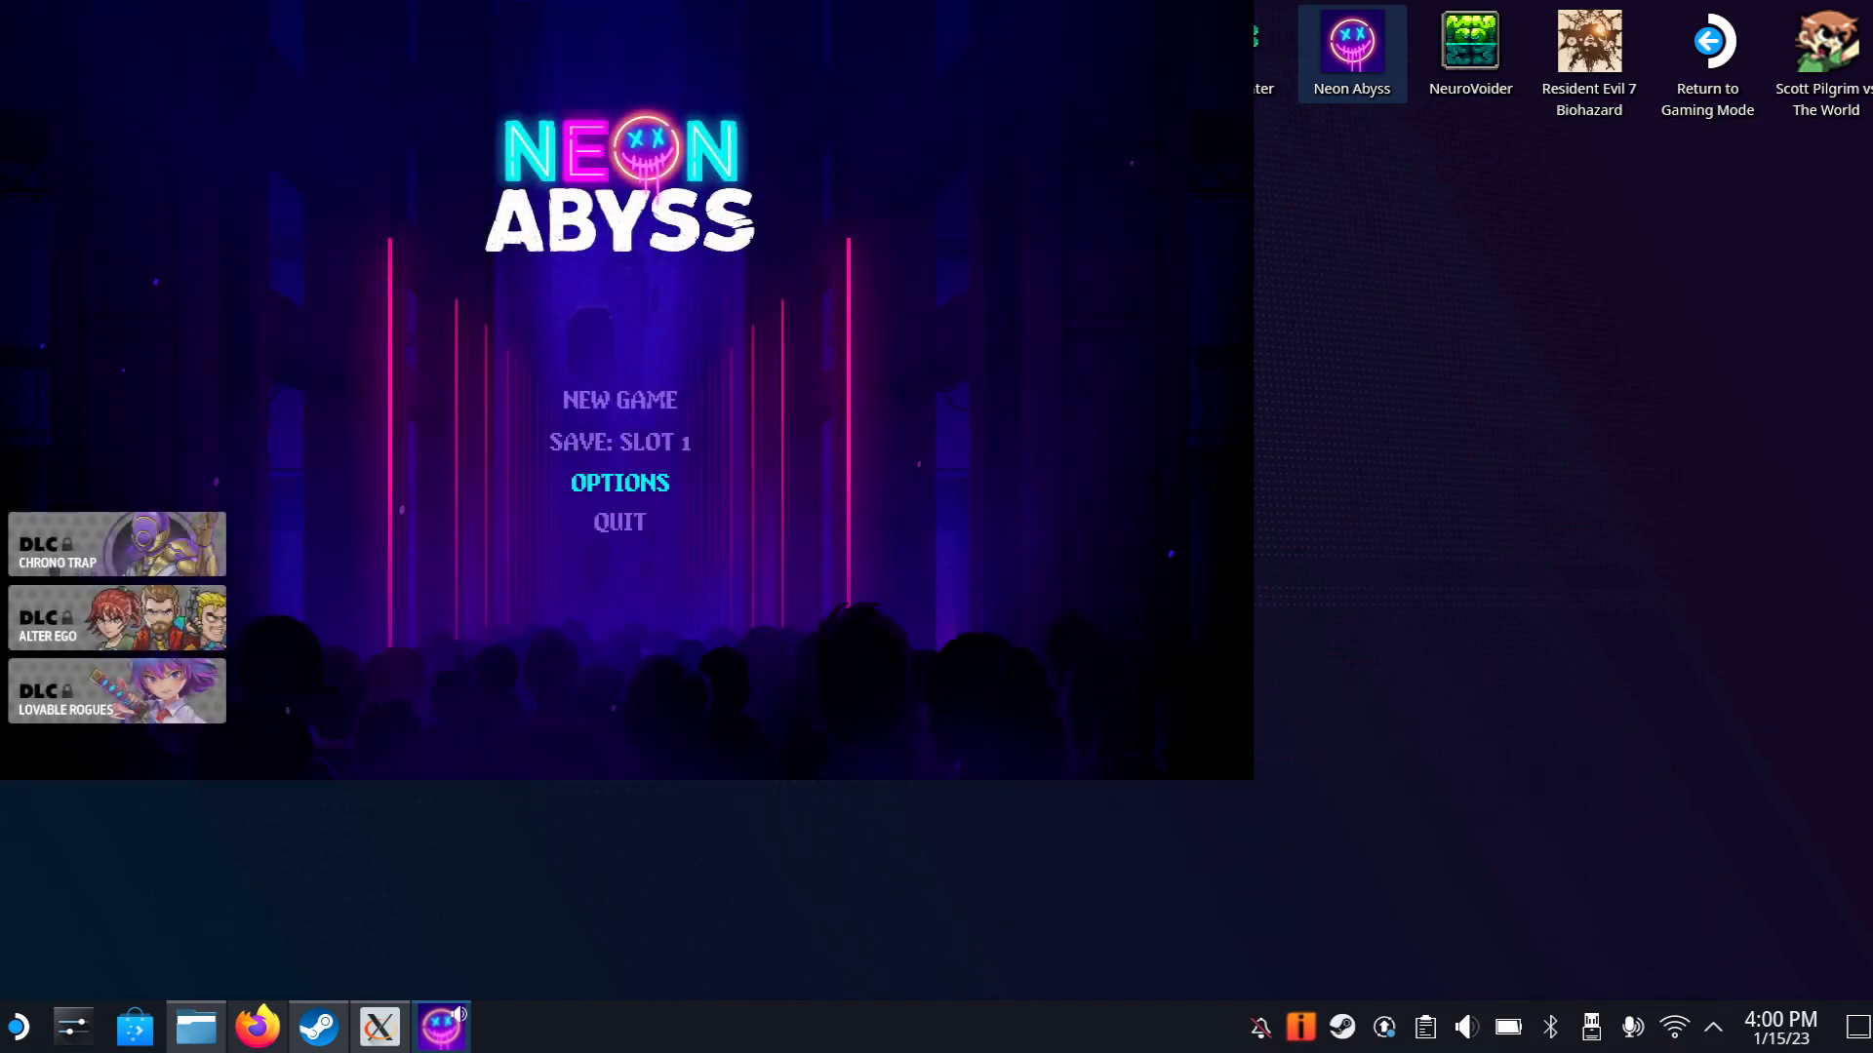